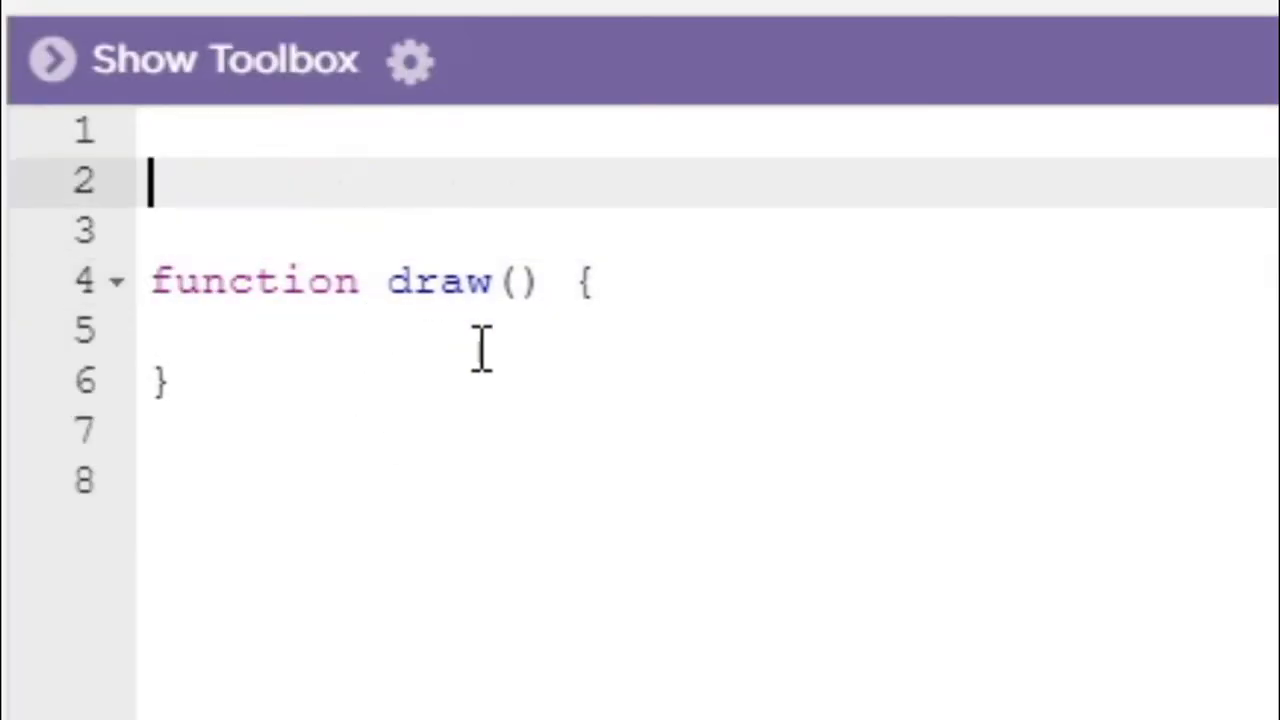
# Create a 20×20 player sprite at (40, 300); draw() paints a white background and all sprites.
pyautogui.write('var play')
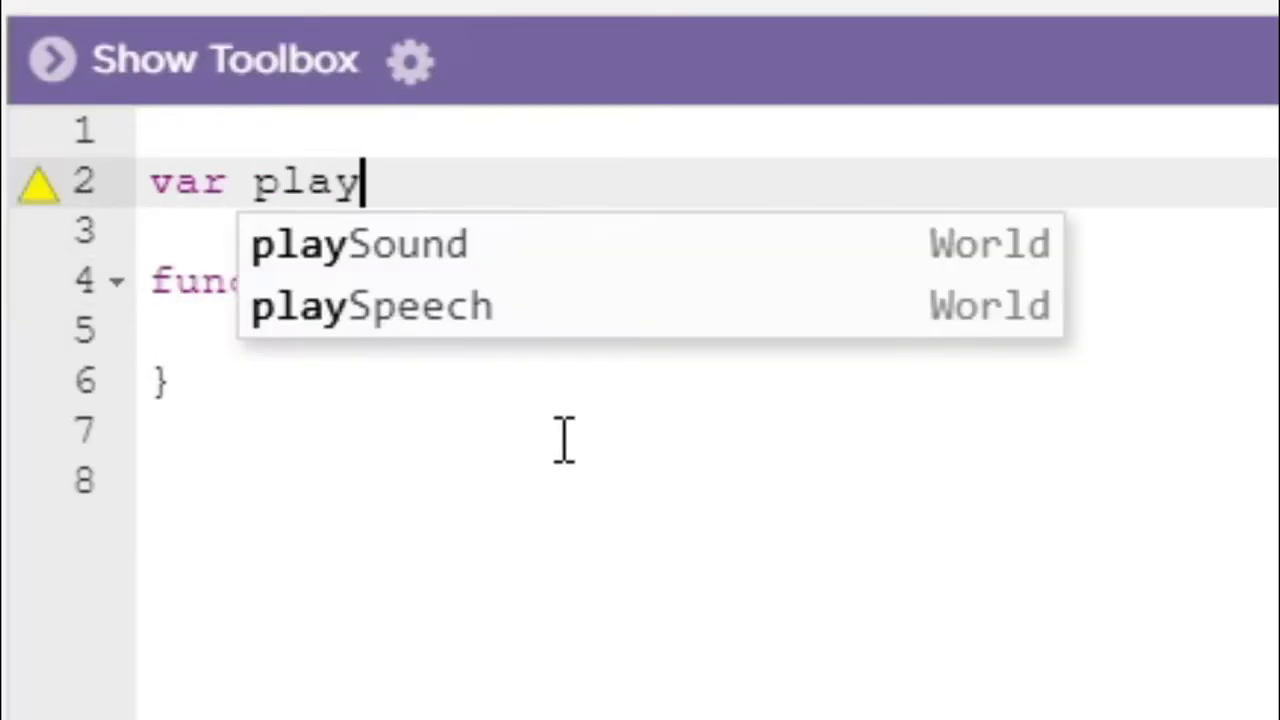
pyautogui.write('er = c')
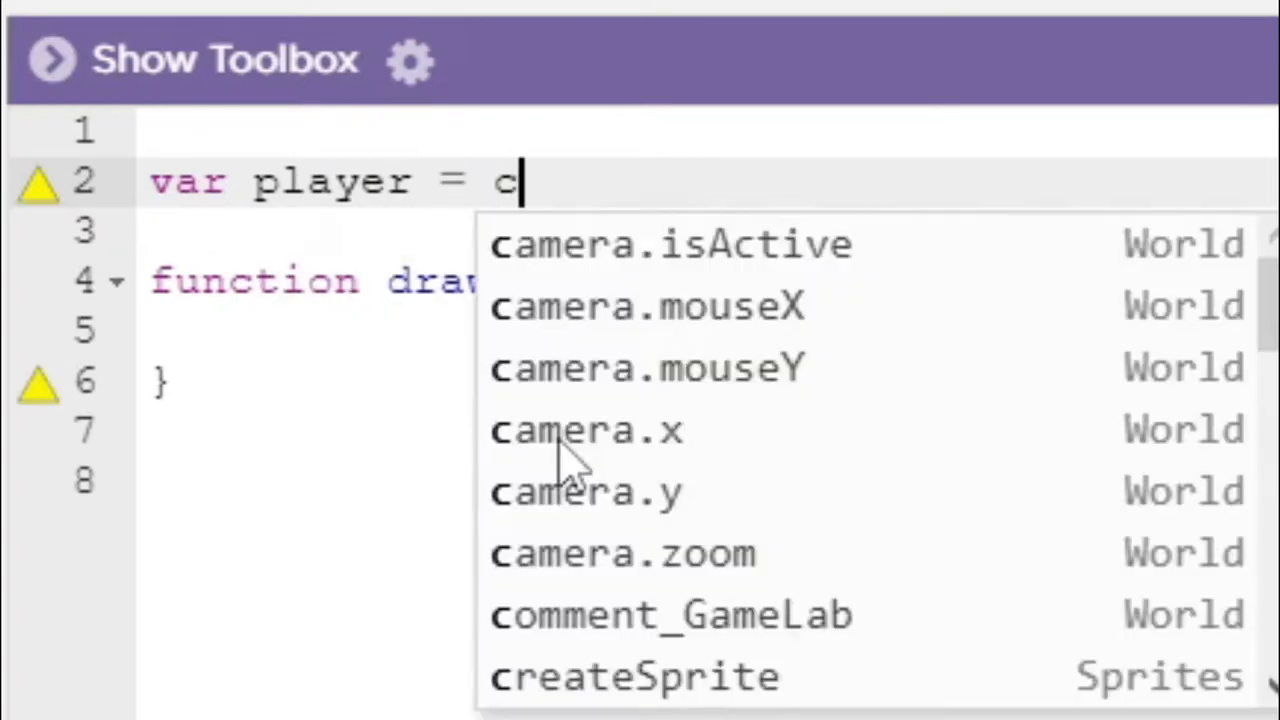
pyautogui.write('reateSpri')
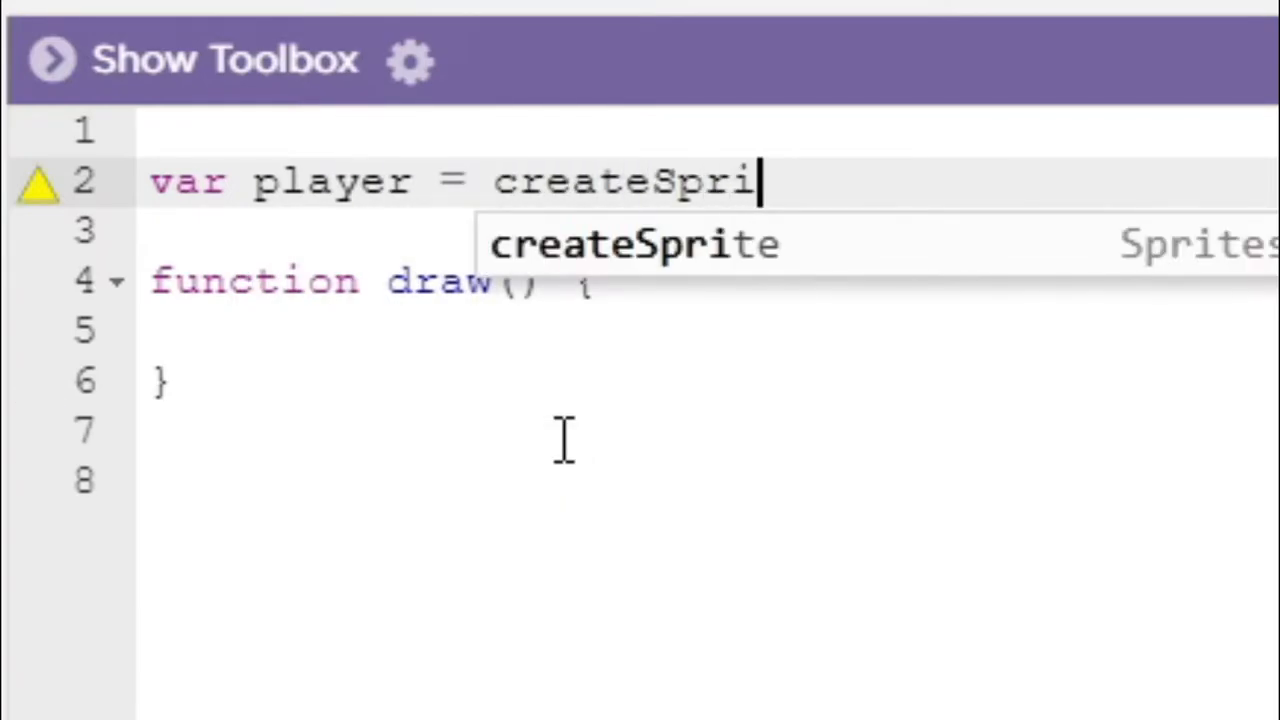
pyautogui.click(634, 244)
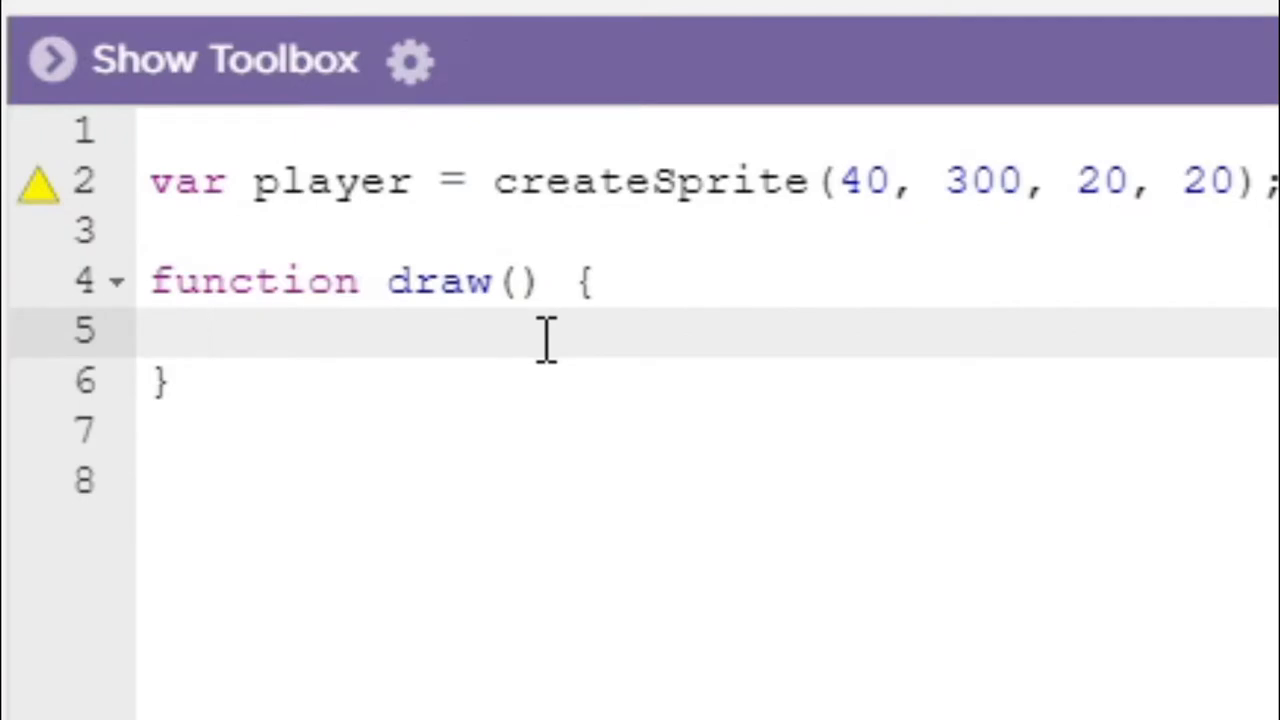
pyautogui.write('drawSprites()')
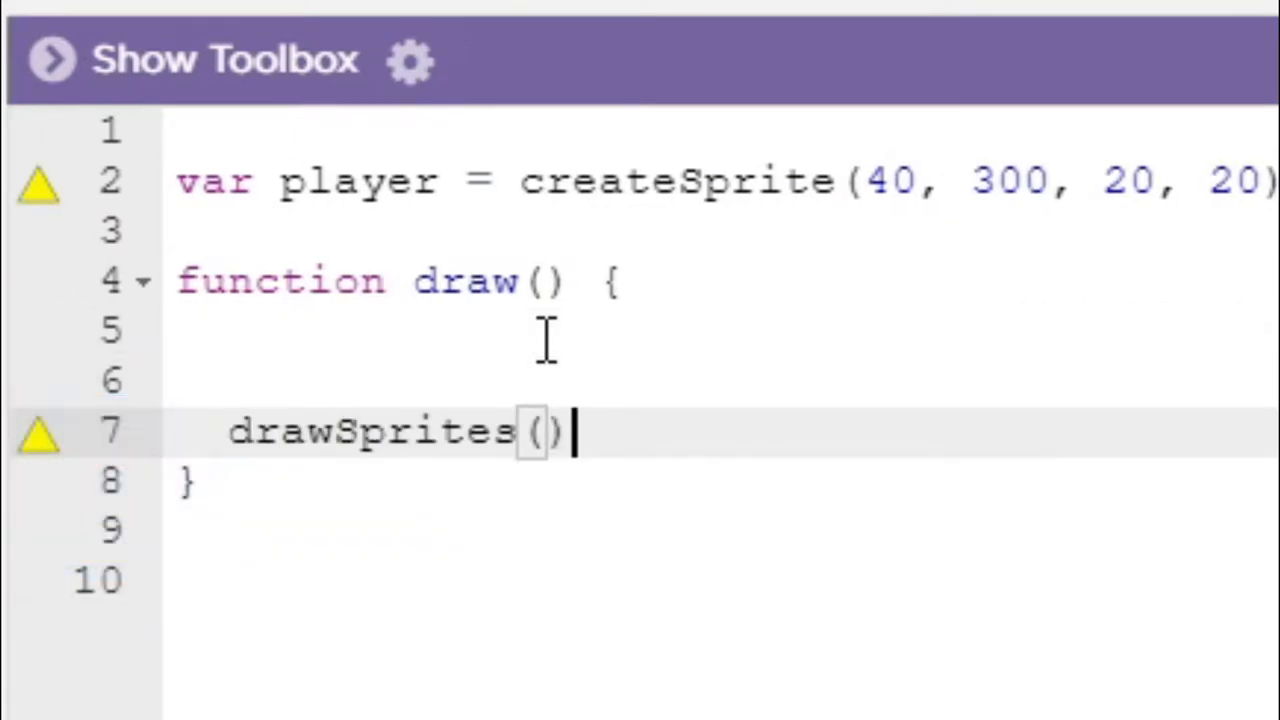
pyautogui.write(';')
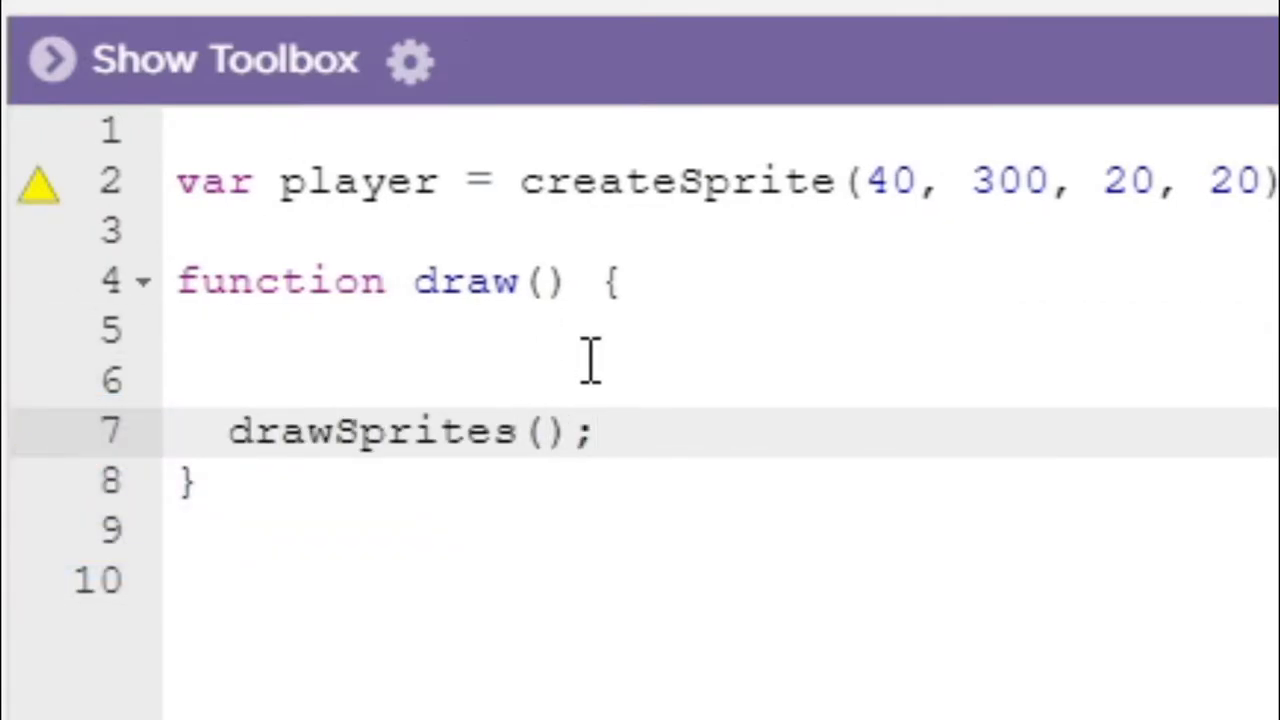
pyautogui.write('background("white");')
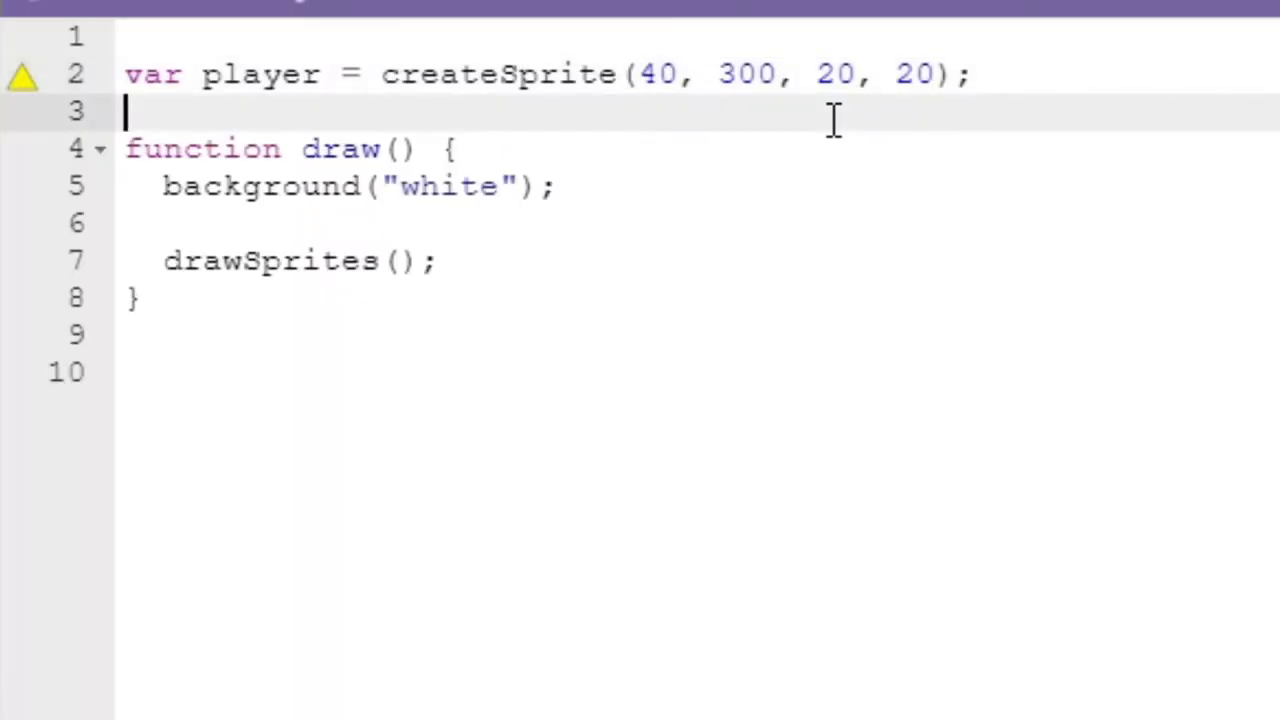
# Declare var walls = createGroup() and add the // { and // } comment block.
pyautogui.write('var')
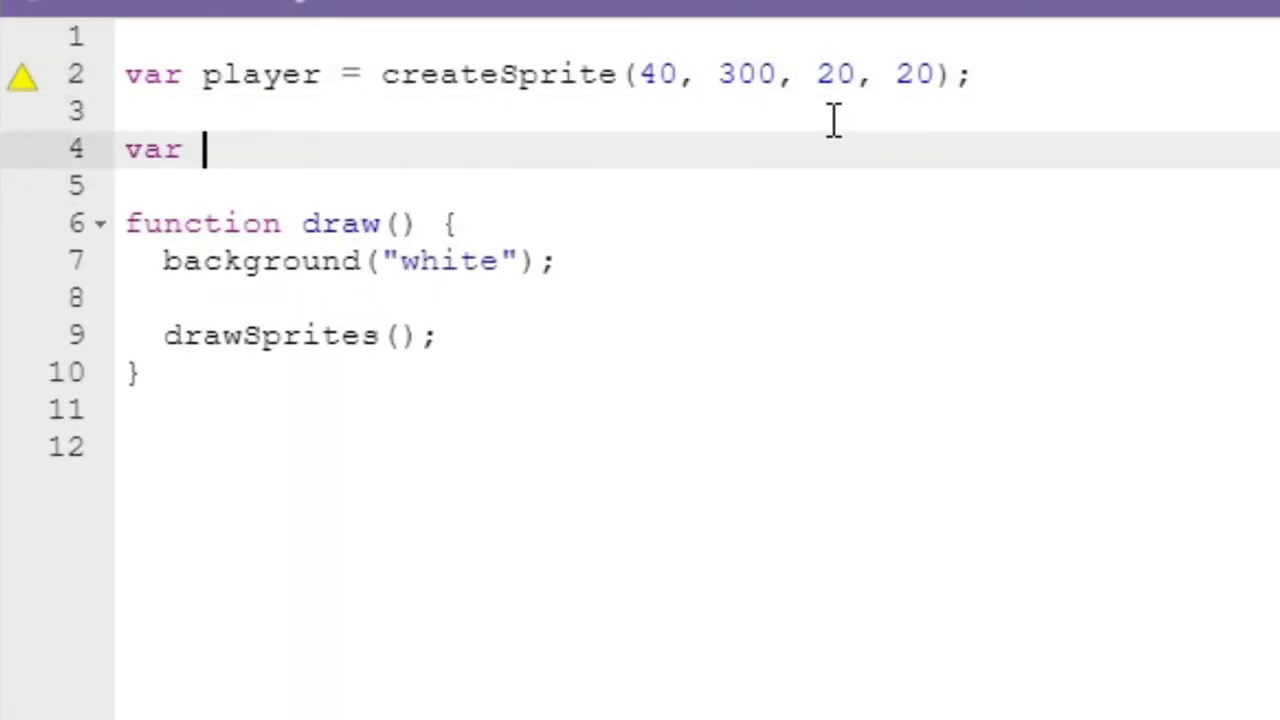
pyautogui.write('walls = createGroup();')
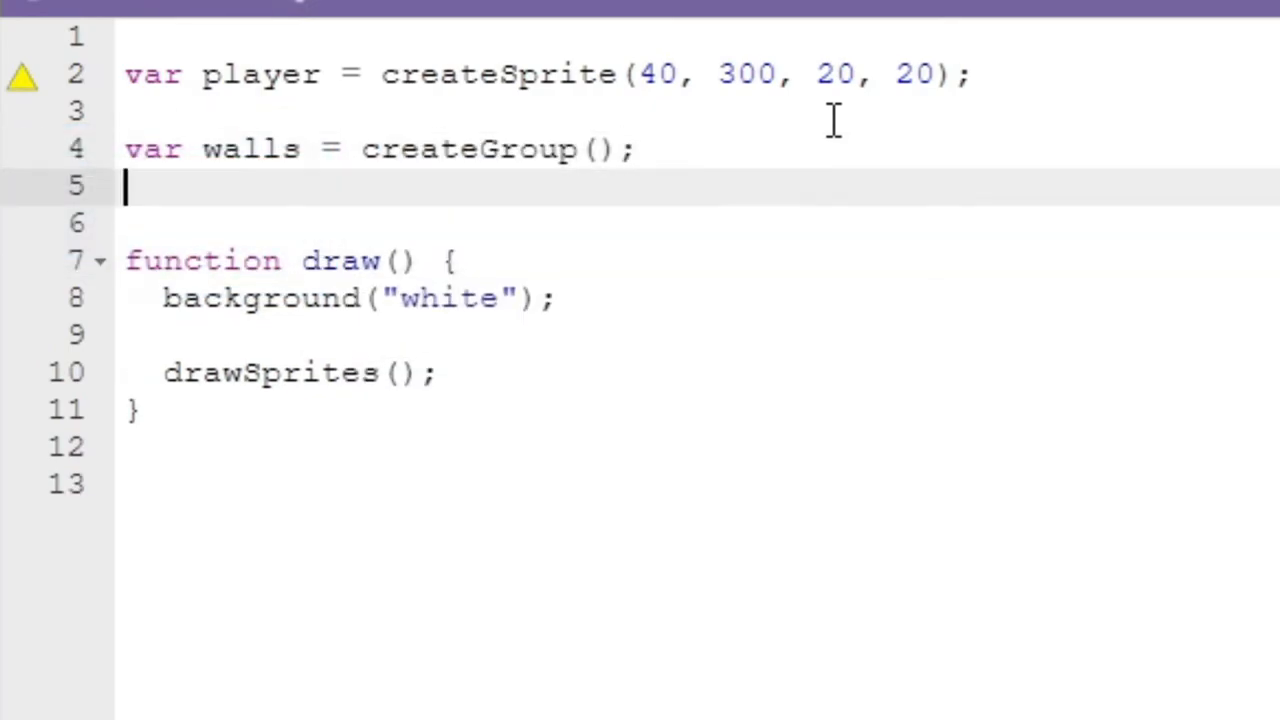
pyautogui.write('//')
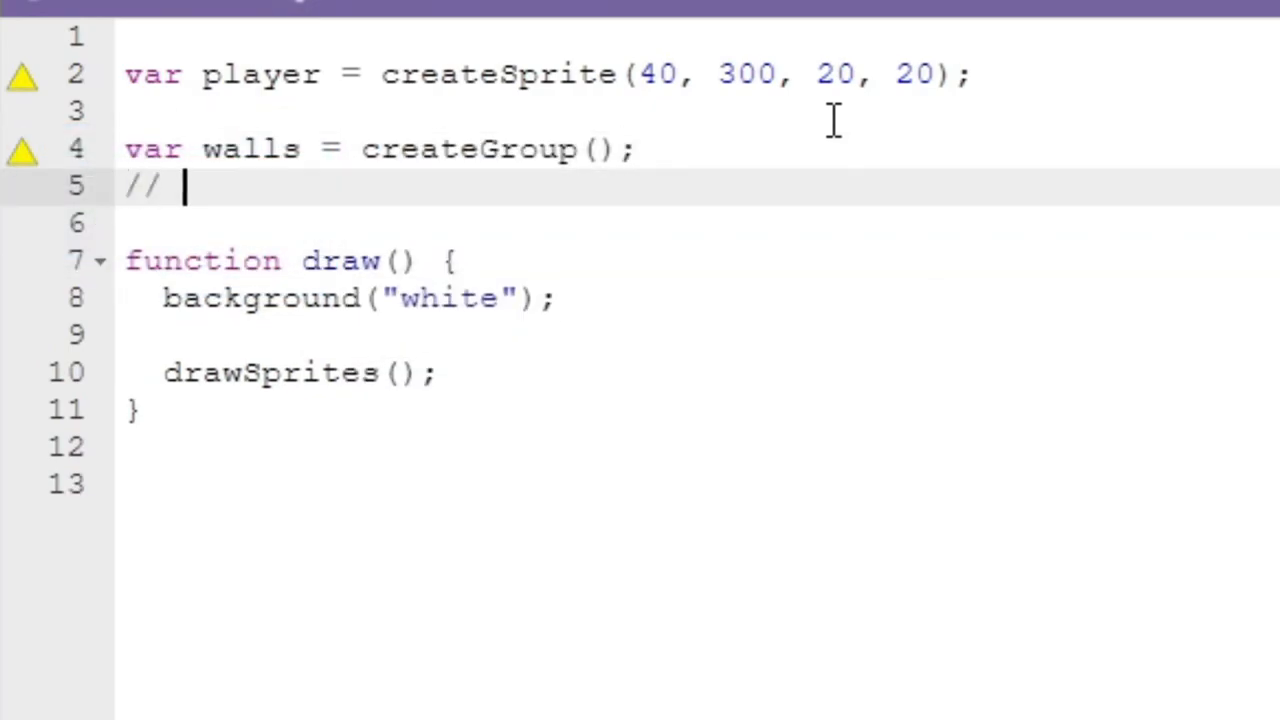
pyautogui.write('{')
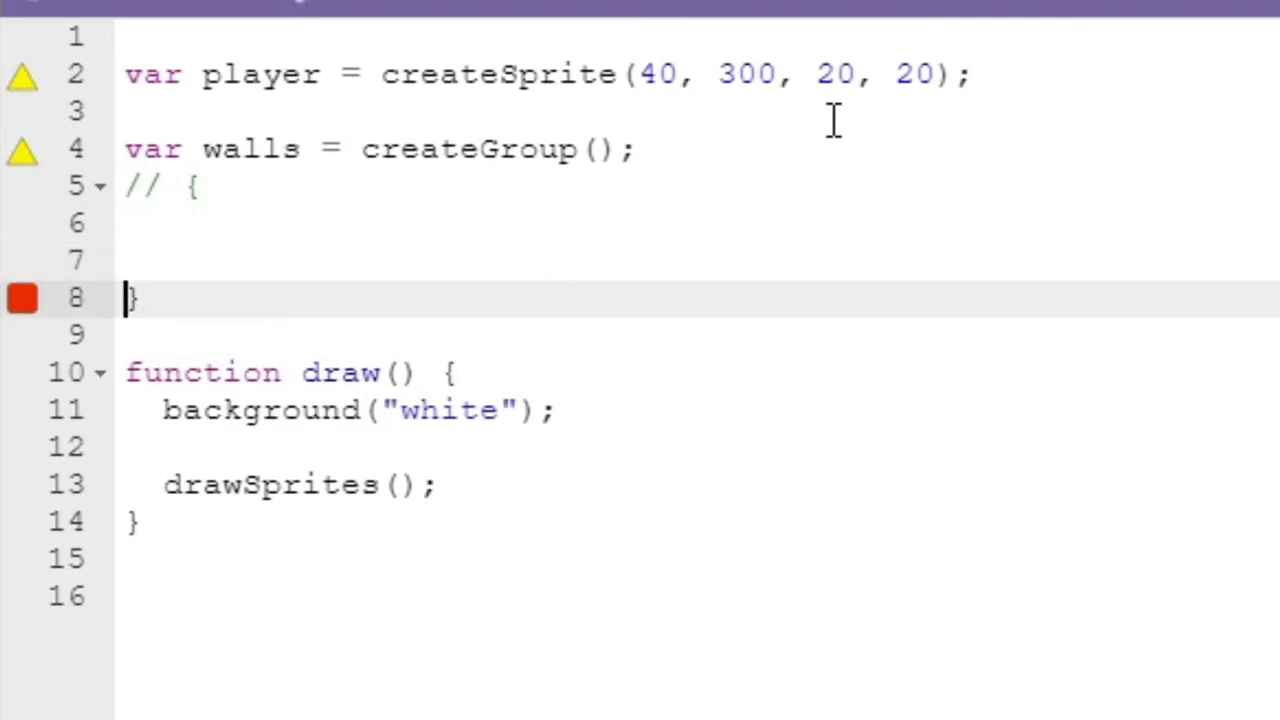
pyautogui.write('//')
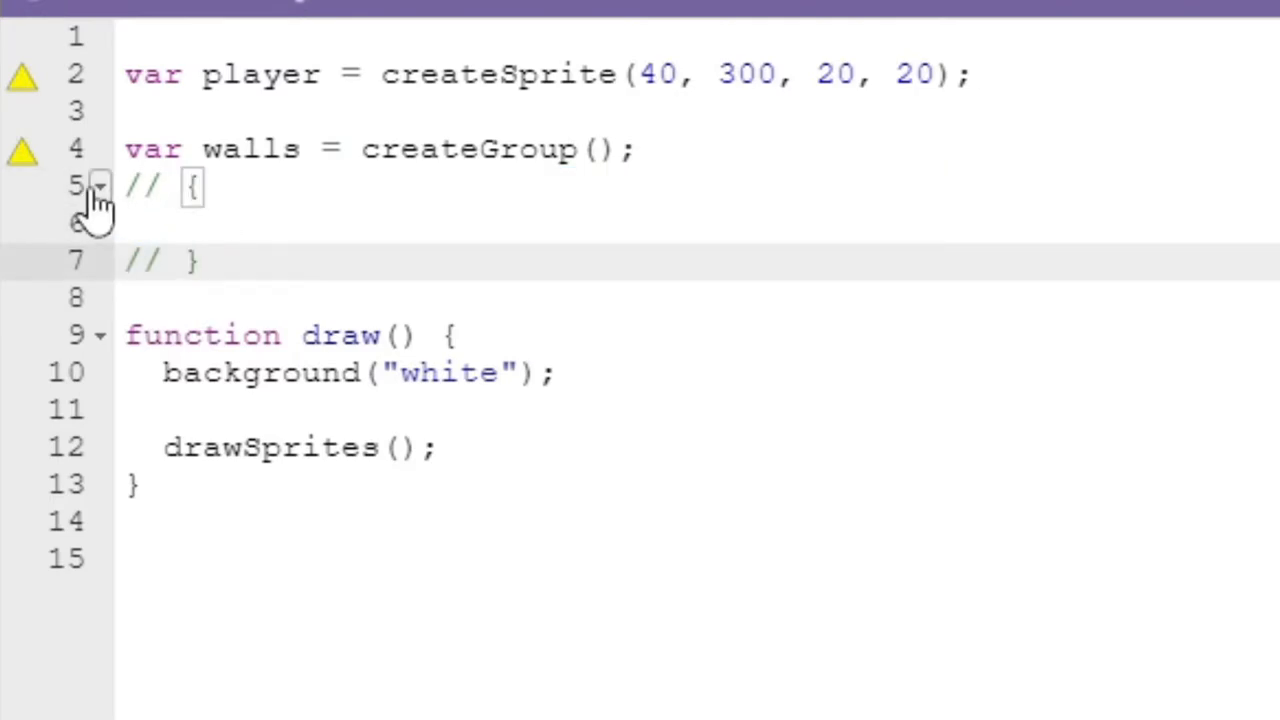
pyautogui.write('co')
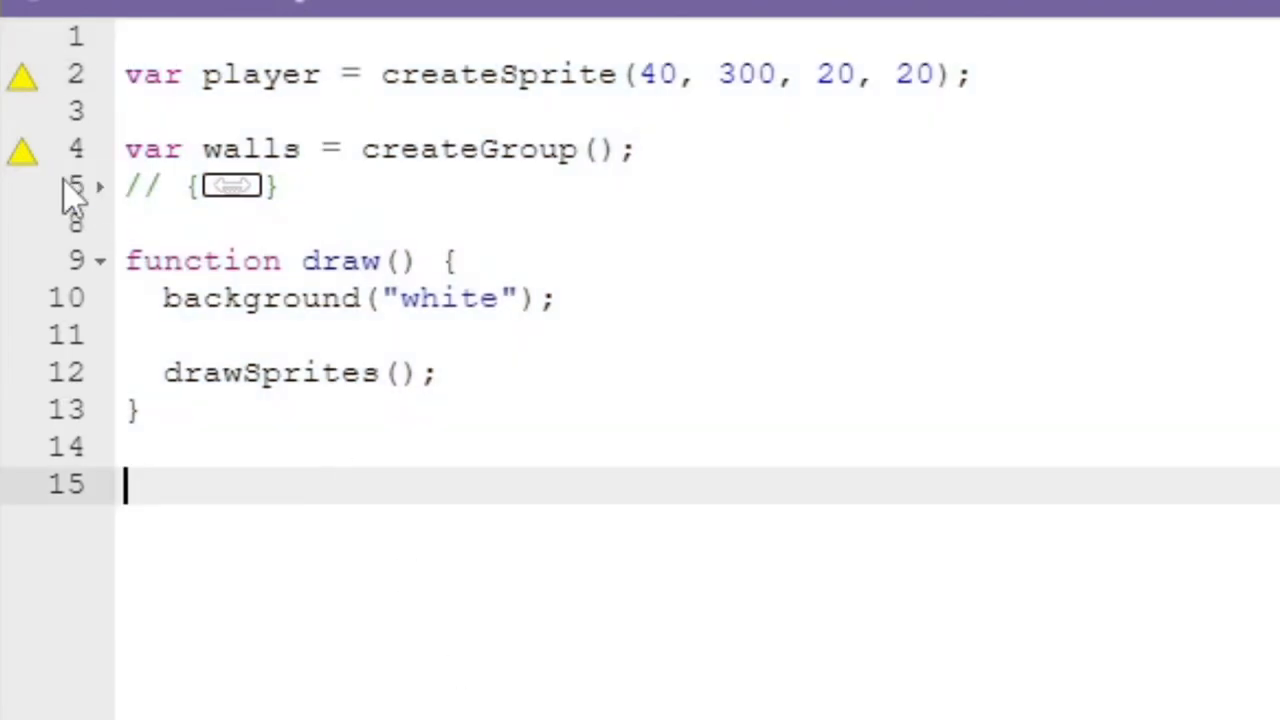
# Add a 50×50 wall sprite at (40, 350) to walls inside the comment block.
pyautogui.click(98, 186)
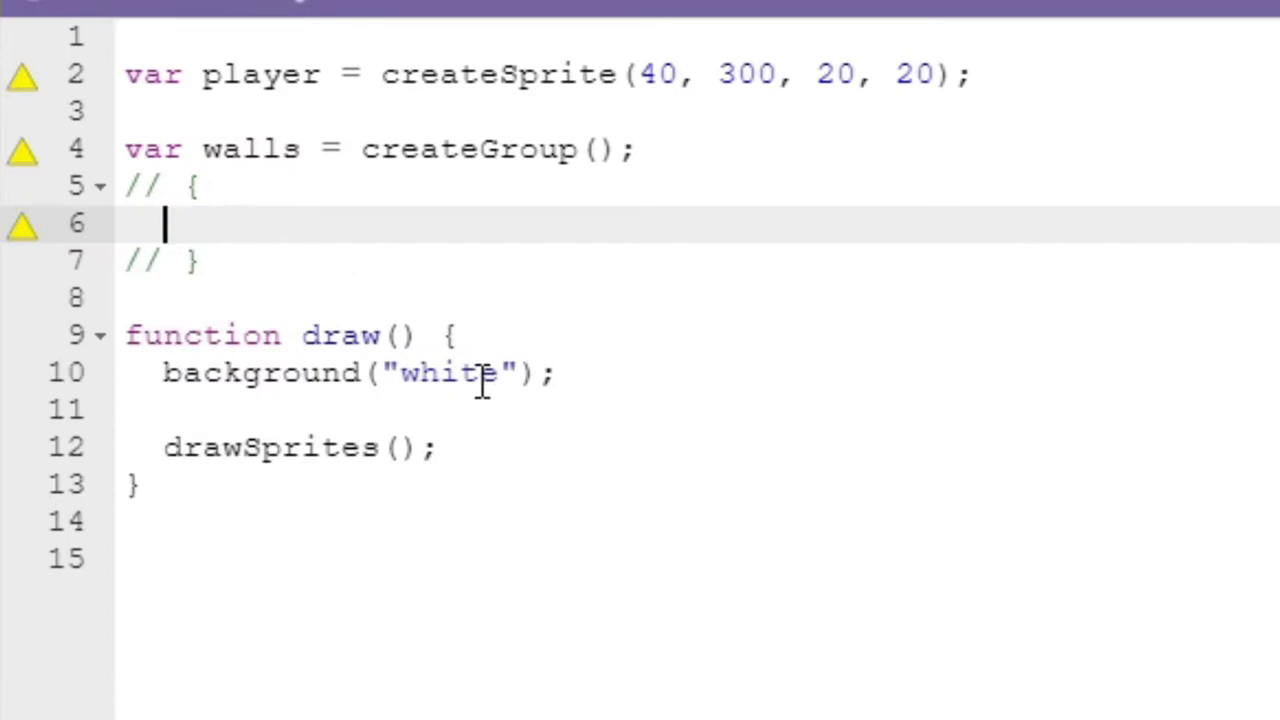
pyautogui.write('walls.add(cr')
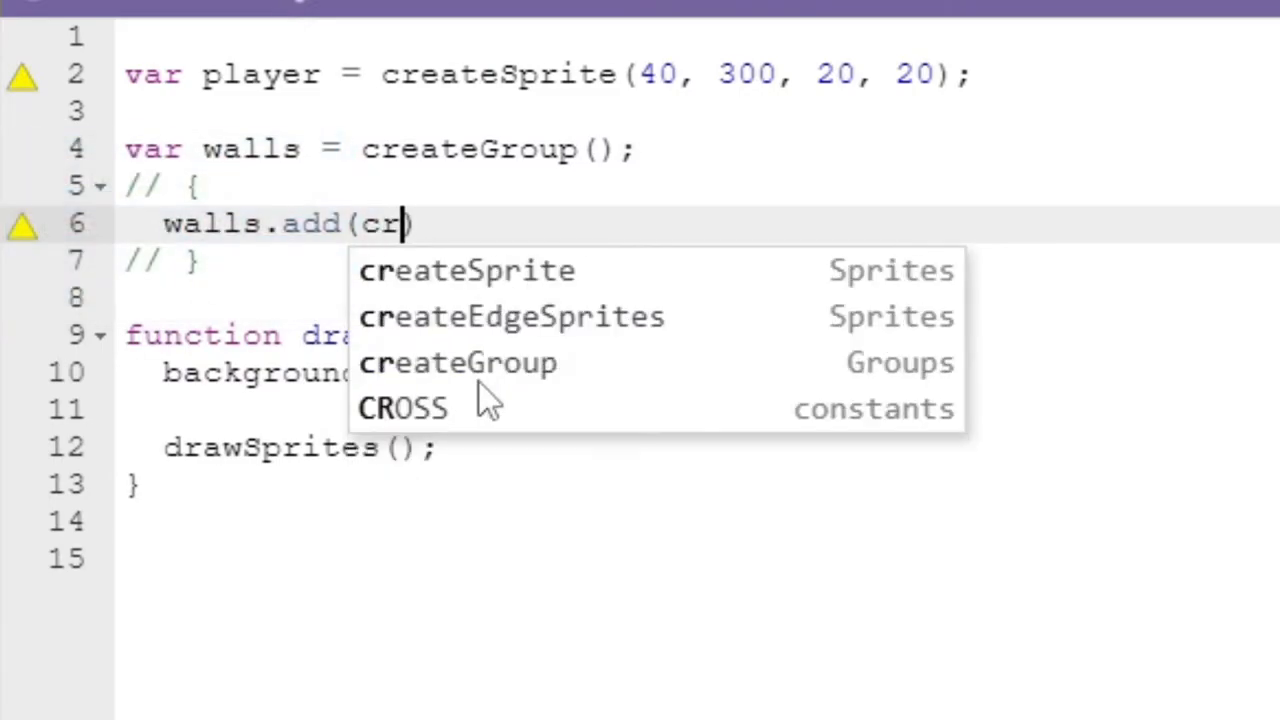
pyautogui.click(466, 270)
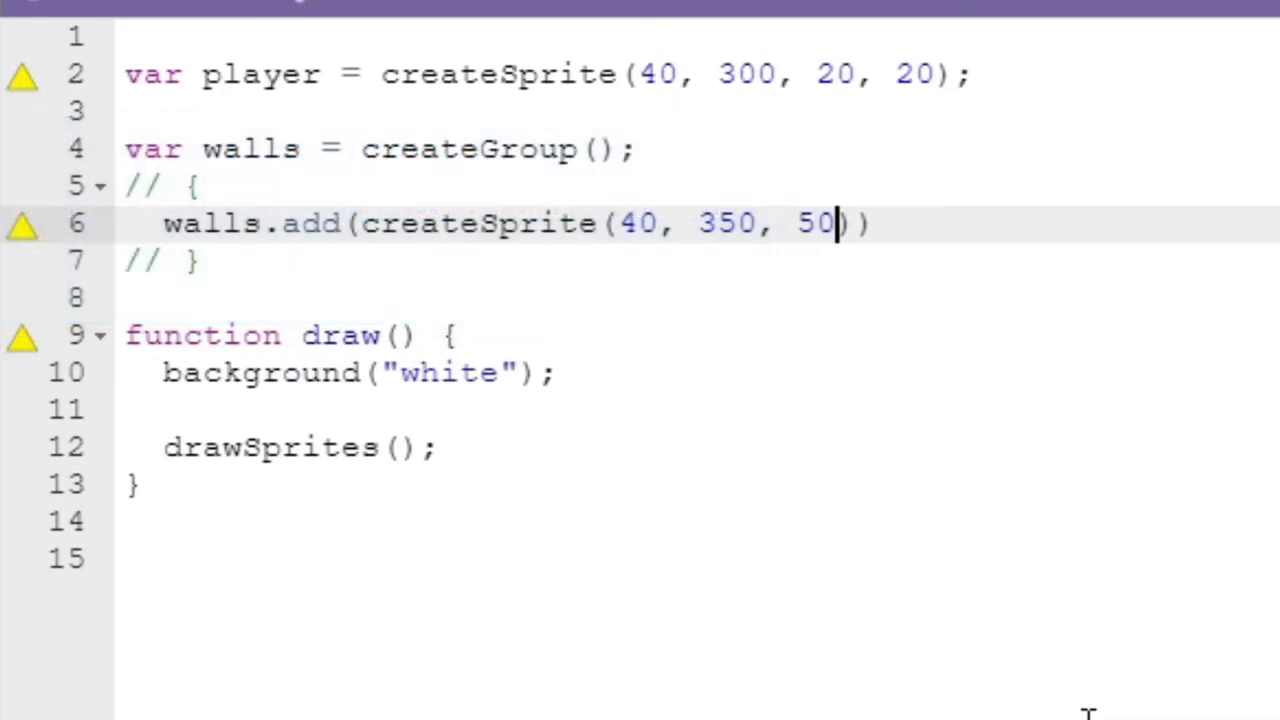
pyautogui.write(', 50')
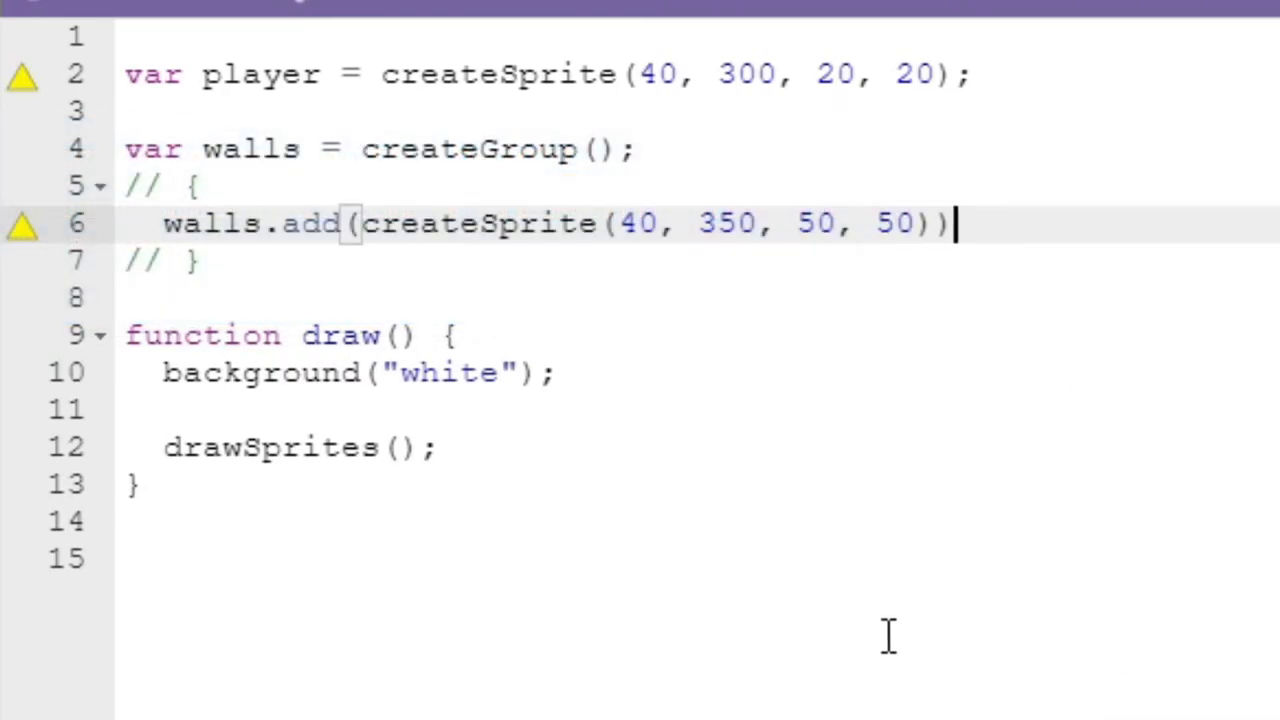
pyautogui.write(';')
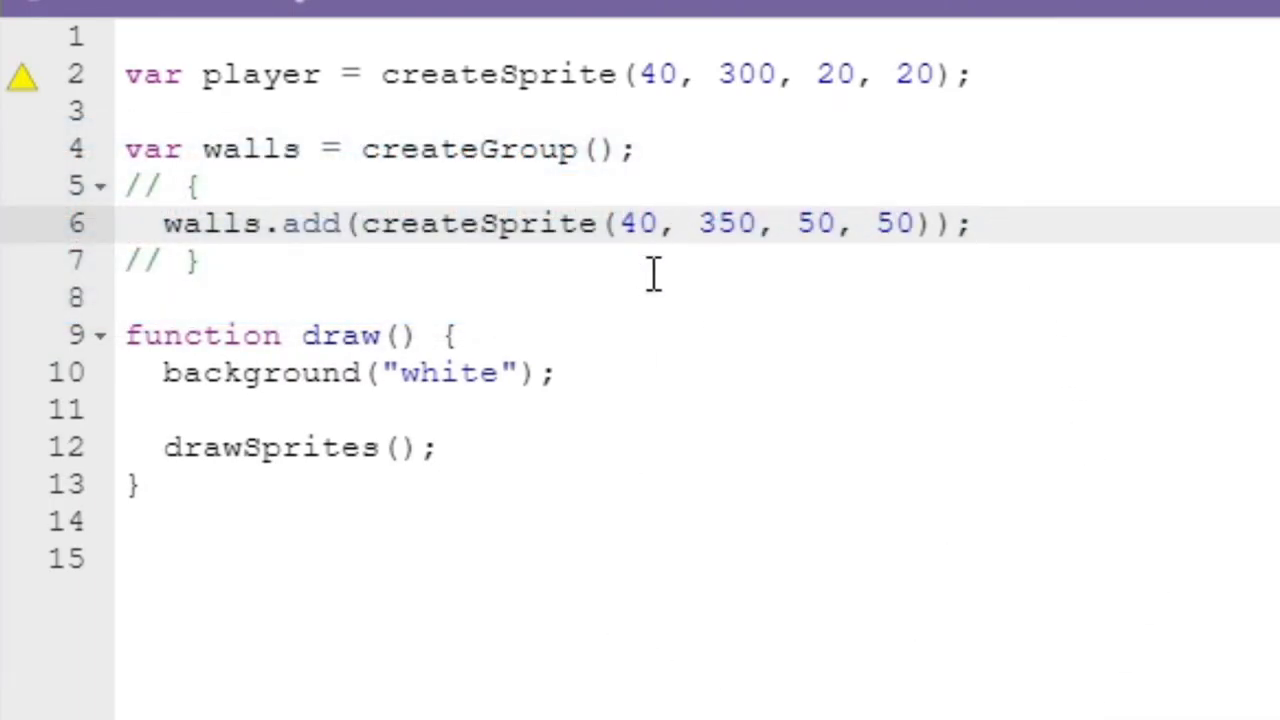
pyautogui.moveTo(805, 335)
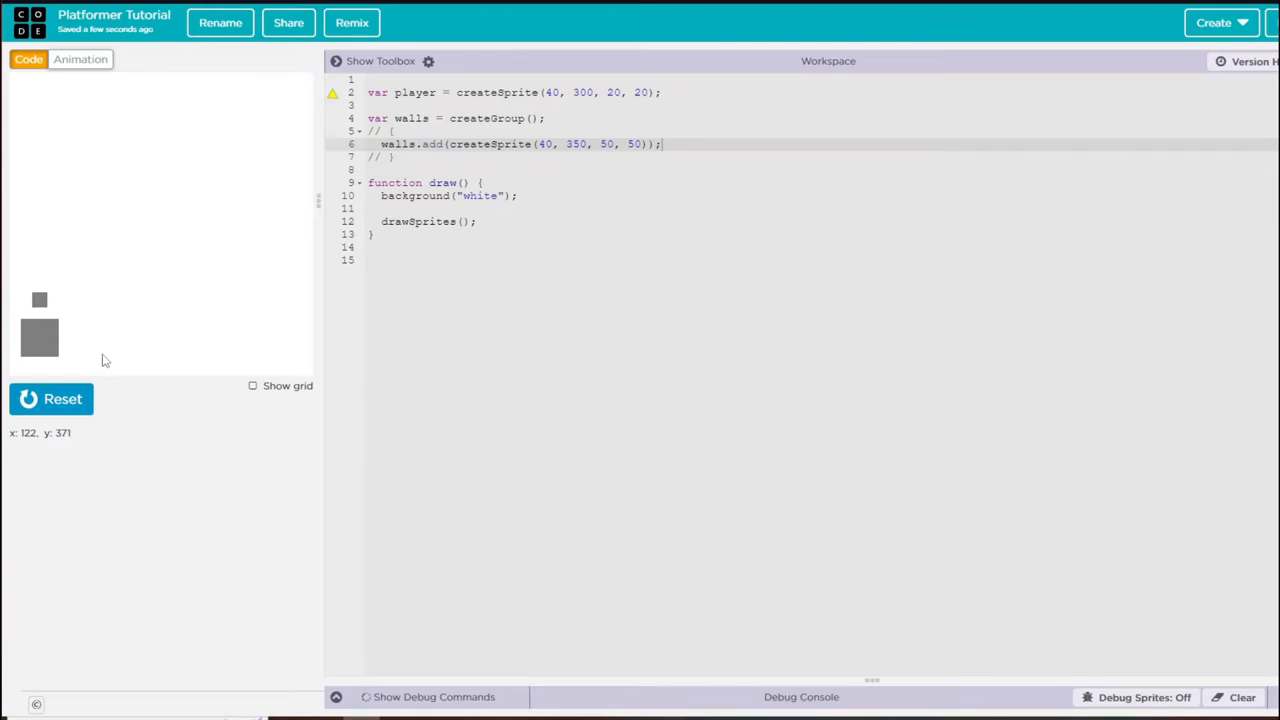
pyautogui.moveTo(65, 330)
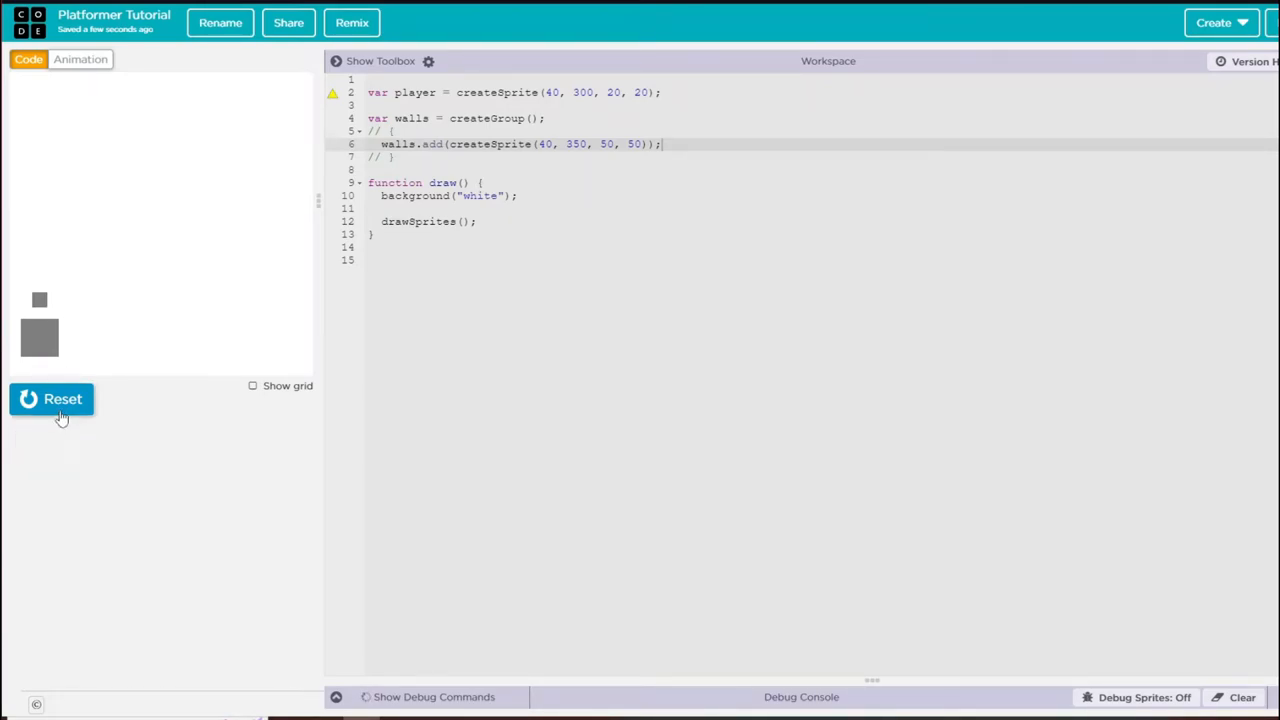
pyautogui.moveTo(57, 419)
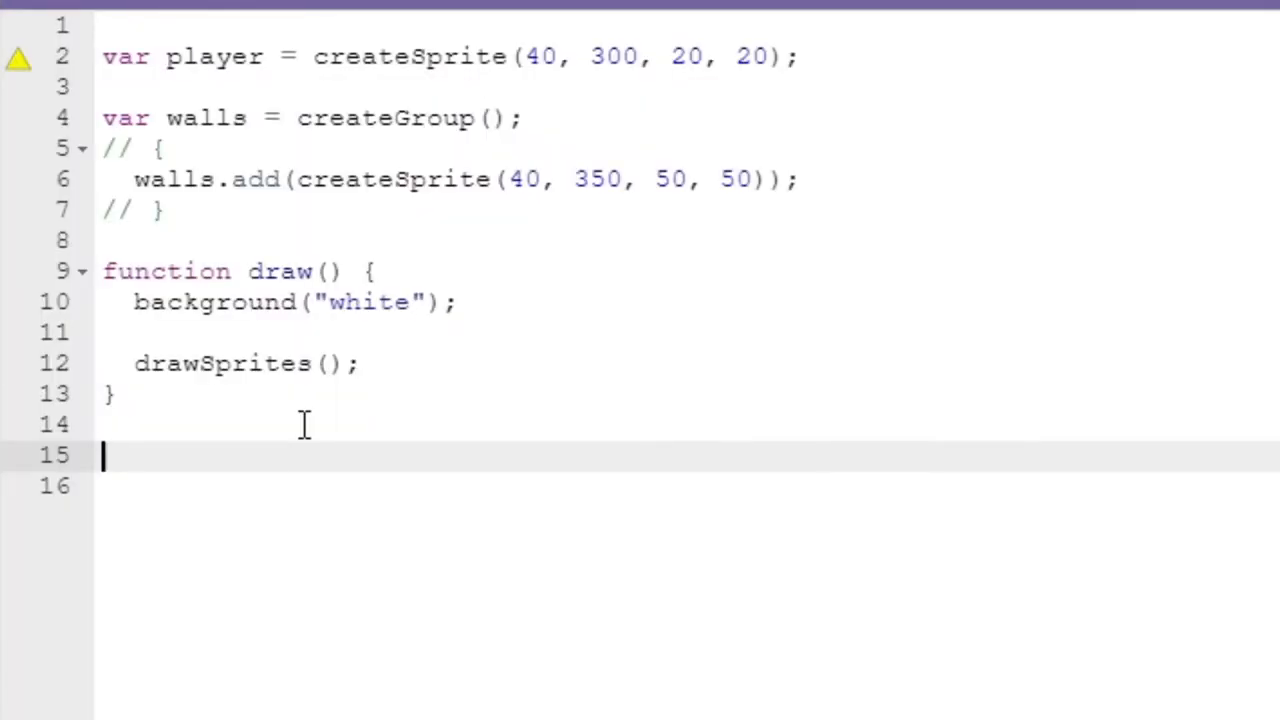
# Write playerMovement, moving the player right by speed when right or d is held.
pyautogui.write('function player')
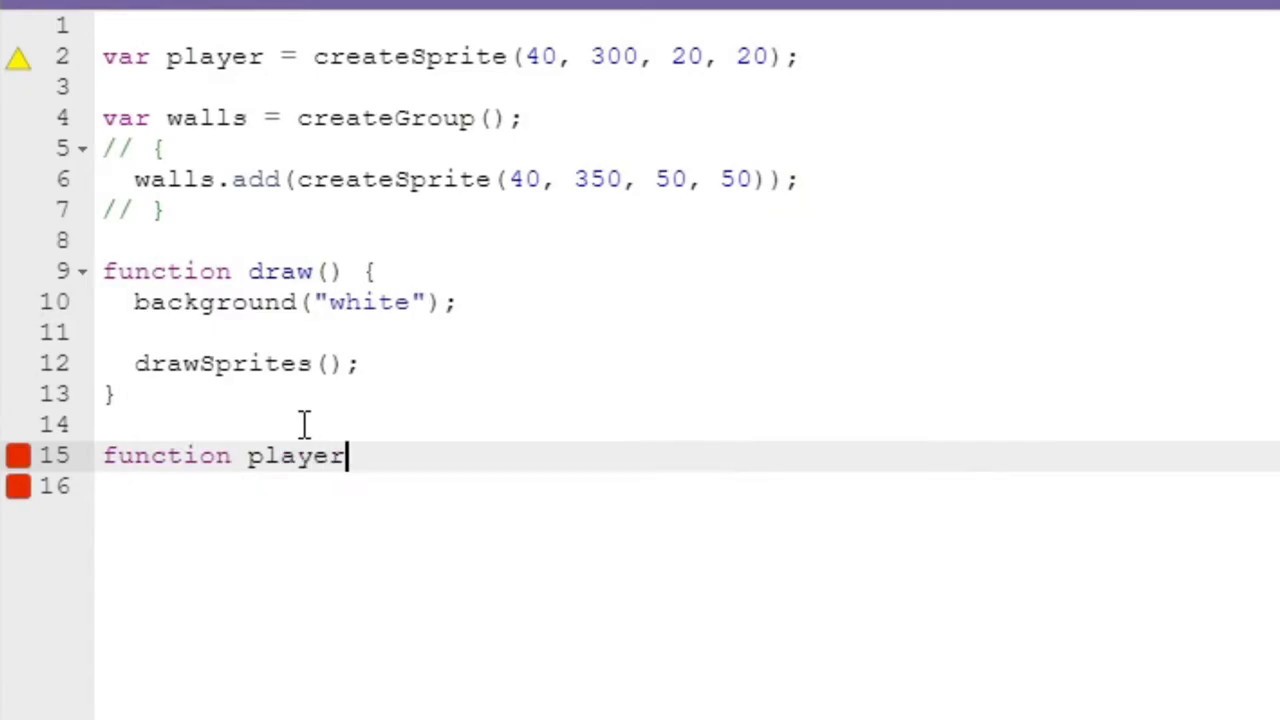
pyautogui.write('Movement() {P')
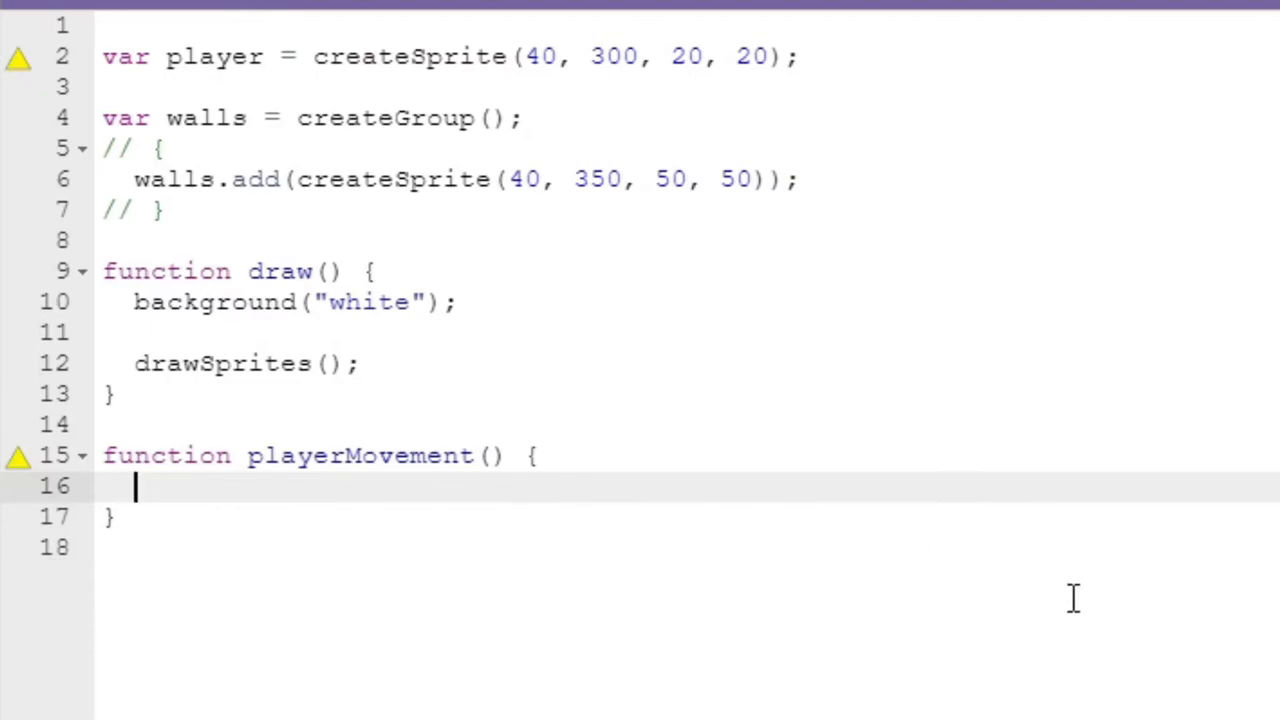
pyautogui.write('if (keyDown(')
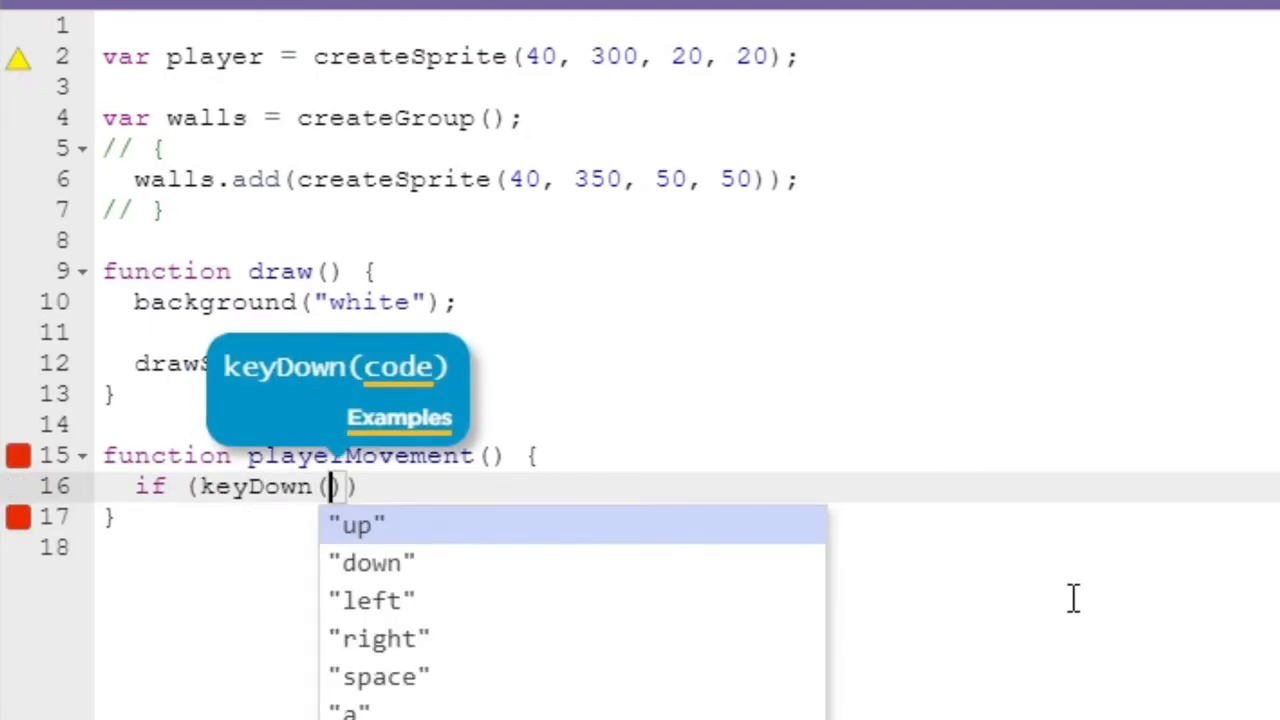
pyautogui.click(378, 638)
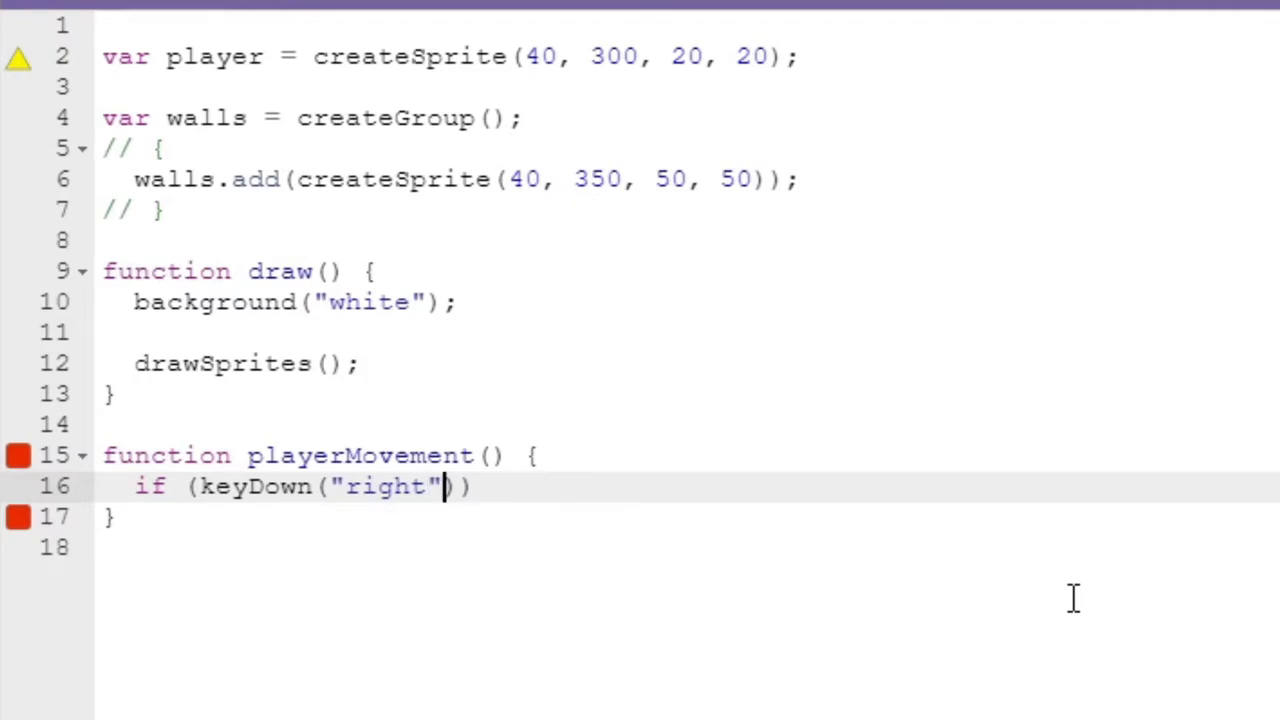
pyautogui.write(',')
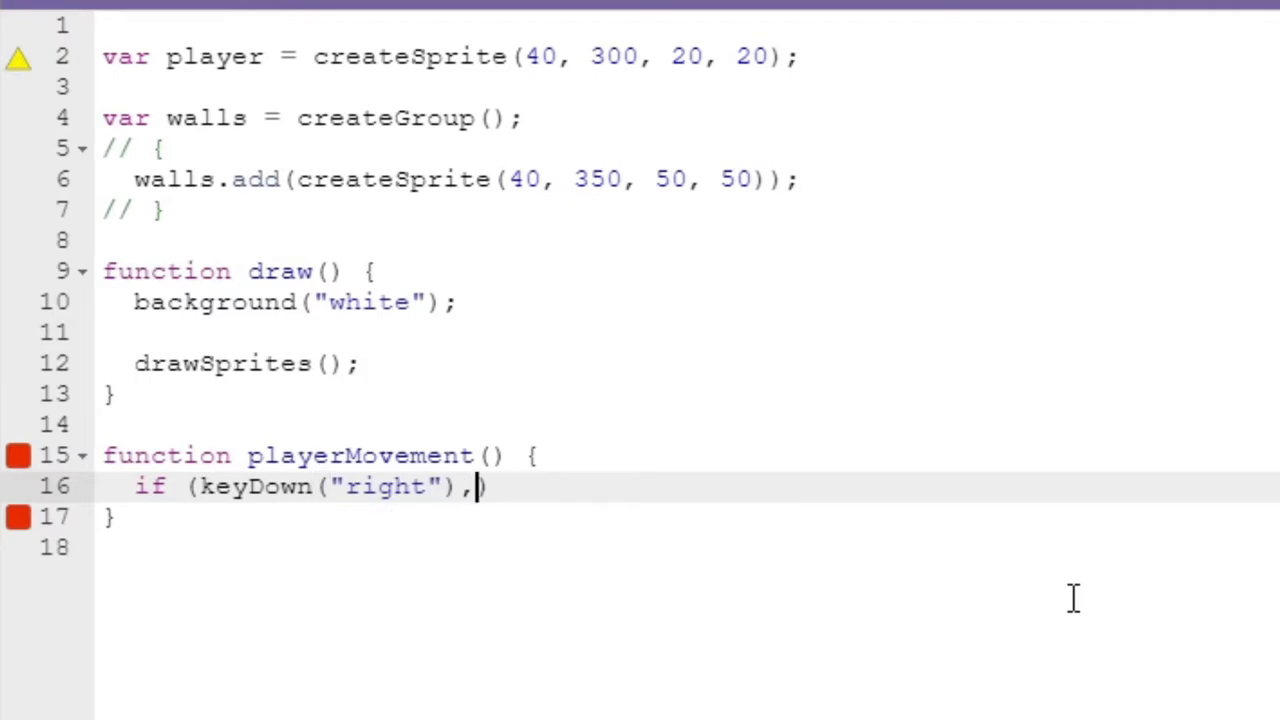
pyautogui.write('|| keyDown("d')
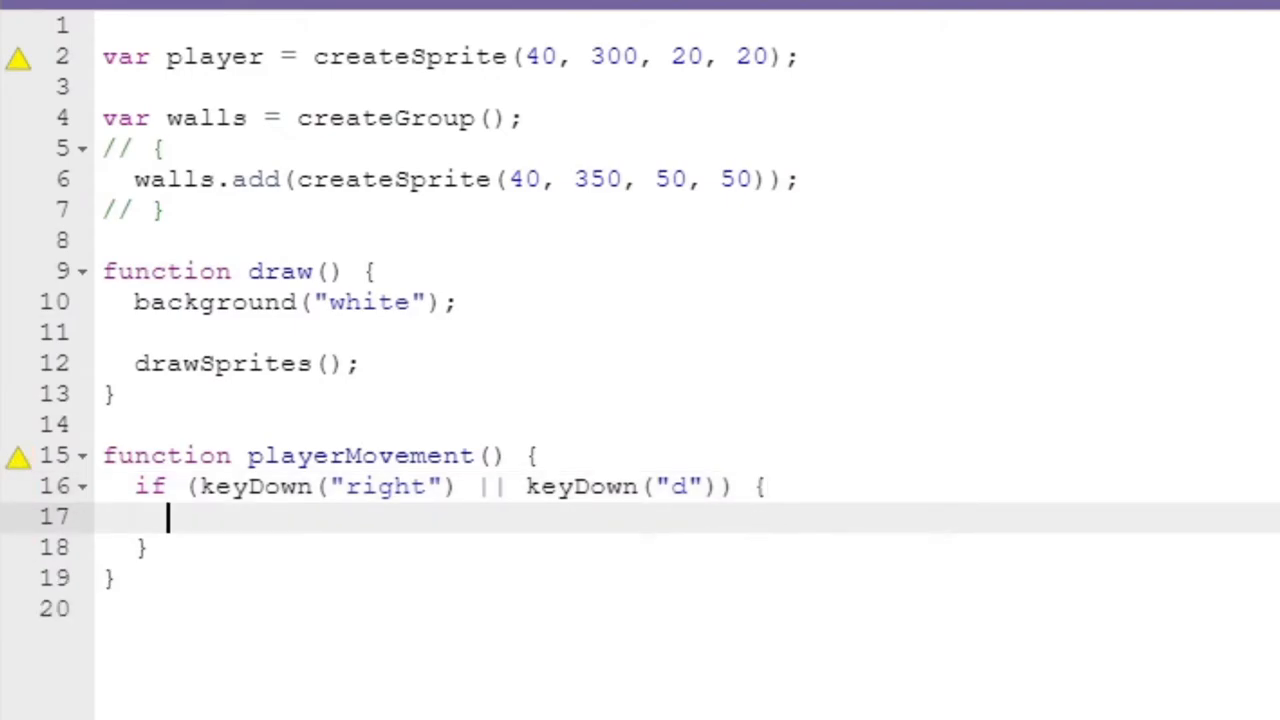
pyautogui.write('player.x')
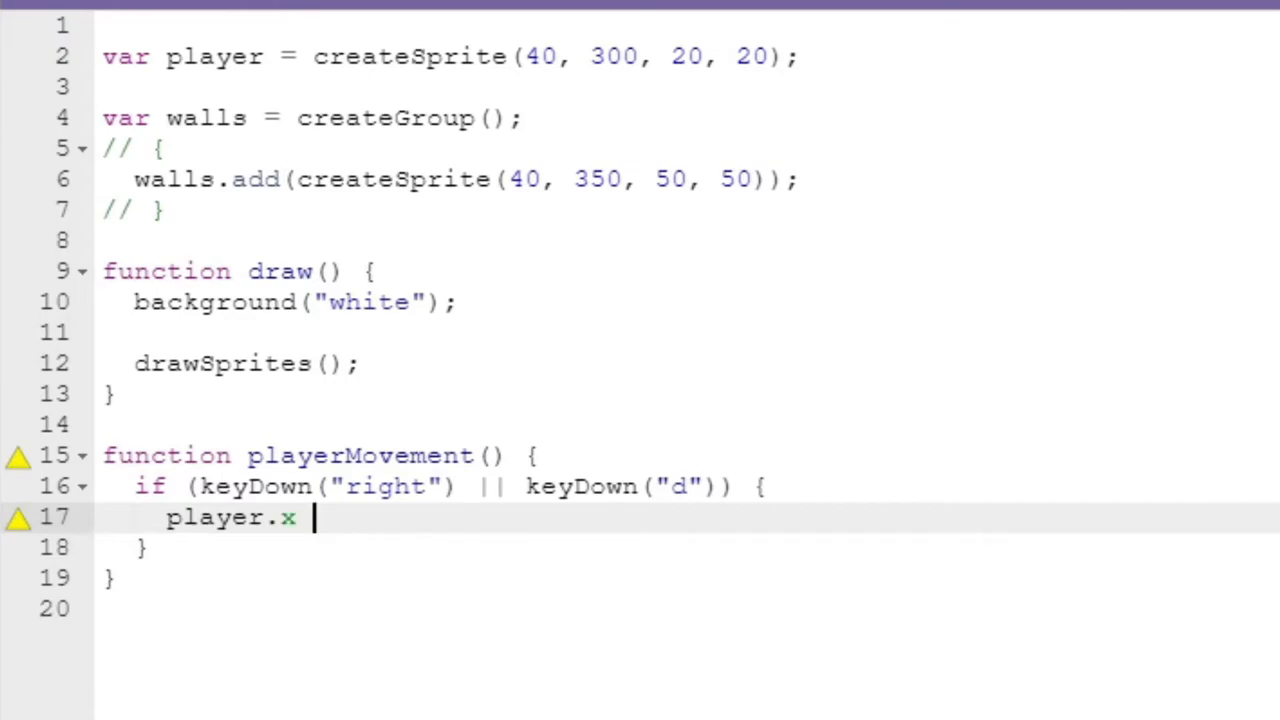
pyautogui.write('+= speed;')
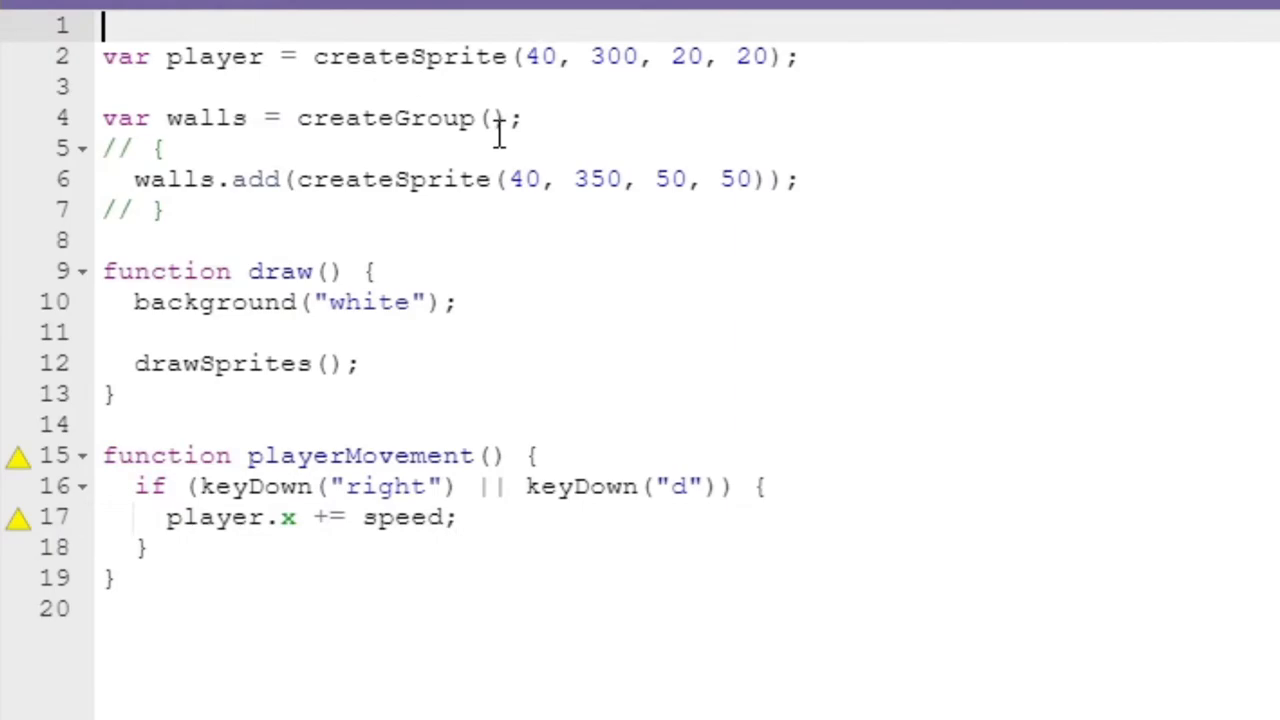
# Declare var speed = 4 and add a left/a check subtracting speed from player.x.
pyautogui.write('var spee')
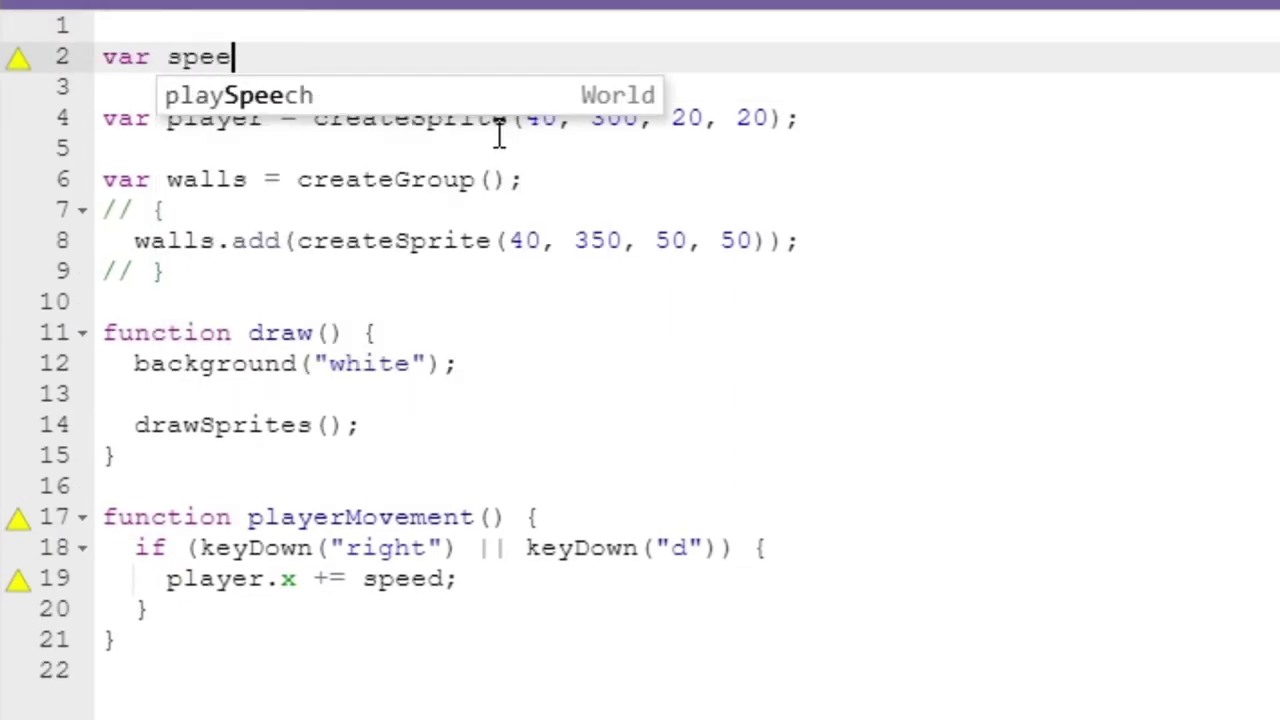
pyautogui.write('d =')
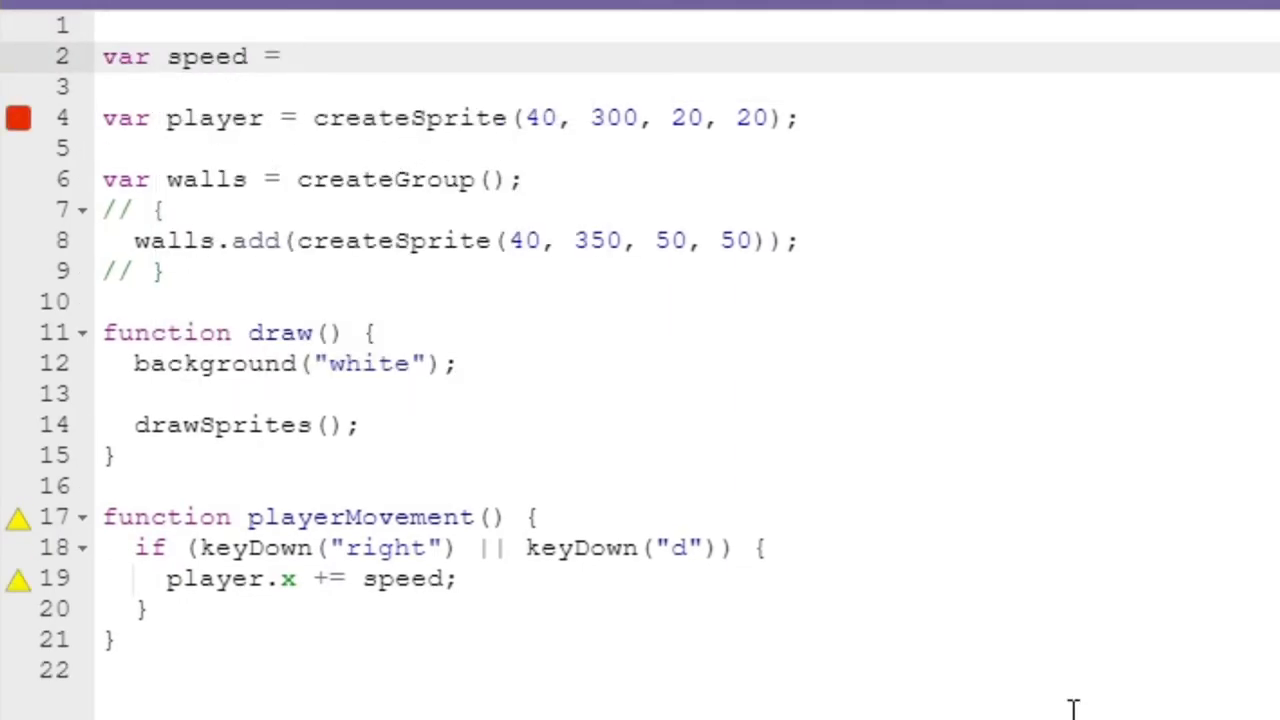
pyautogui.write('4;')
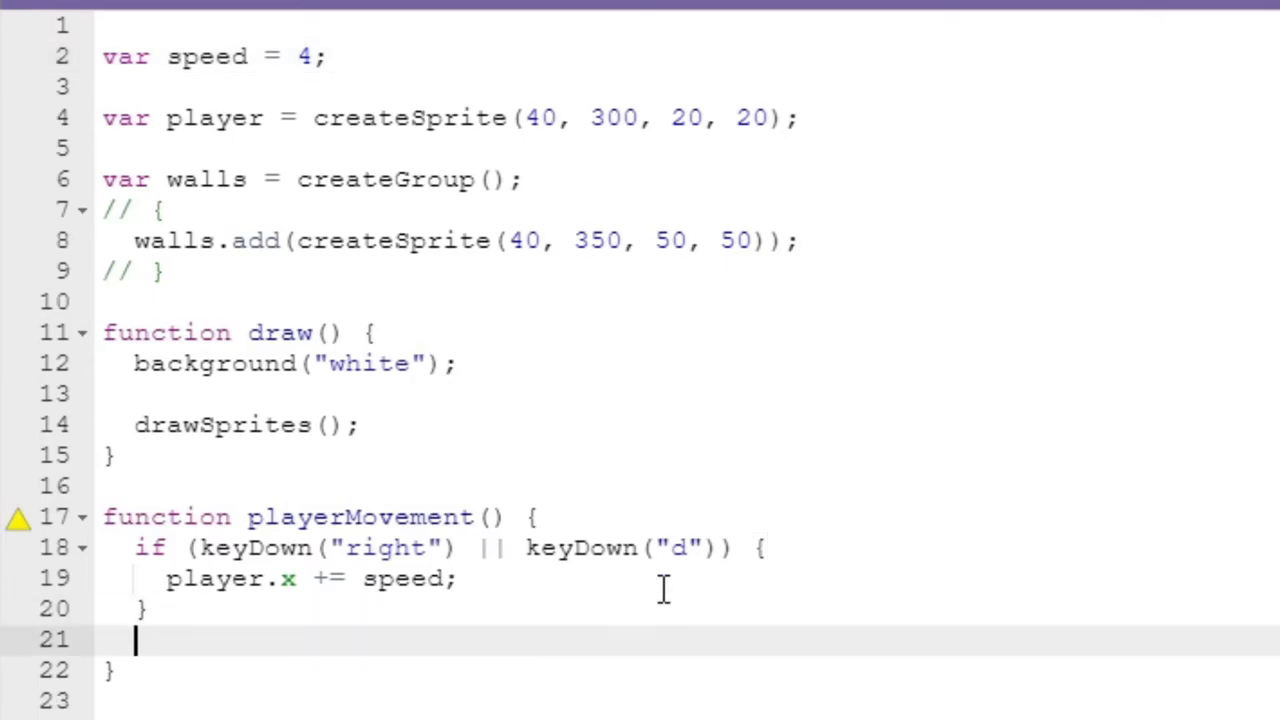
pyautogui.write('if ()')
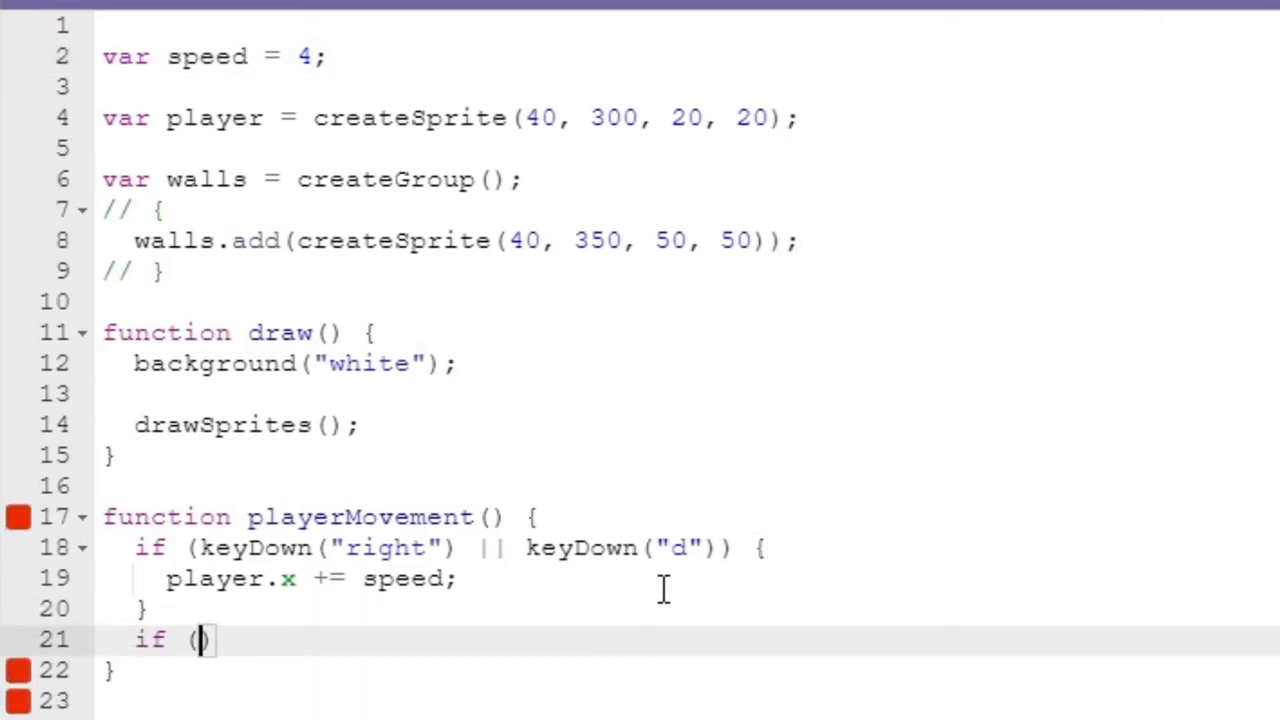
pyautogui.write('keyDown("left')
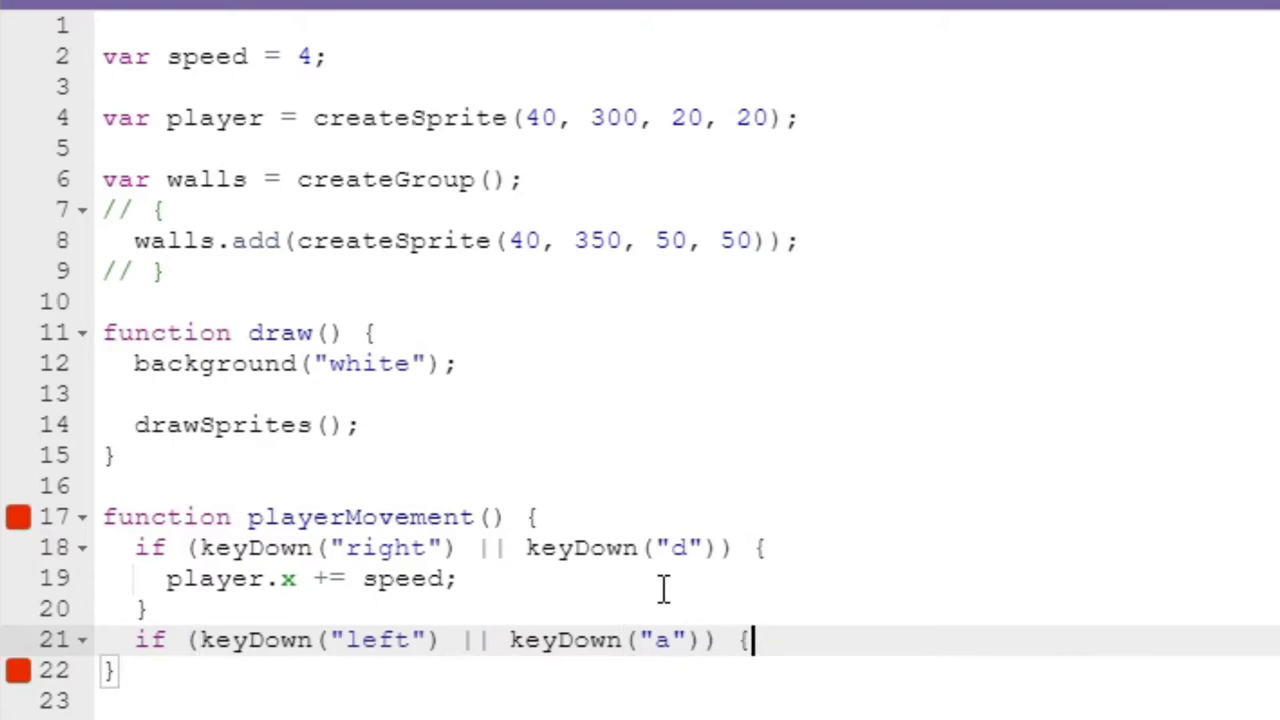
pyautogui.write('player.x')
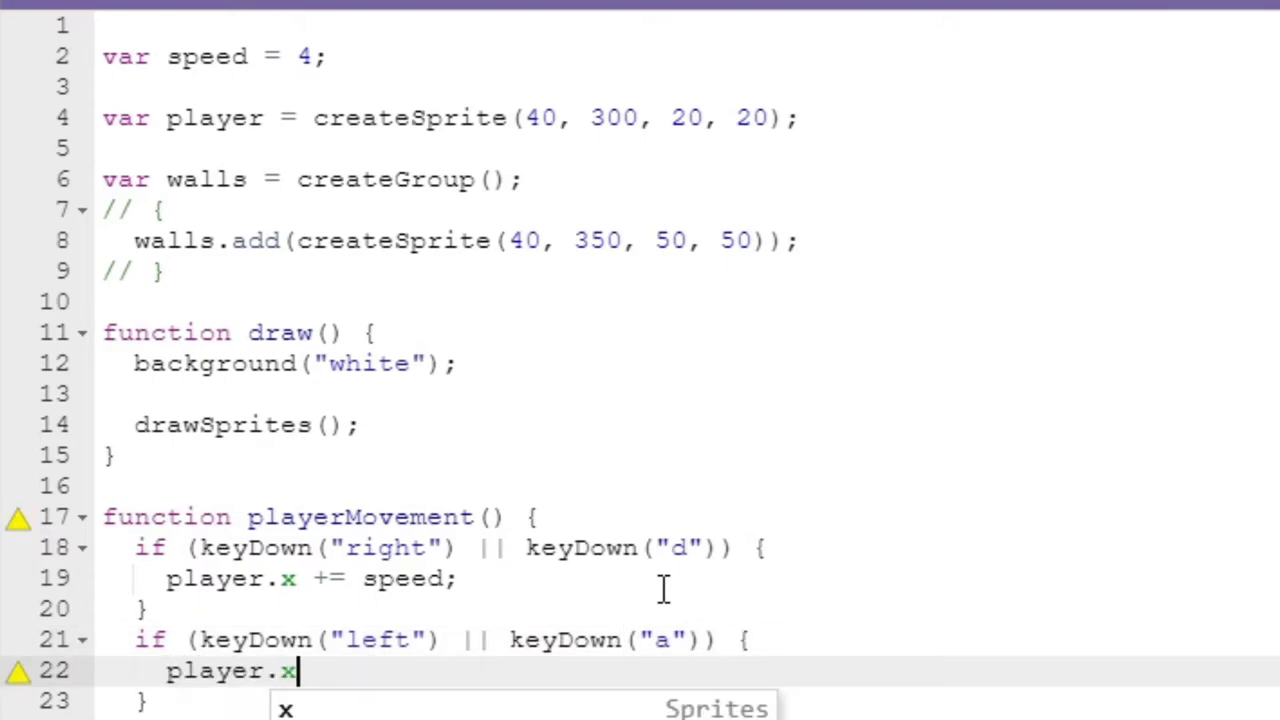
pyautogui.write('-= speed;')
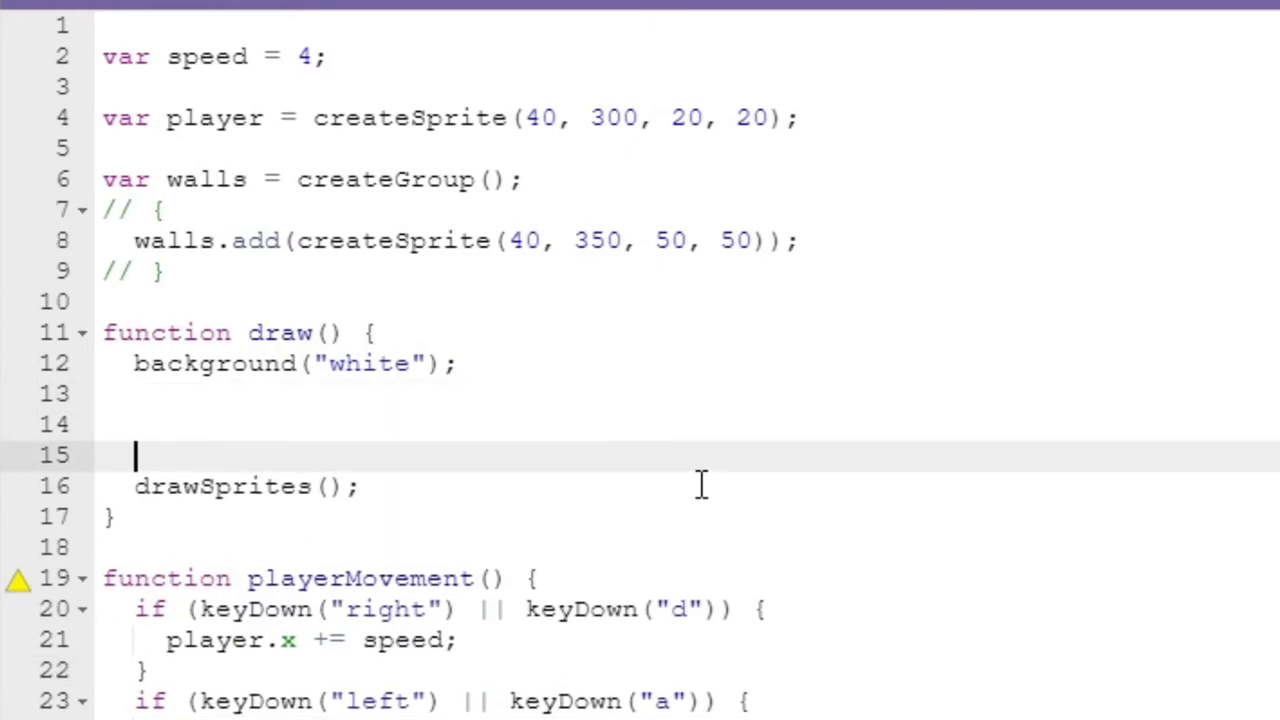
# Call playerMovement() inside draw and run the game to test movement.
pyautogui.write('playerMovement();')
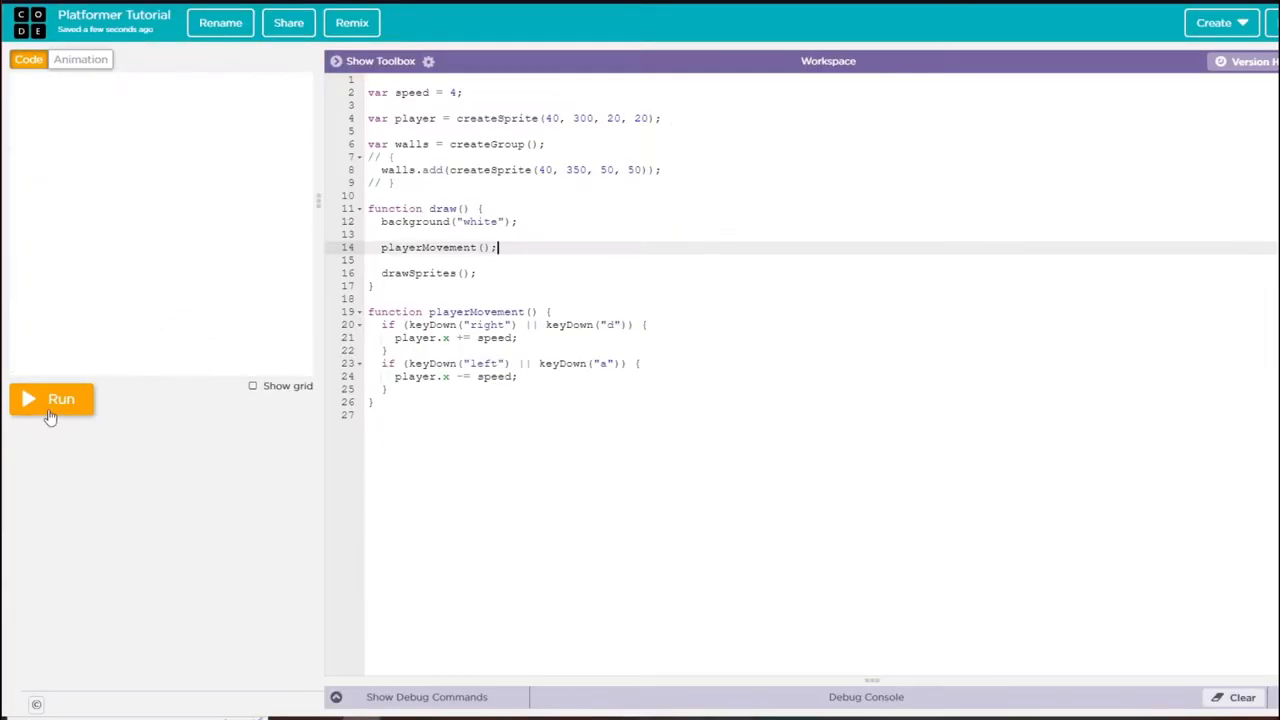
pyautogui.click(50, 399)
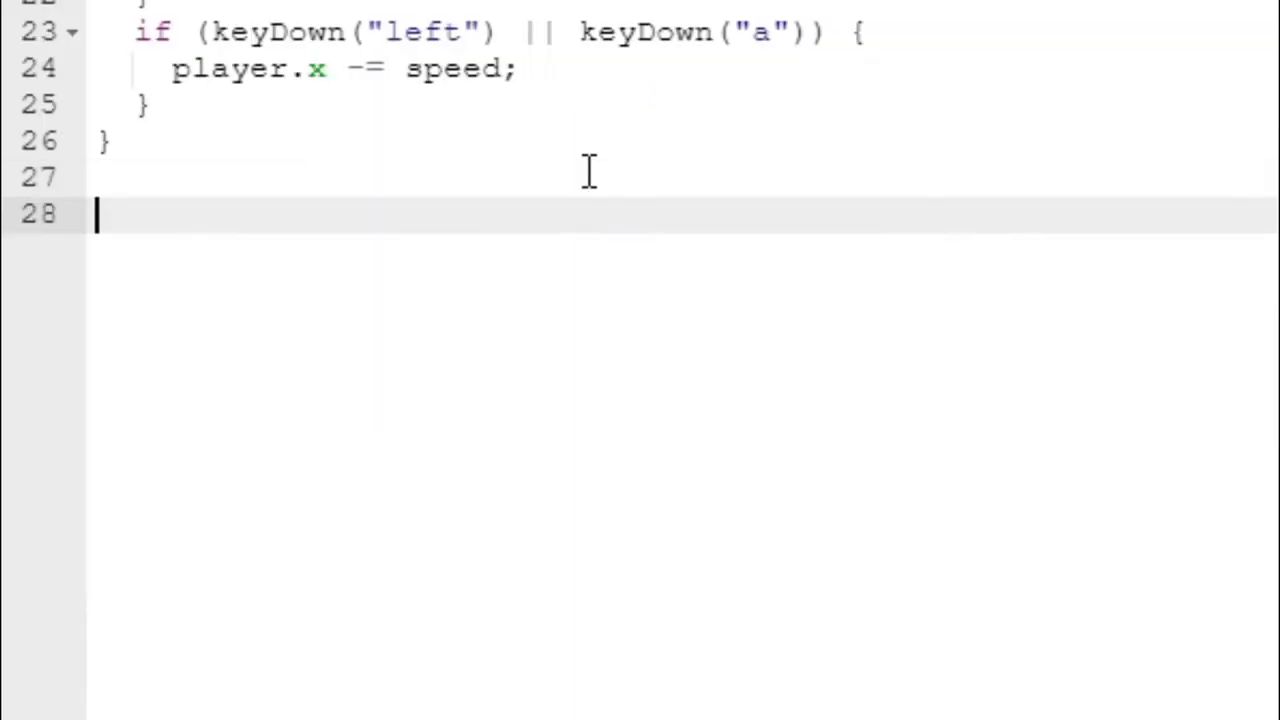
# Write playerGravity, adding a gravity variable to player.velocityY instead of a fixed 0.5.
pyautogui.write('function player')
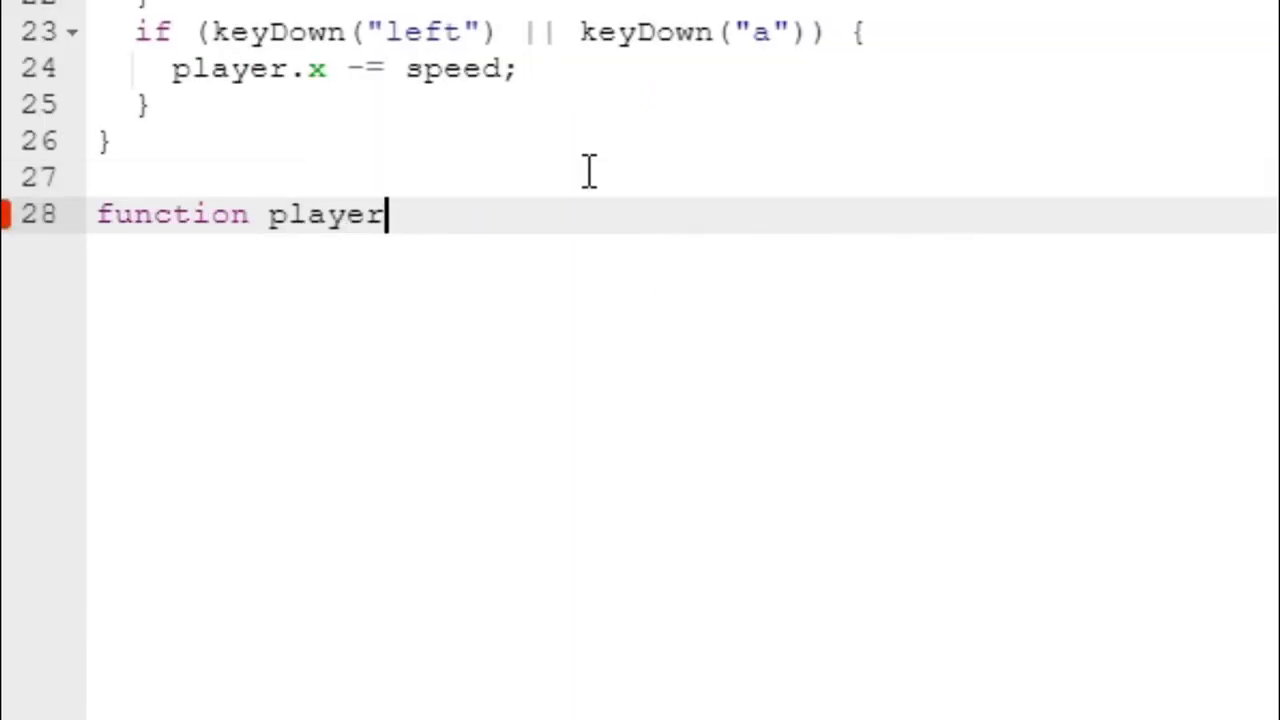
pyautogui.write('Gravity() {')
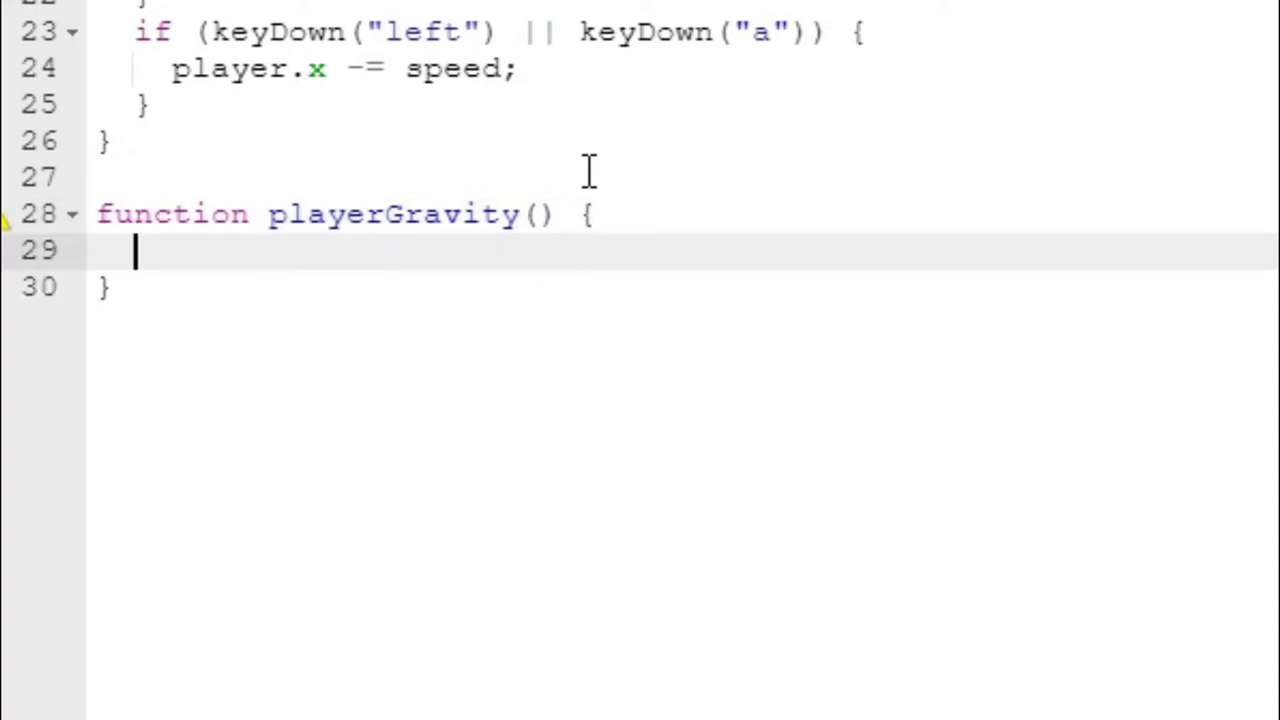
pyautogui.write('player.velocit')
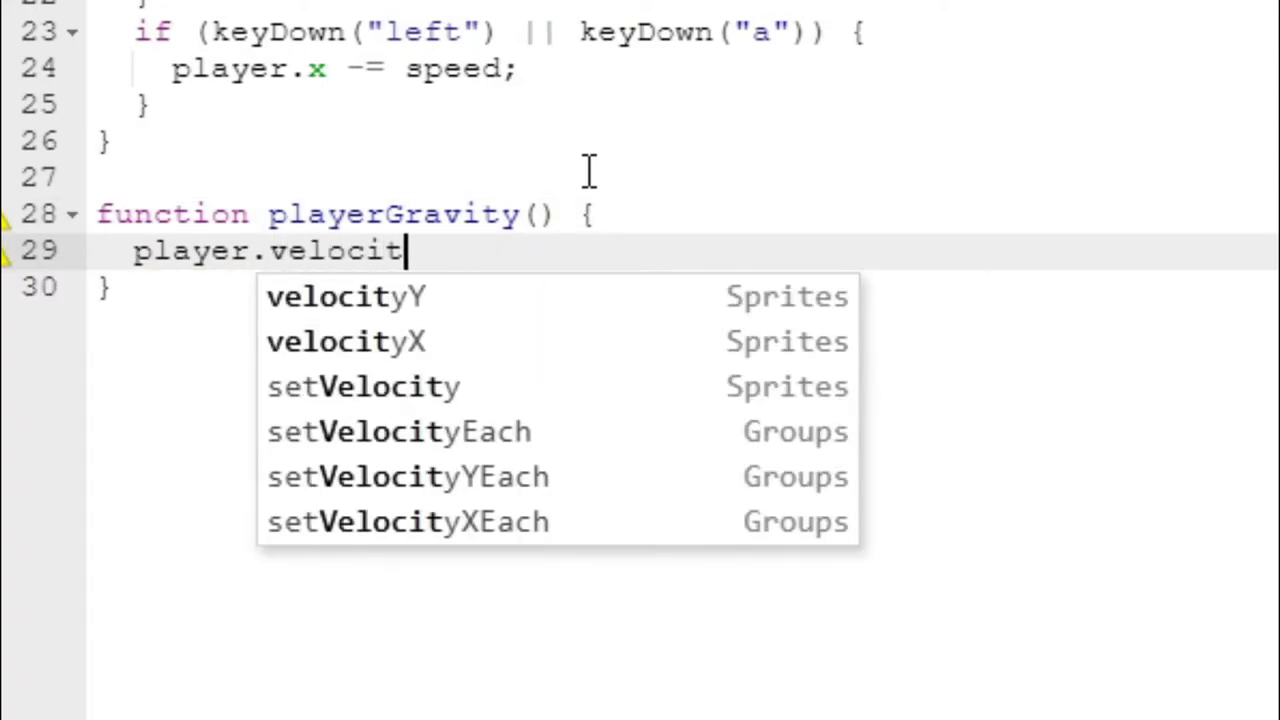
pyautogui.write('yY +=')
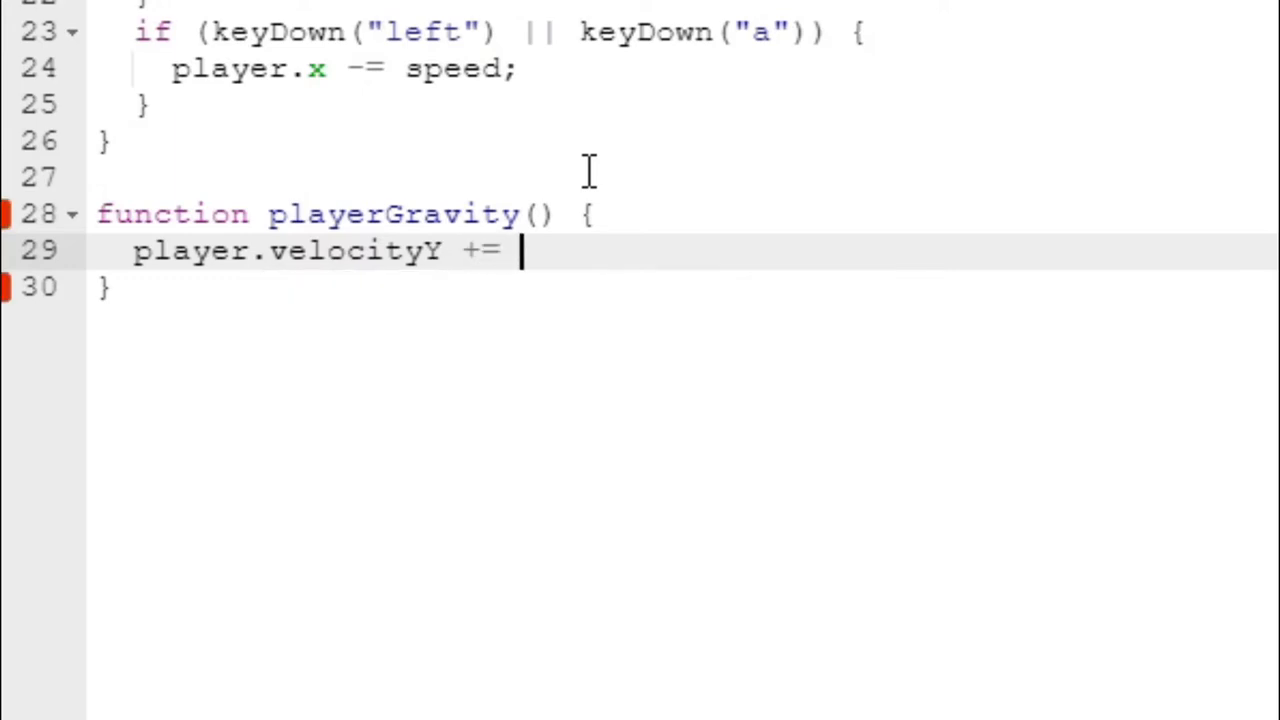
pyautogui.write('0.5;')
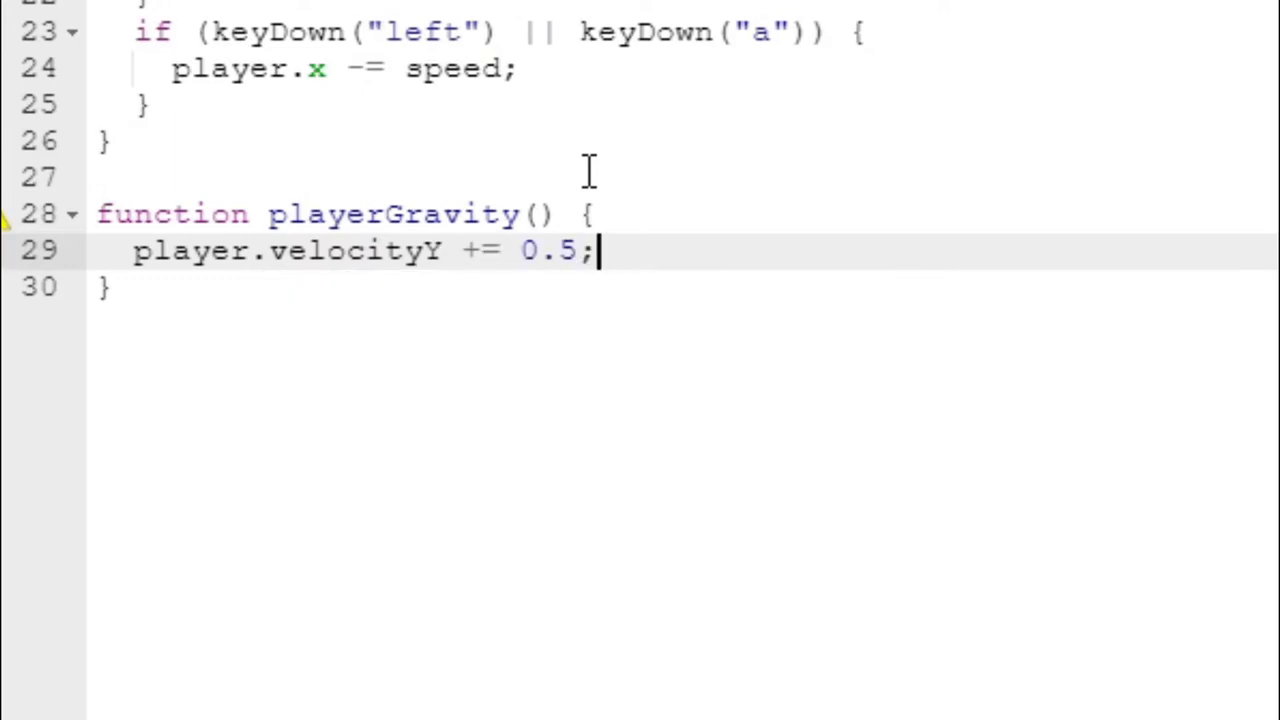
pyautogui.press('Backspace')
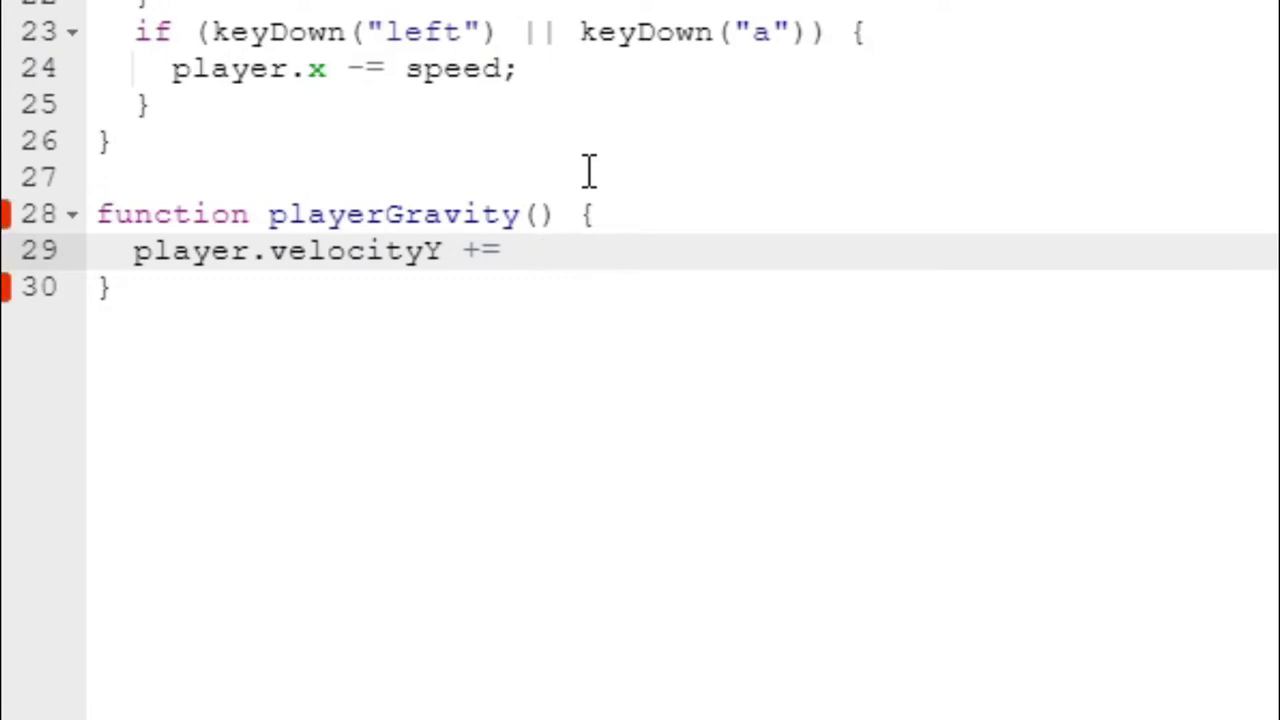
pyautogui.write('gravity;')
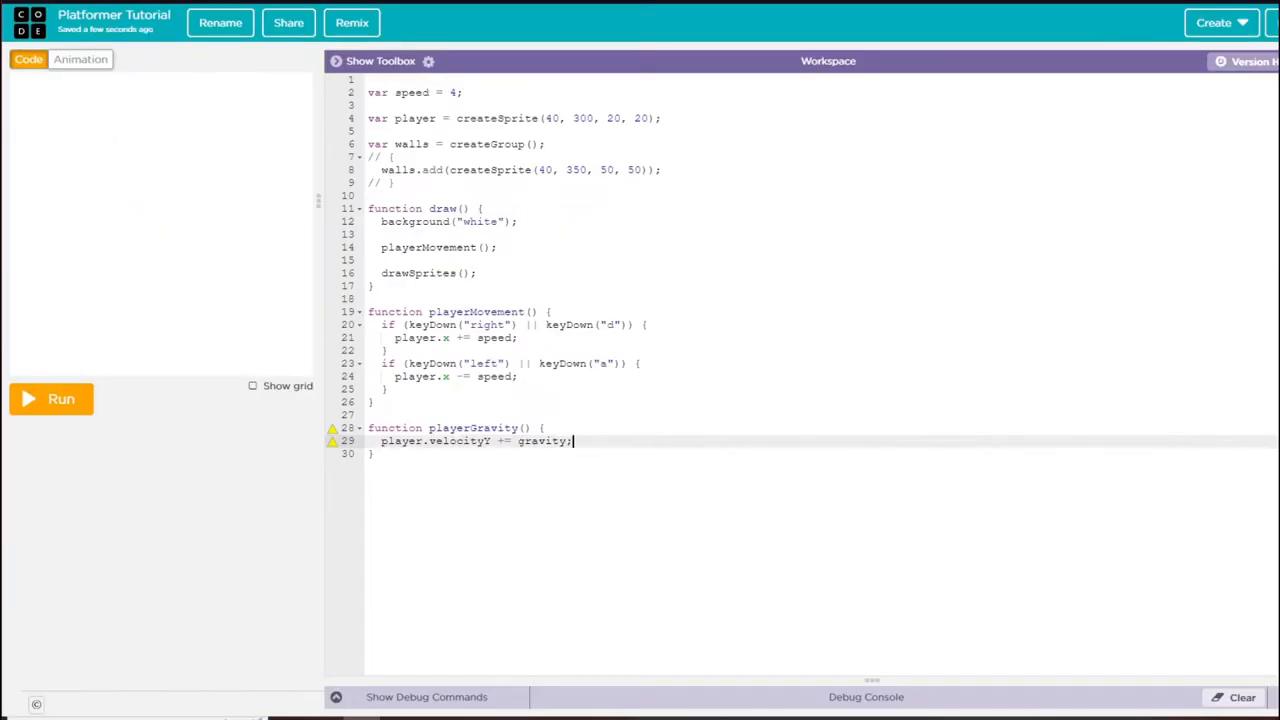
# Declare var gravity = 0.4 and call playerGravity() in draw.
pyautogui.write('var grav')
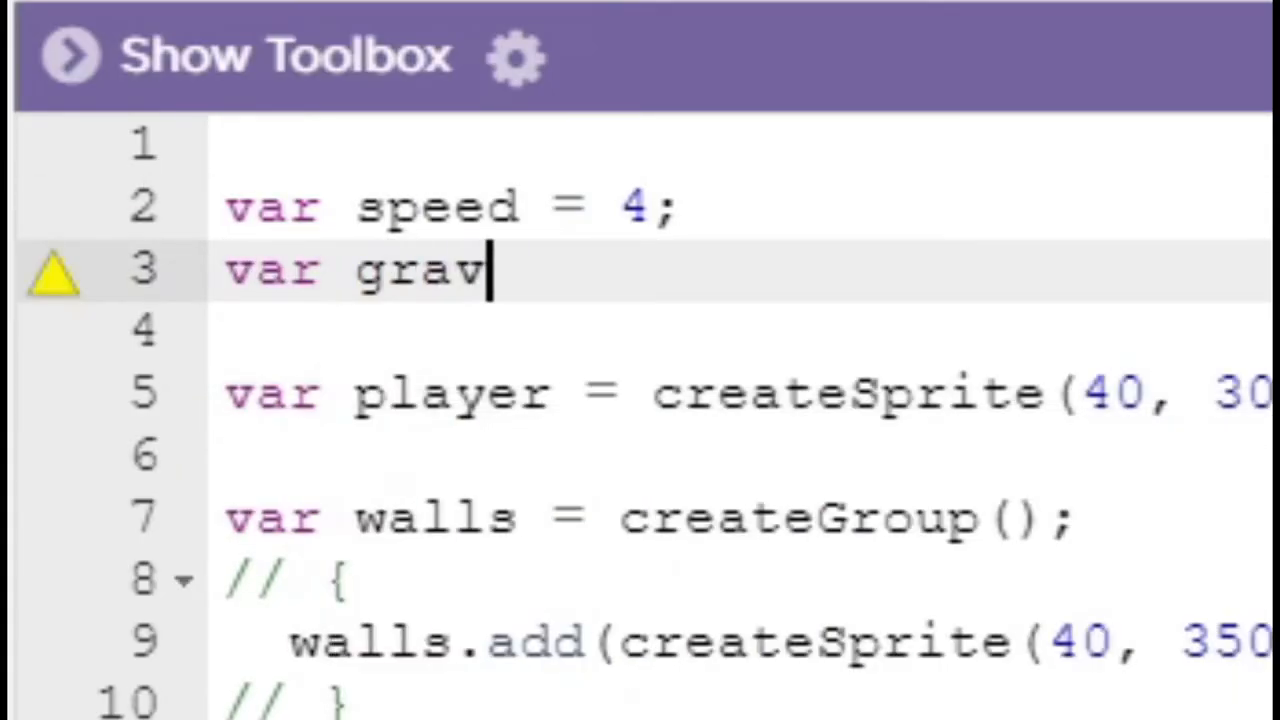
pyautogui.write('ity = 0.4;')
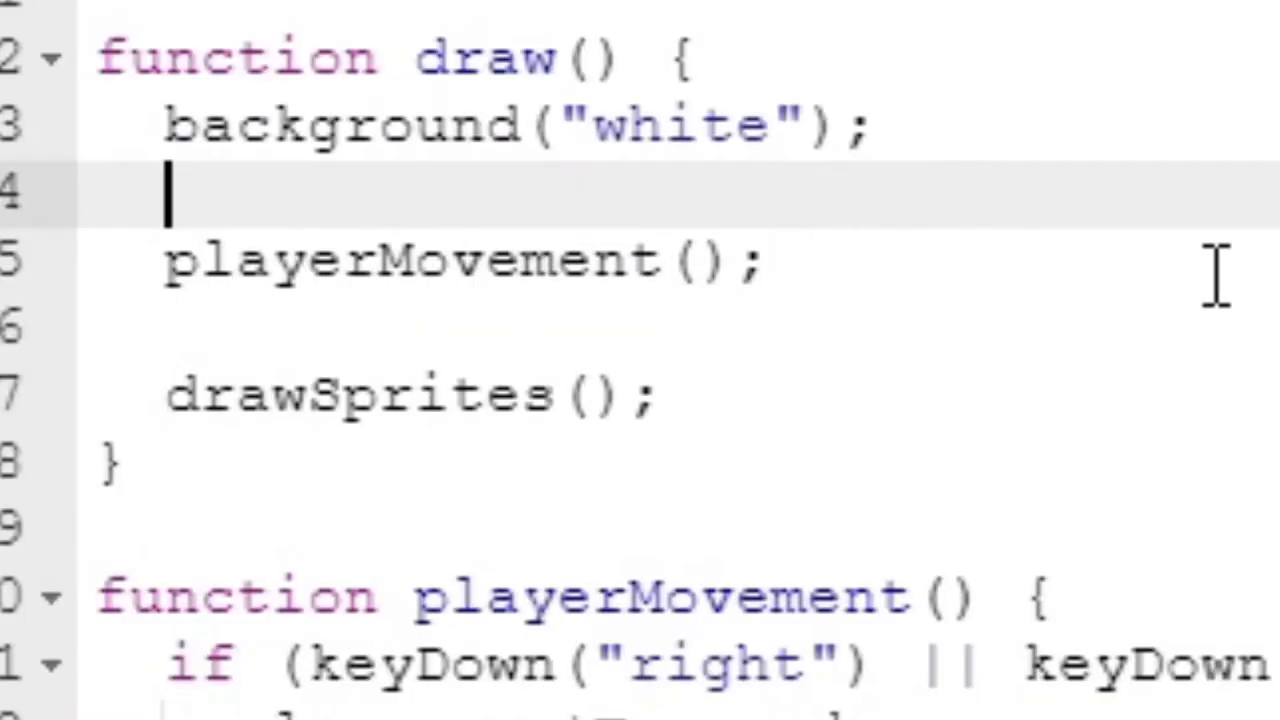
pyautogui.write('playerGra')
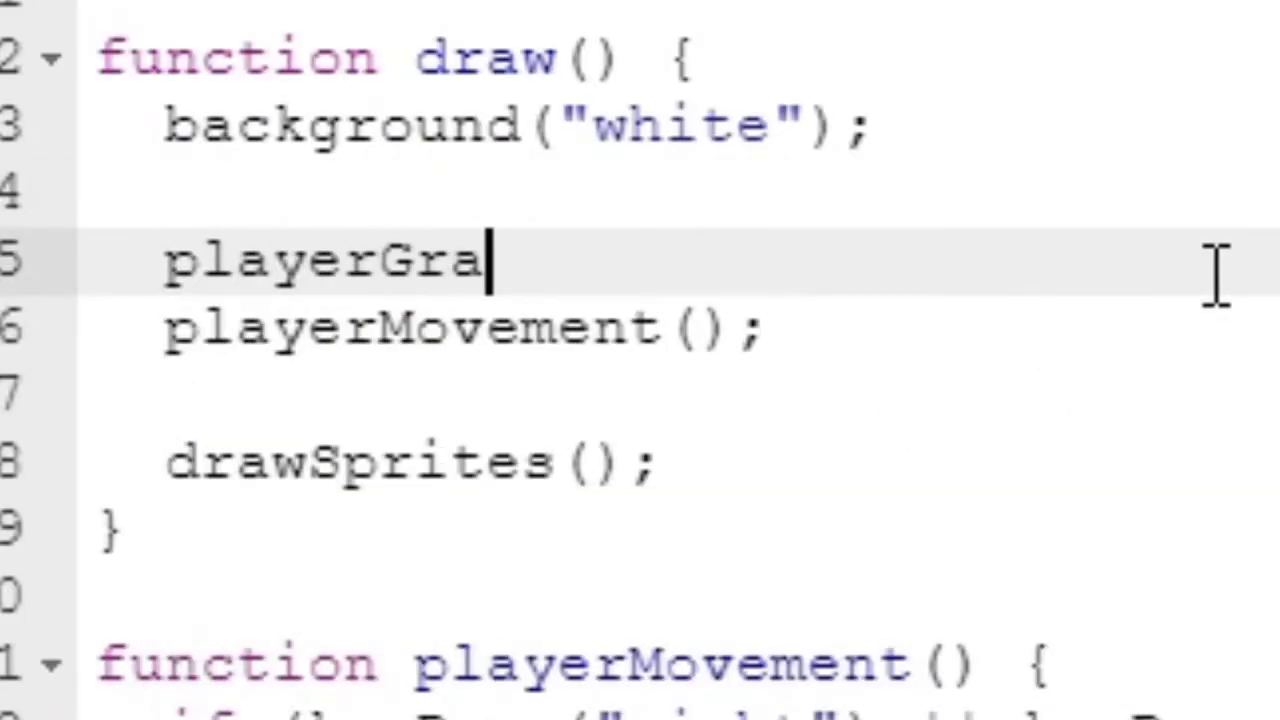
pyautogui.write('vity() {')
pyautogui.write('fu')
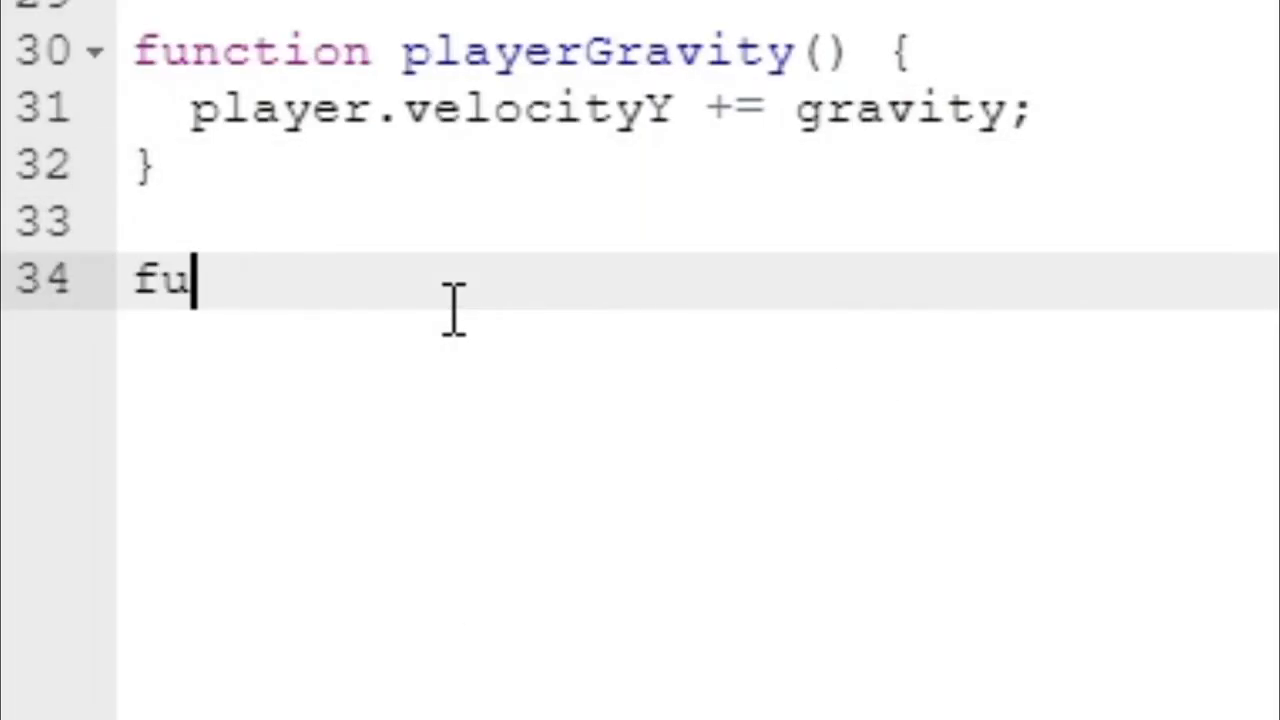
# Write playerCollision with player.collide(walls) and call playerCollision() in draw.
pyautogui.write('nction playerC')
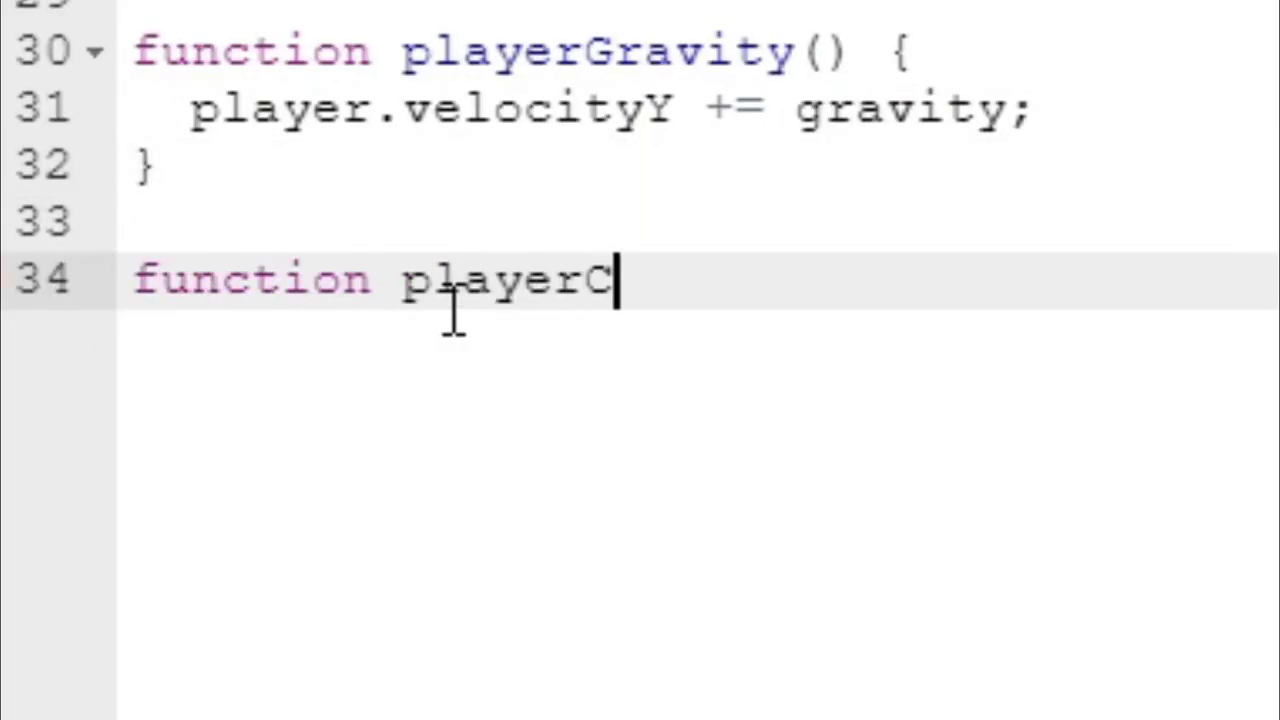
pyautogui.write('ollision() {')
pyautogui.write('pl')
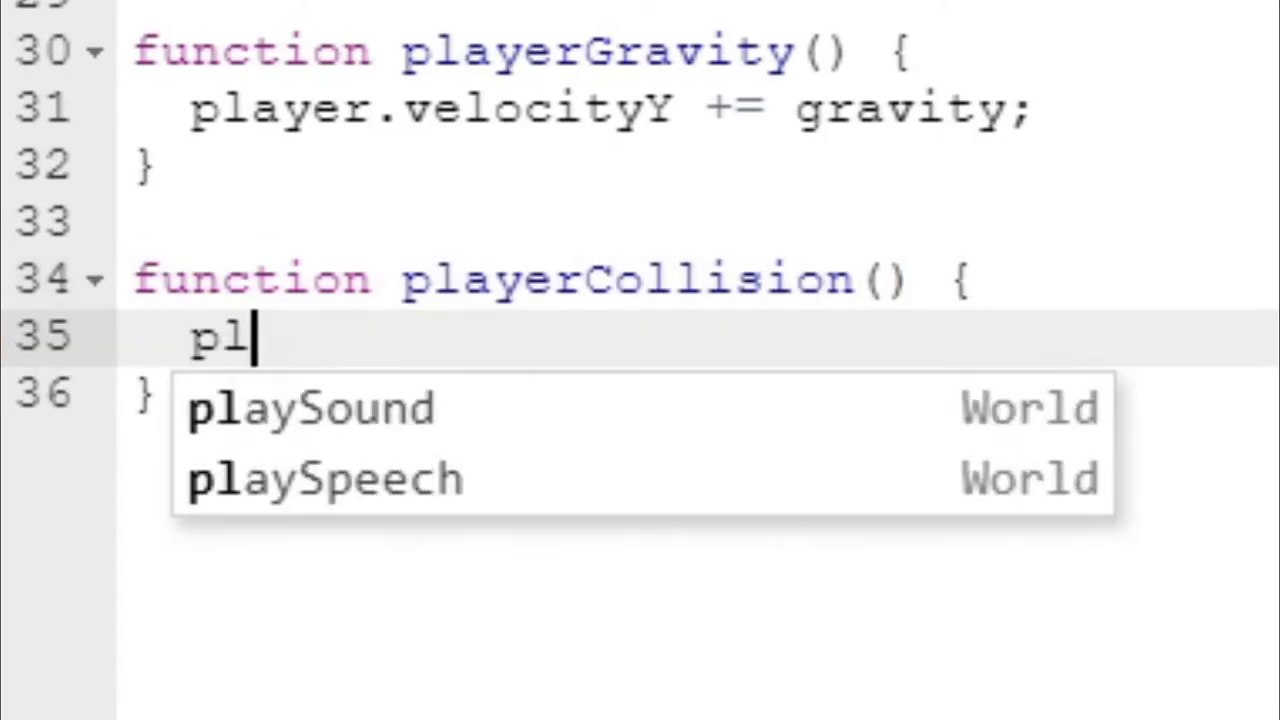
pyautogui.write('ayer.collide(w')
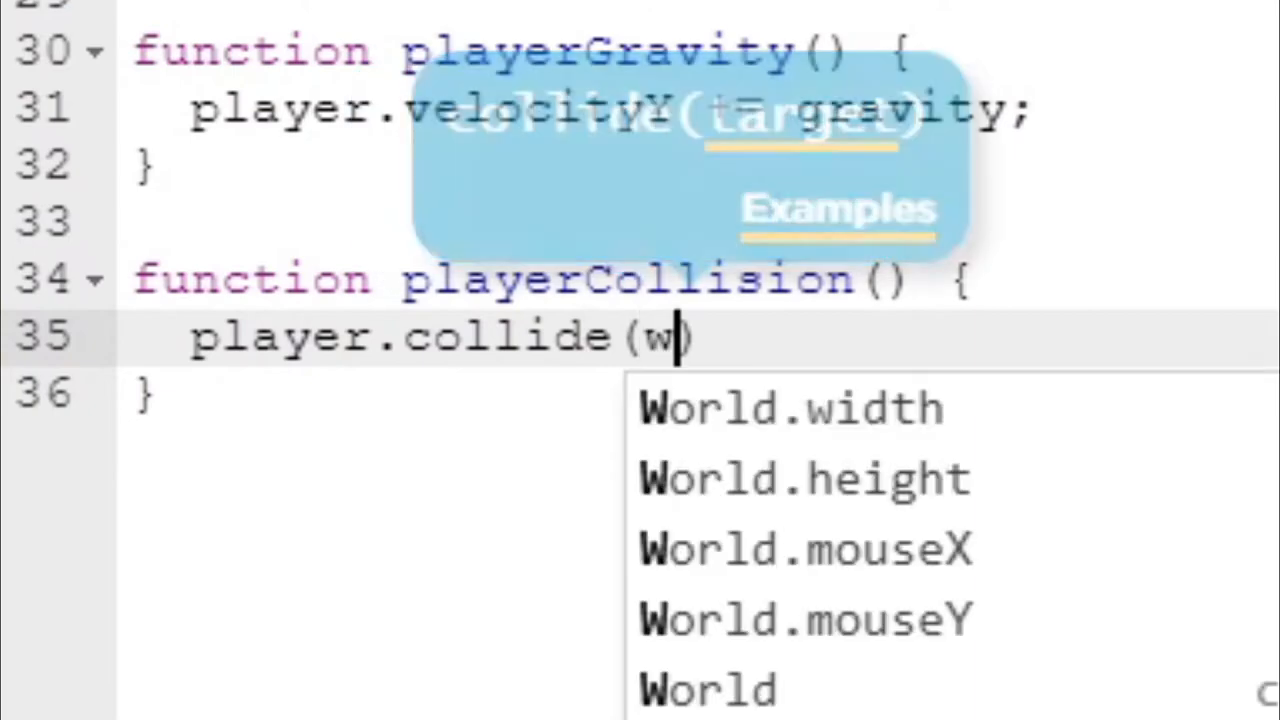
pyautogui.write('alls);')
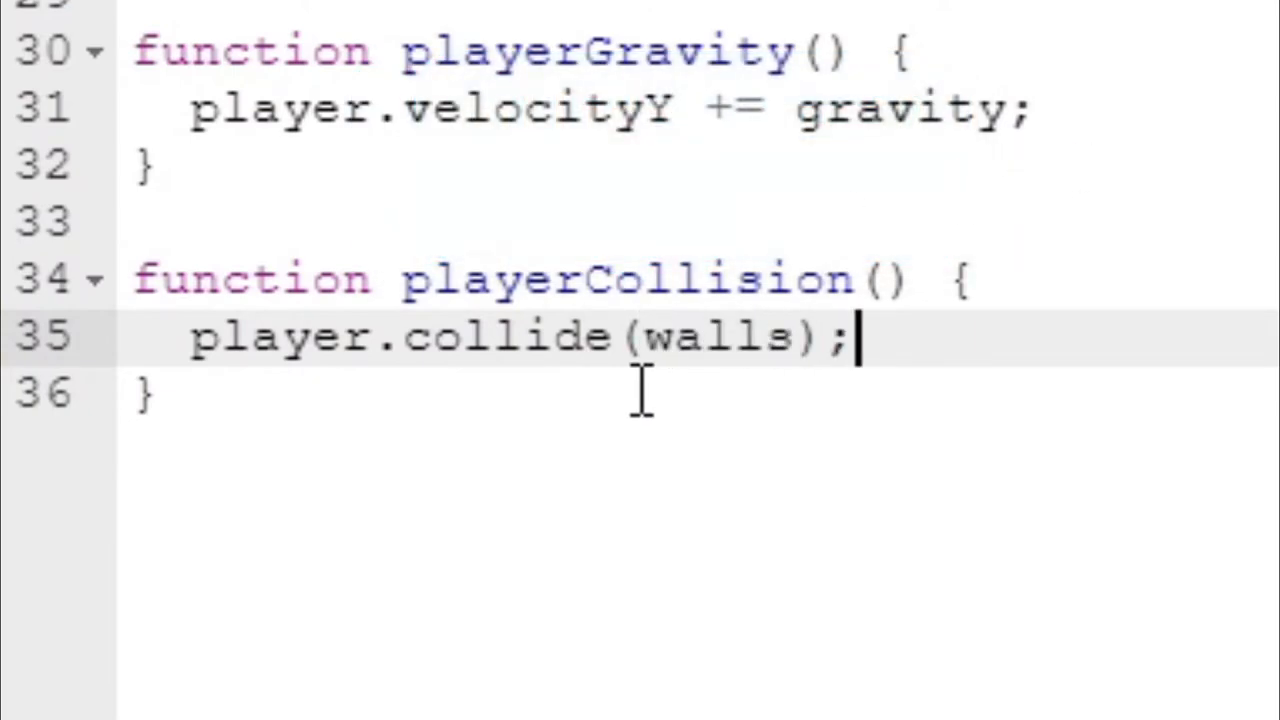
pyautogui.moveTo(875, 335)
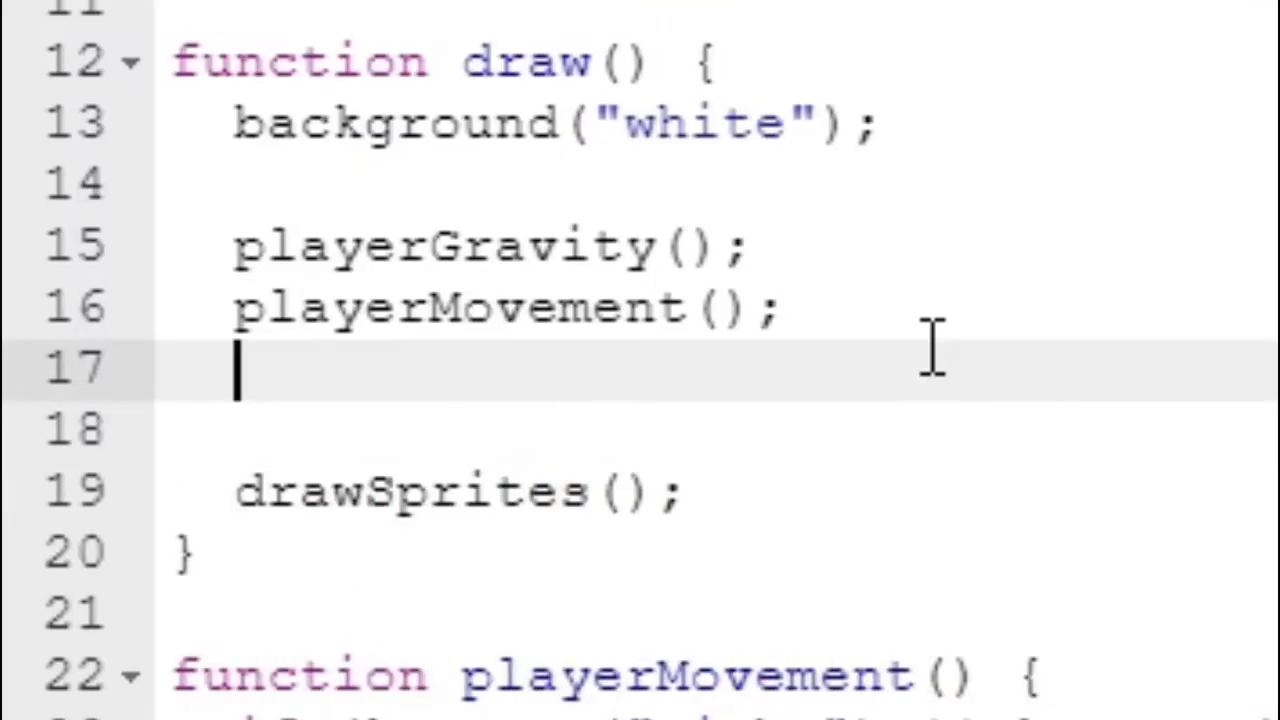
pyautogui.write('playerCol')
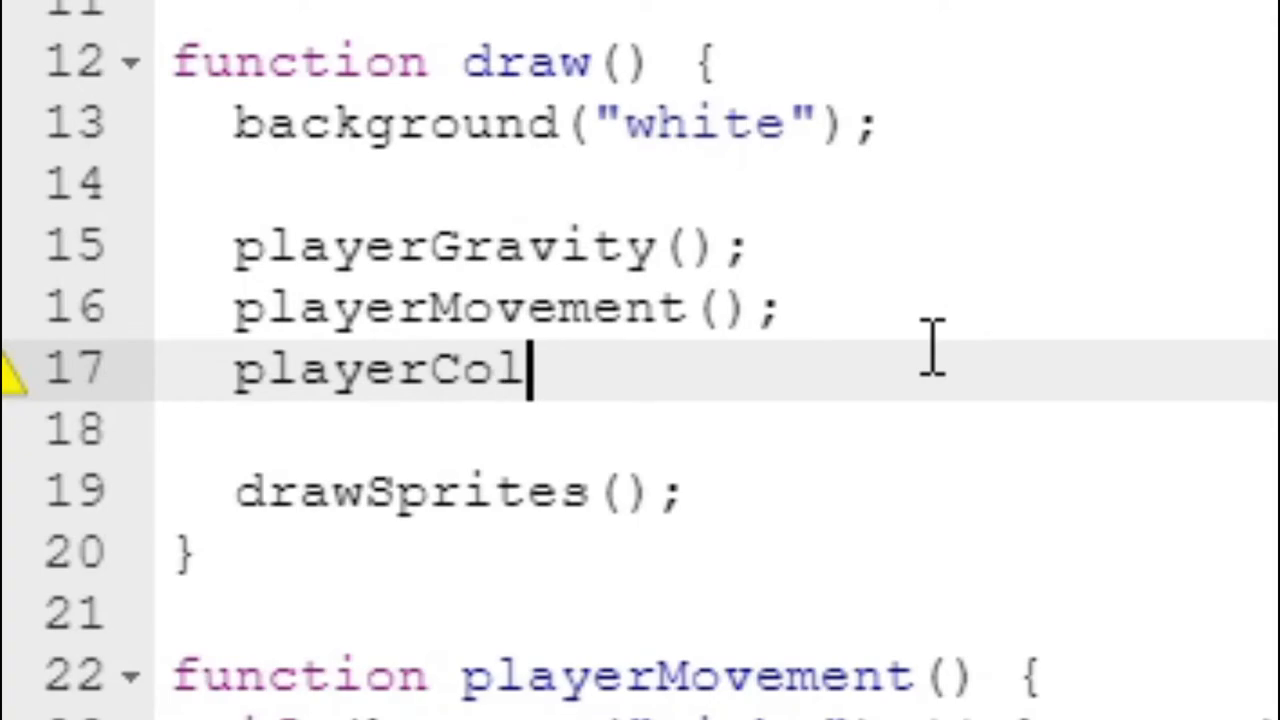
pyautogui.write('lision();')
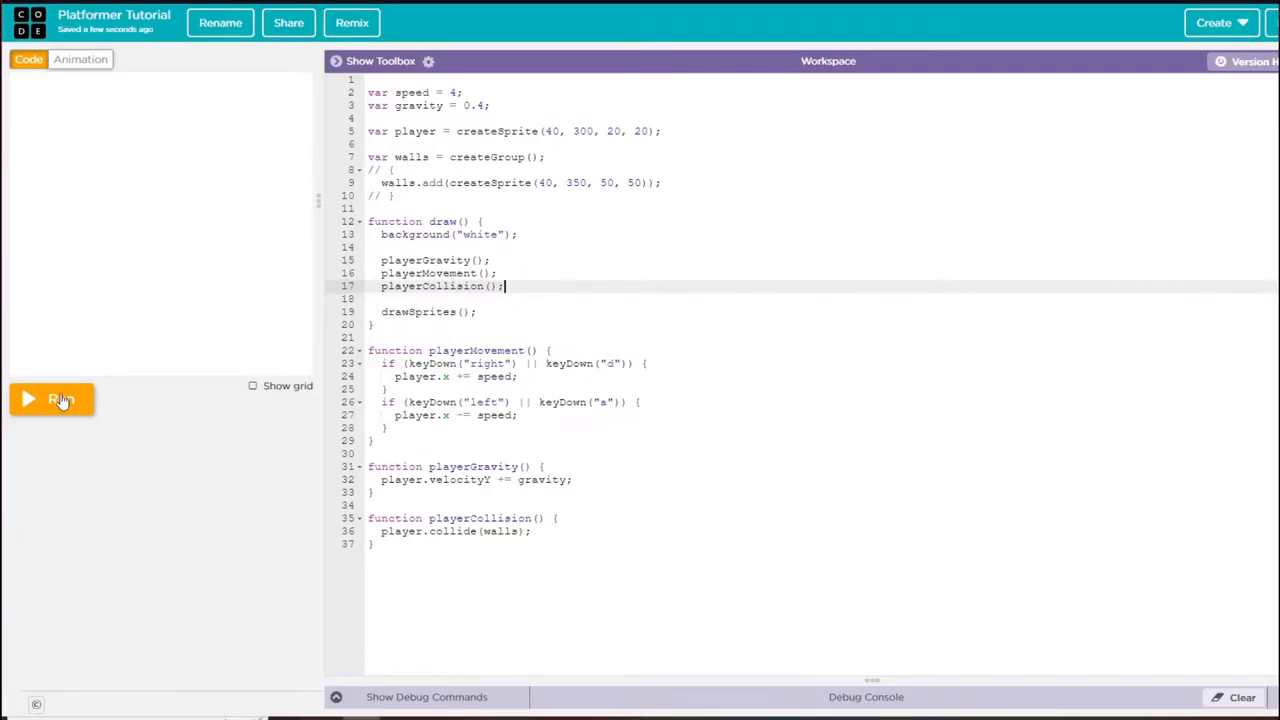
# Run the game and watch the player fall onto the wall block.
pyautogui.click(52, 399)
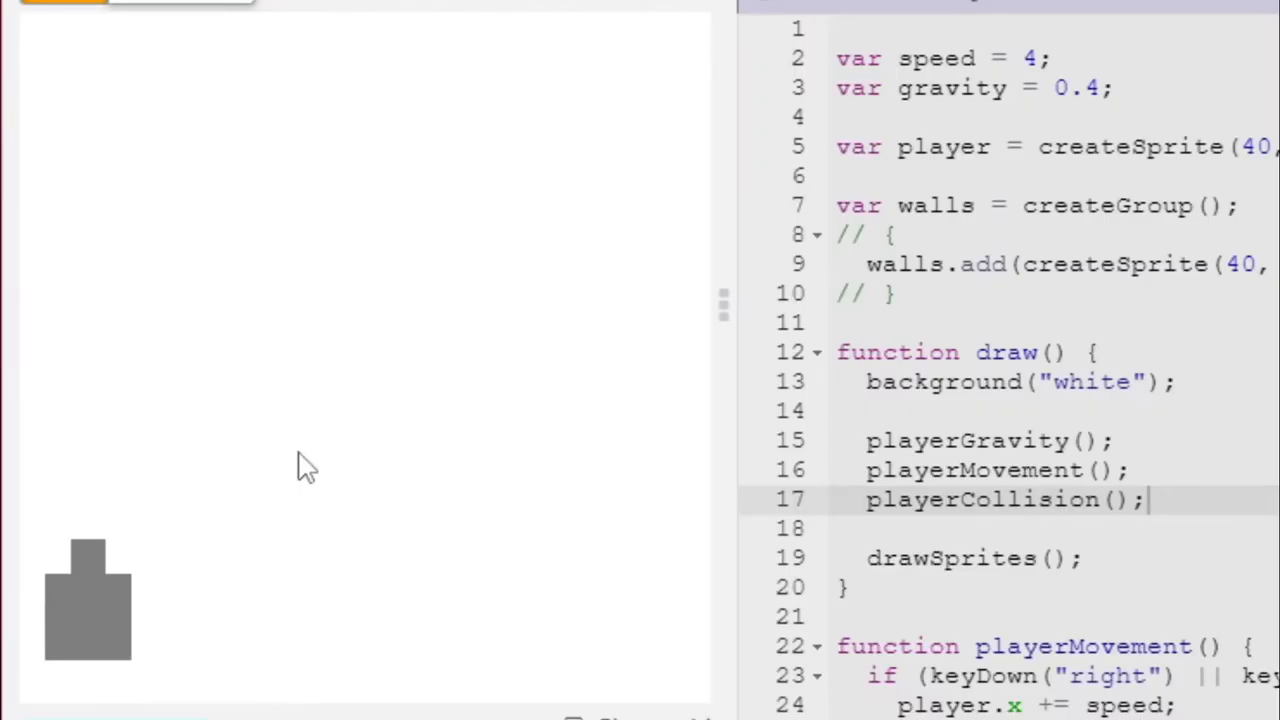
pyautogui.moveTo(340, 390)
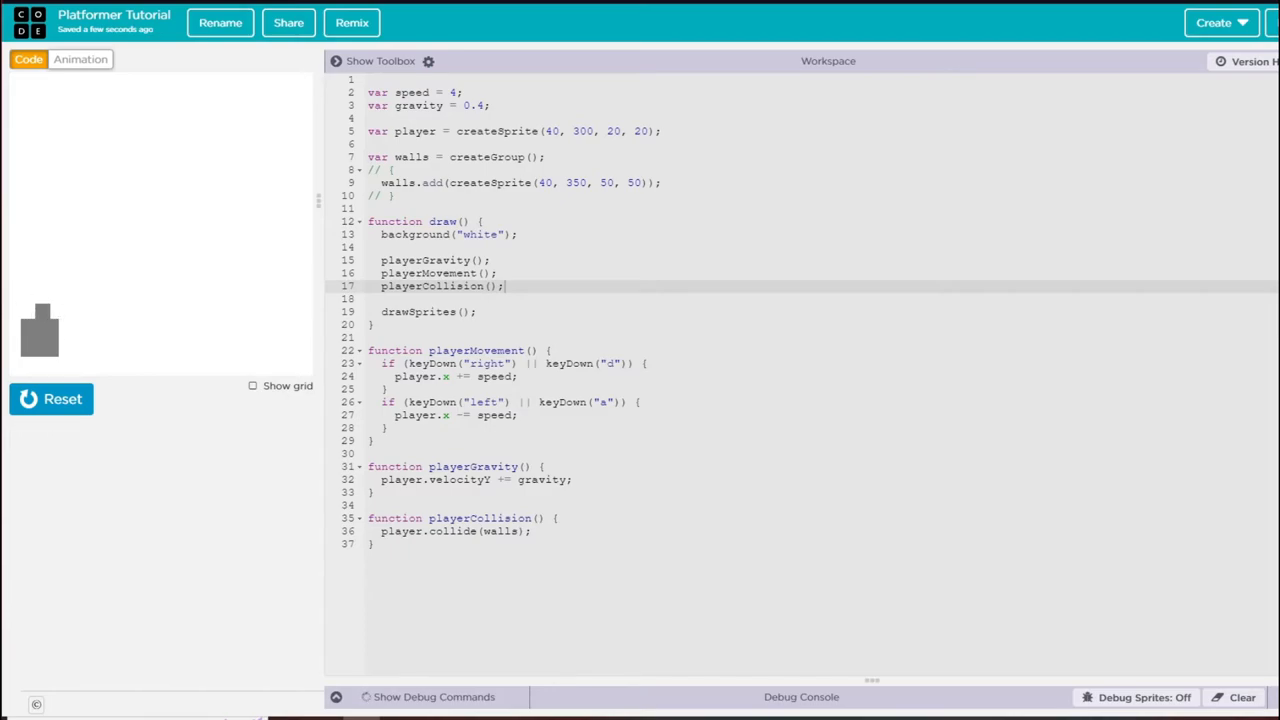
pyautogui.moveTo(46, 308)
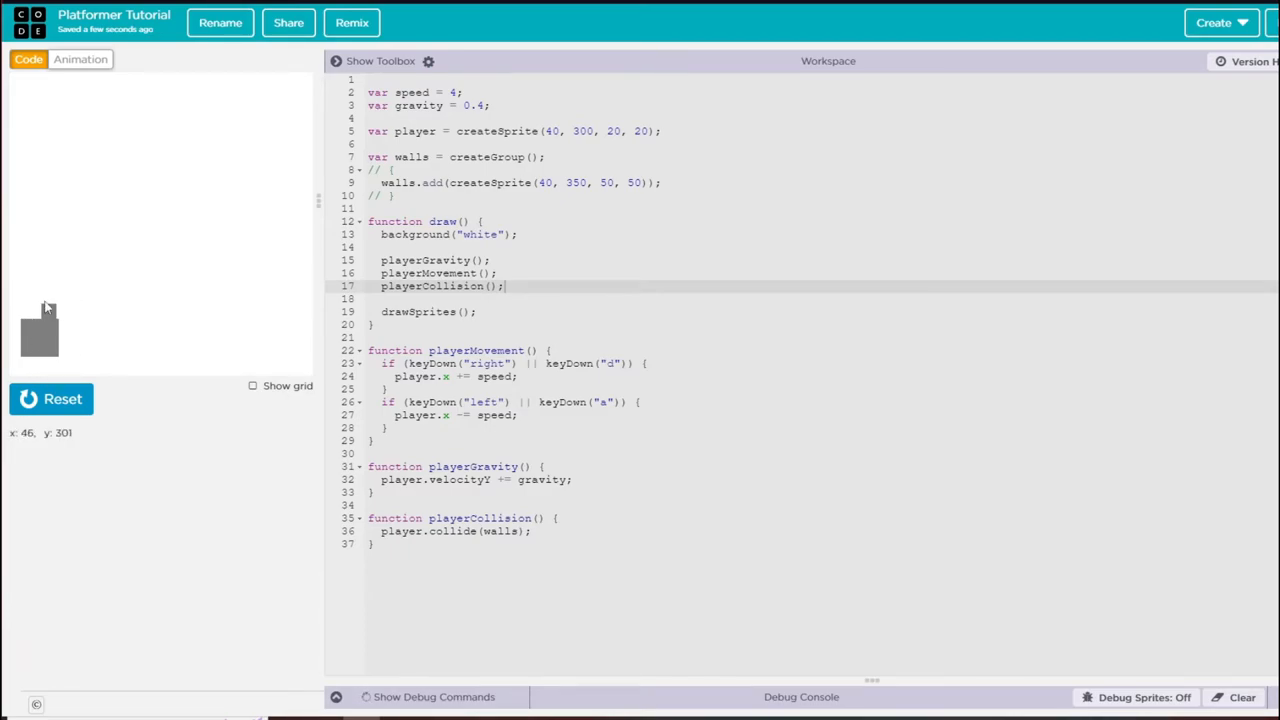
pyautogui.moveTo(65, 269)
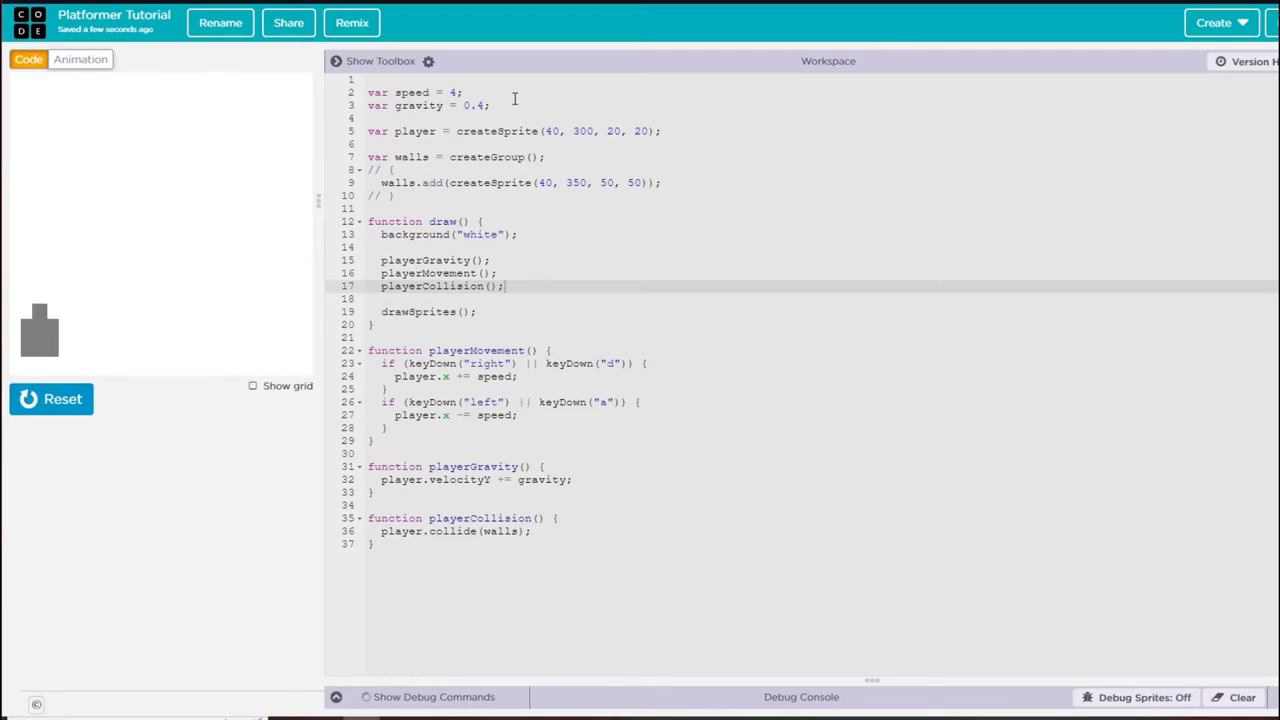
pyautogui.moveTo(687, 139)
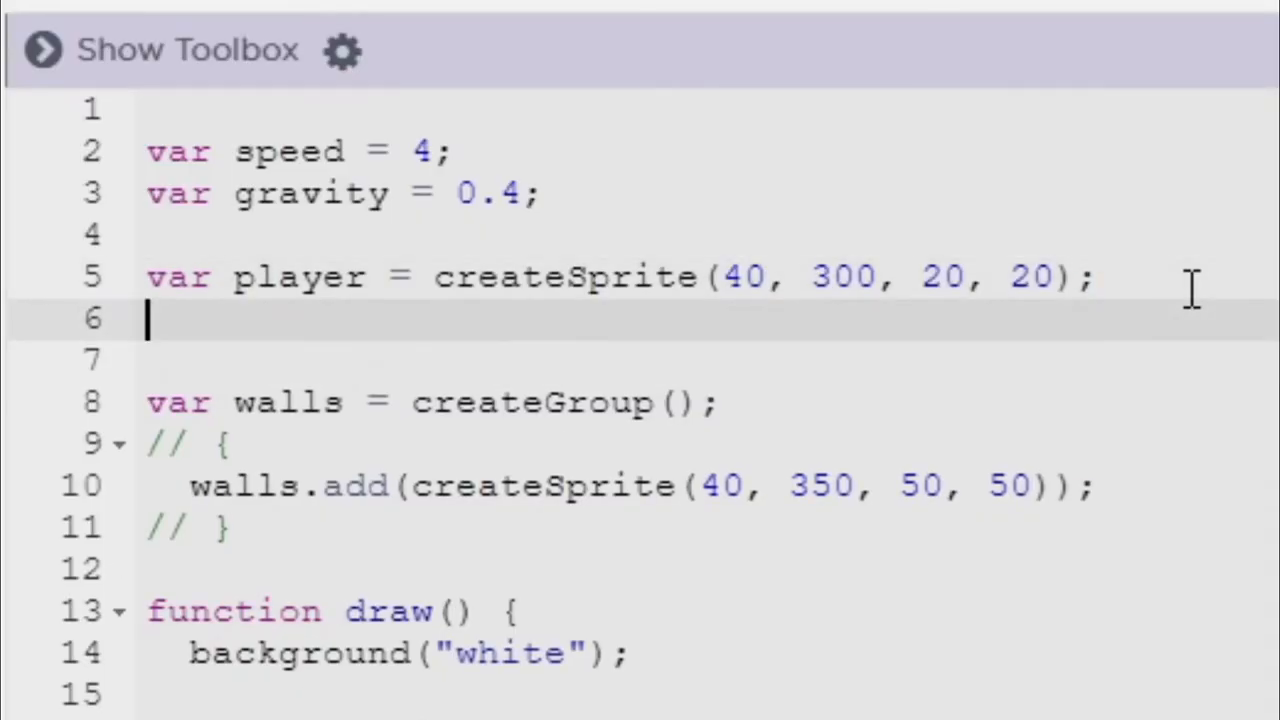
# Set player.shapeColor to "darkcyan" right below the player sprite creation.
pyautogui.write('player.shapeColor = "darkcyan";')
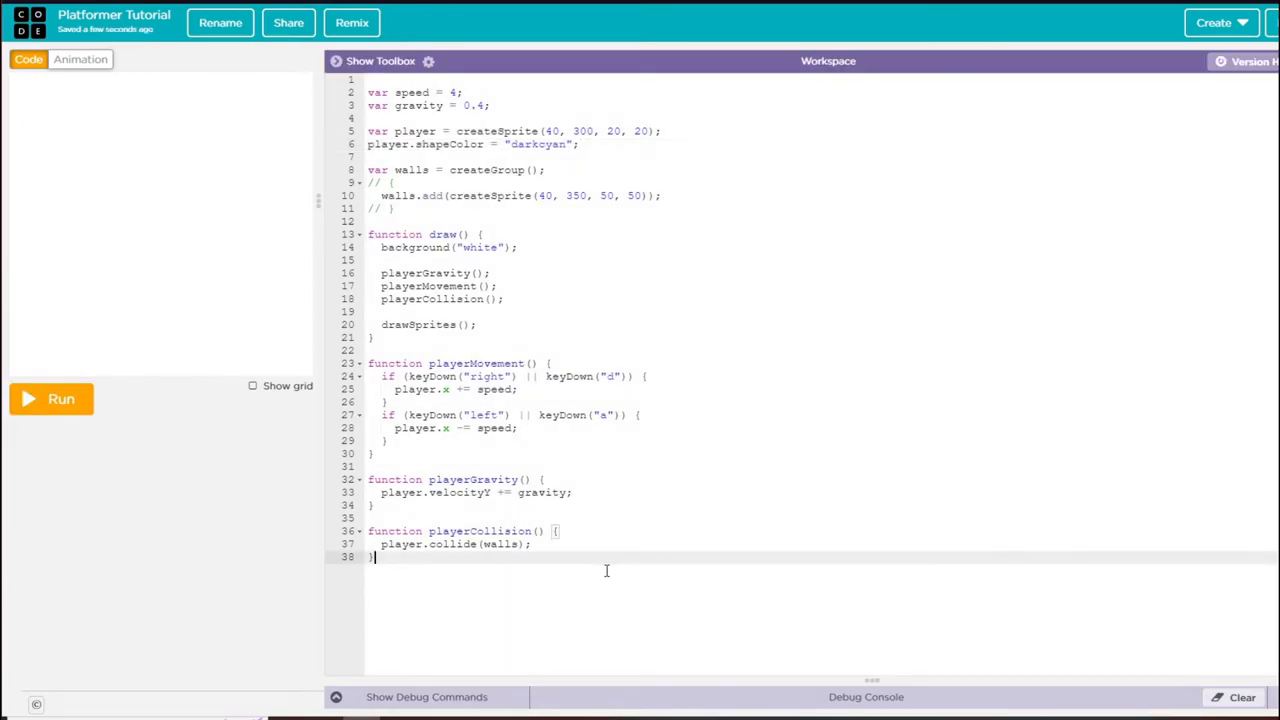
# Write checkGround: nudge player down 0.5, set touchingGround from isTouching(walls), move back.
pyautogui.write('function chec')
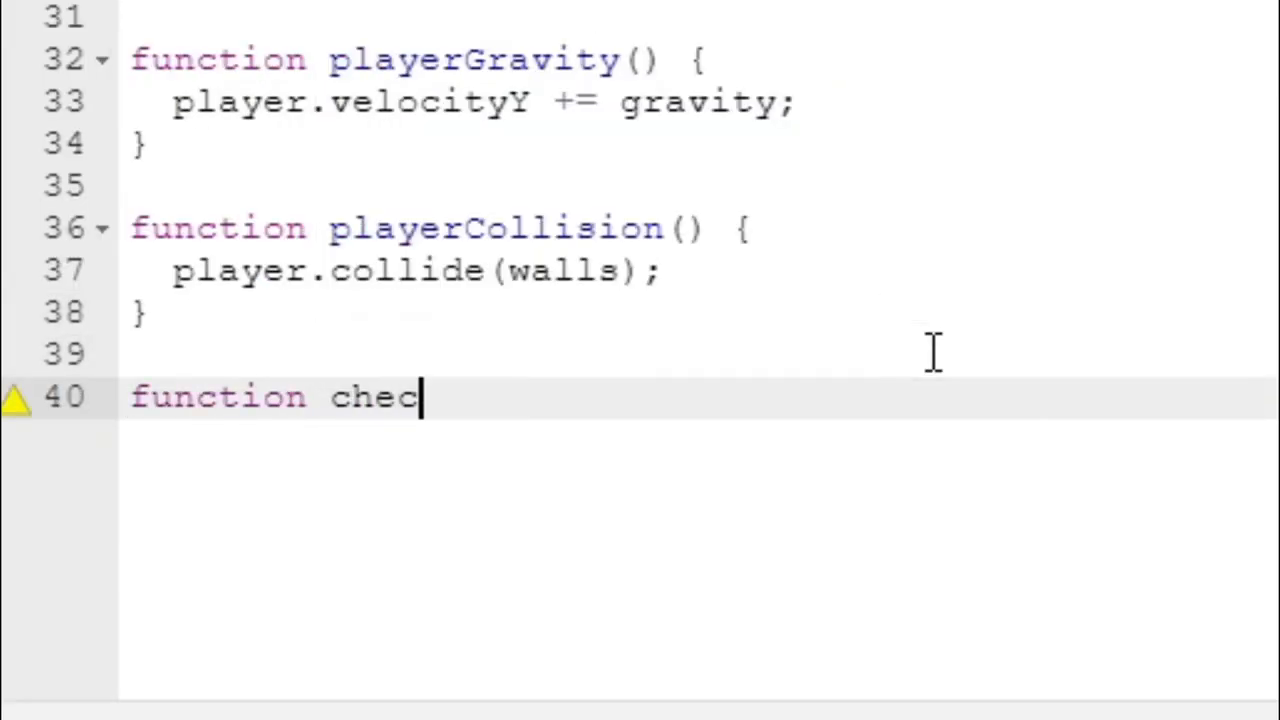
pyautogui.write('kGround() {')
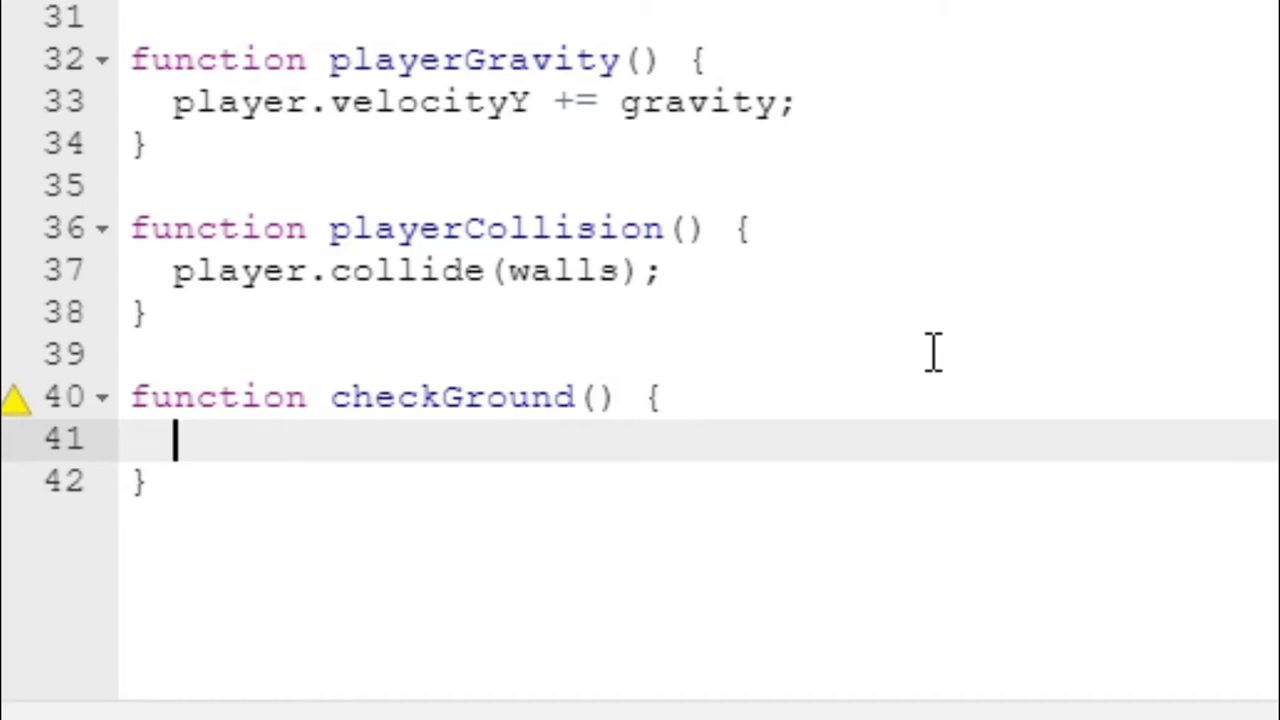
pyautogui.write('player.y')
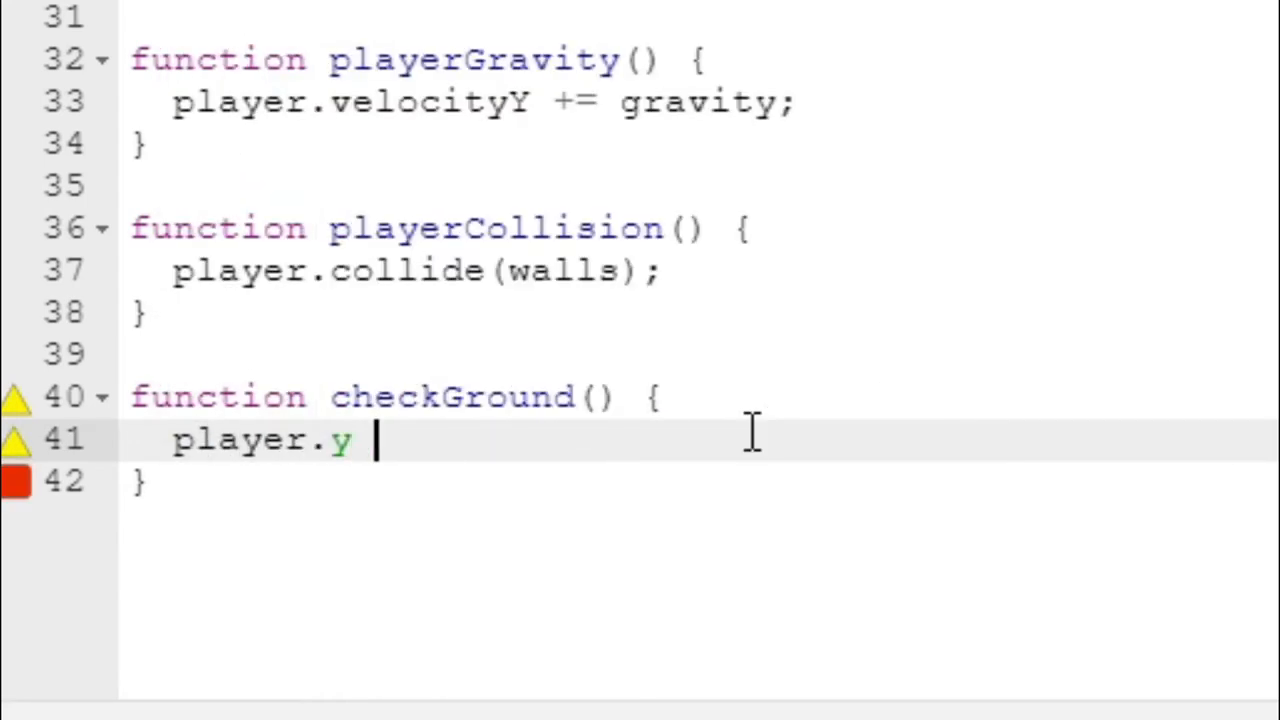
pyautogui.write('+= 0.5;')
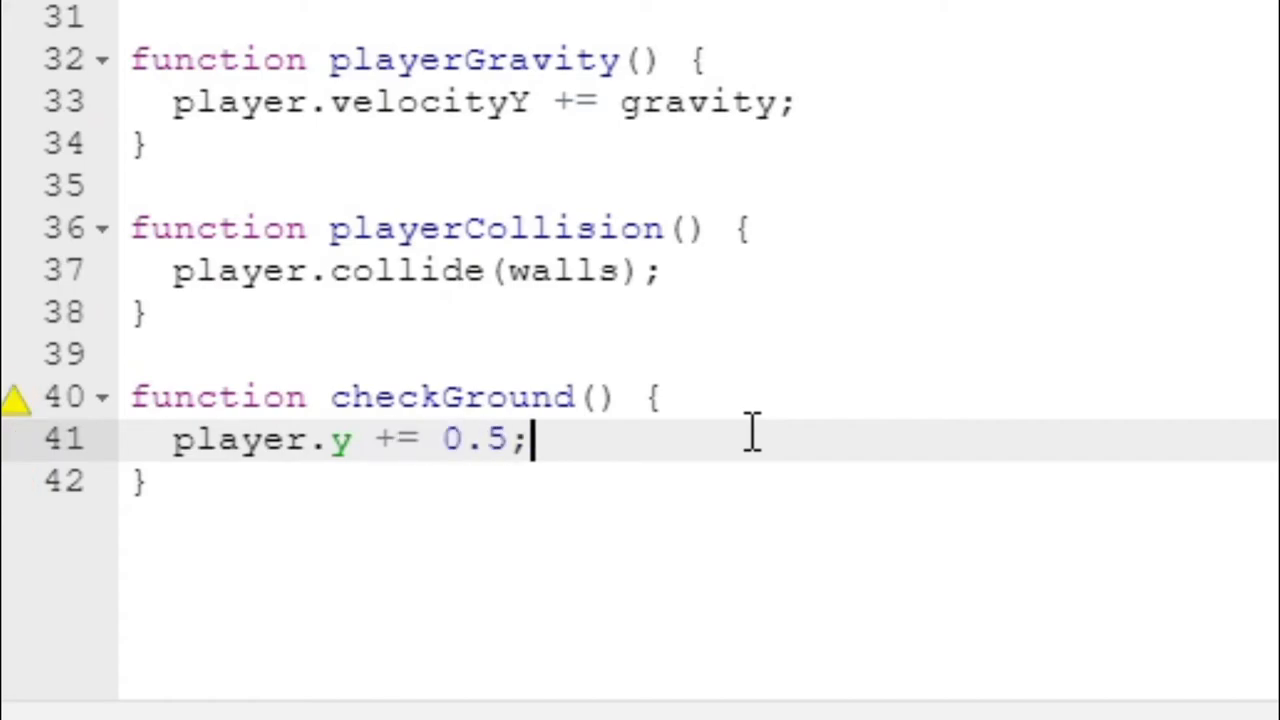
pyautogui.press('Return')
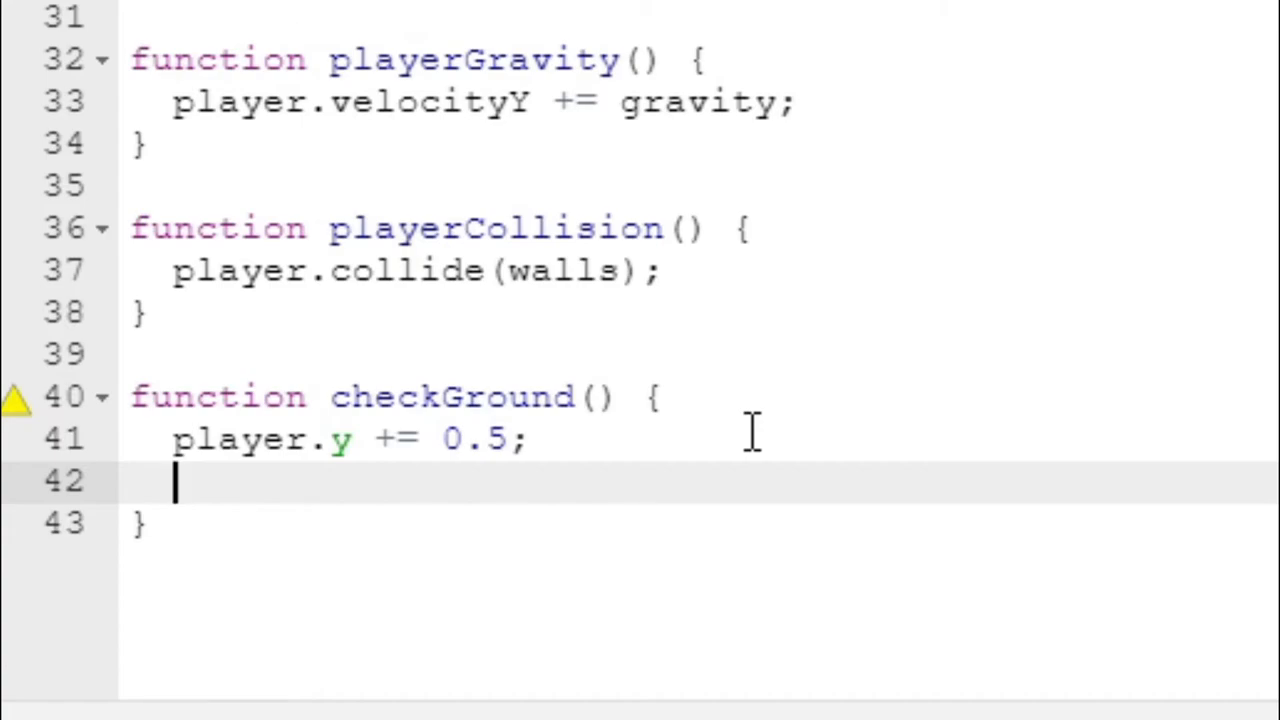
pyautogui.write('touchingGr')
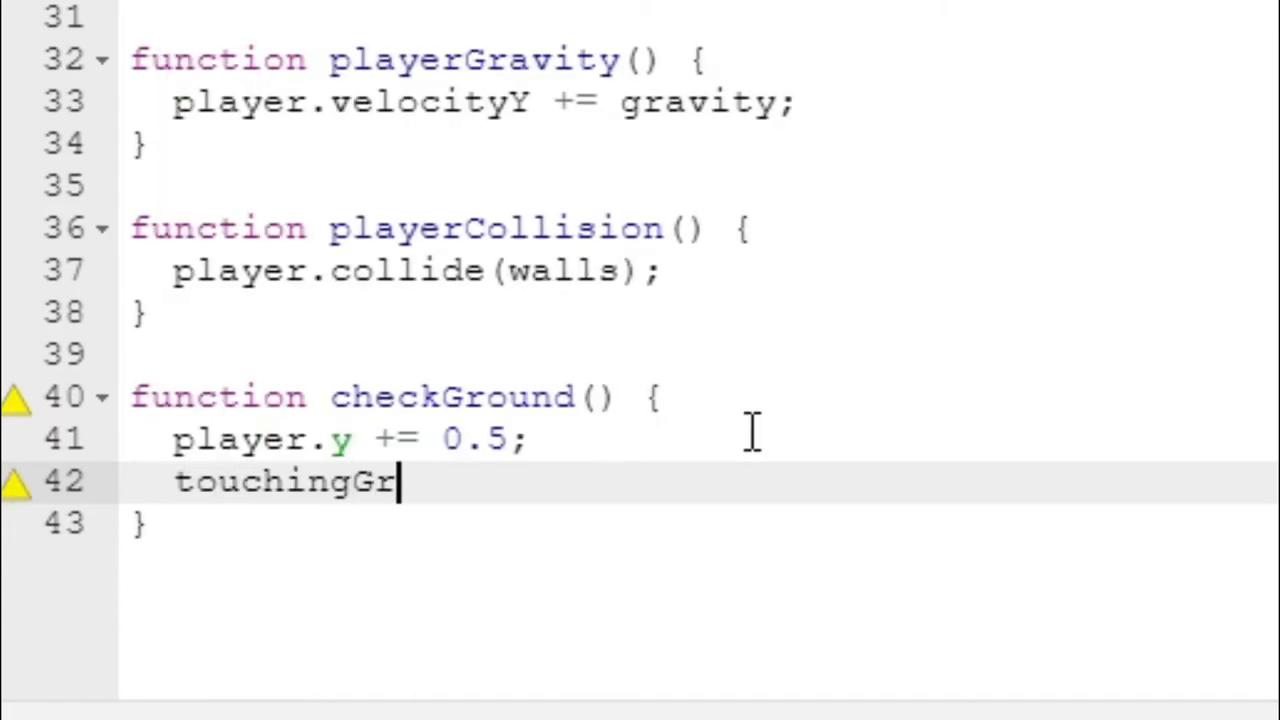
pyautogui.write('ound = playu')
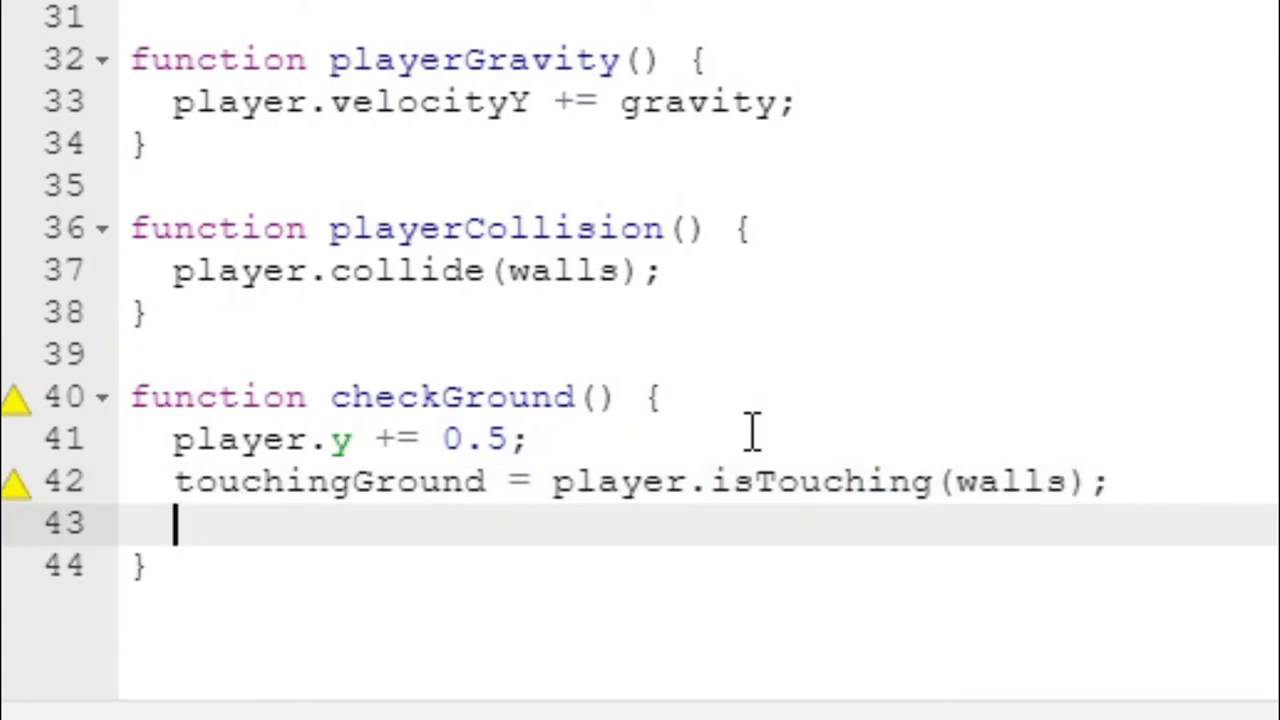
pyautogui.write('player/y')
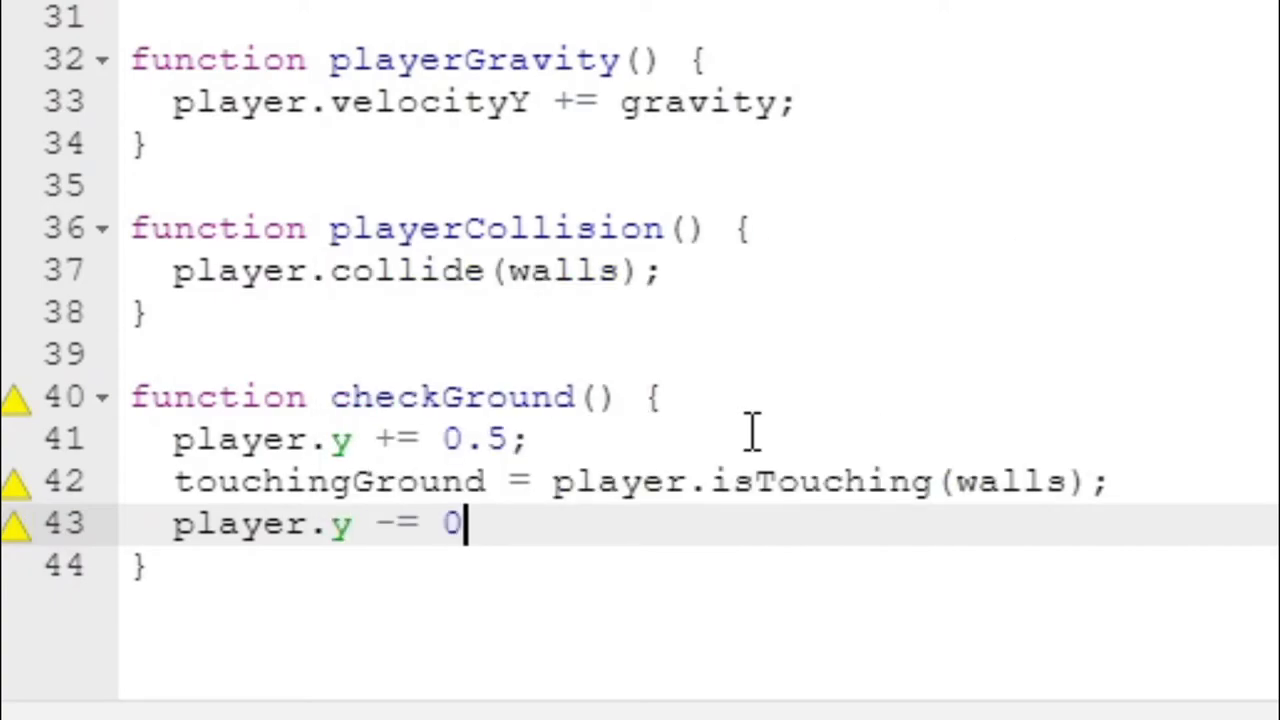
pyautogui.write('.5;')
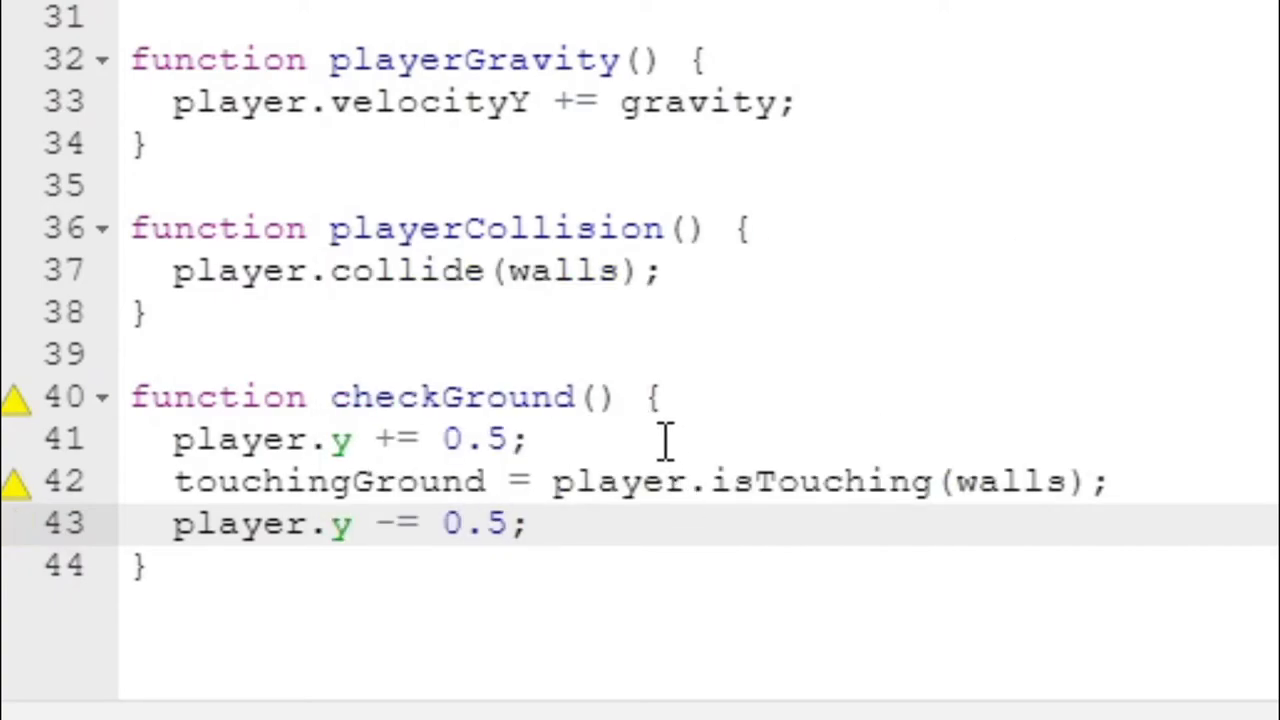
pyautogui.doubleClick(330, 481)
pyautogui.write('to')
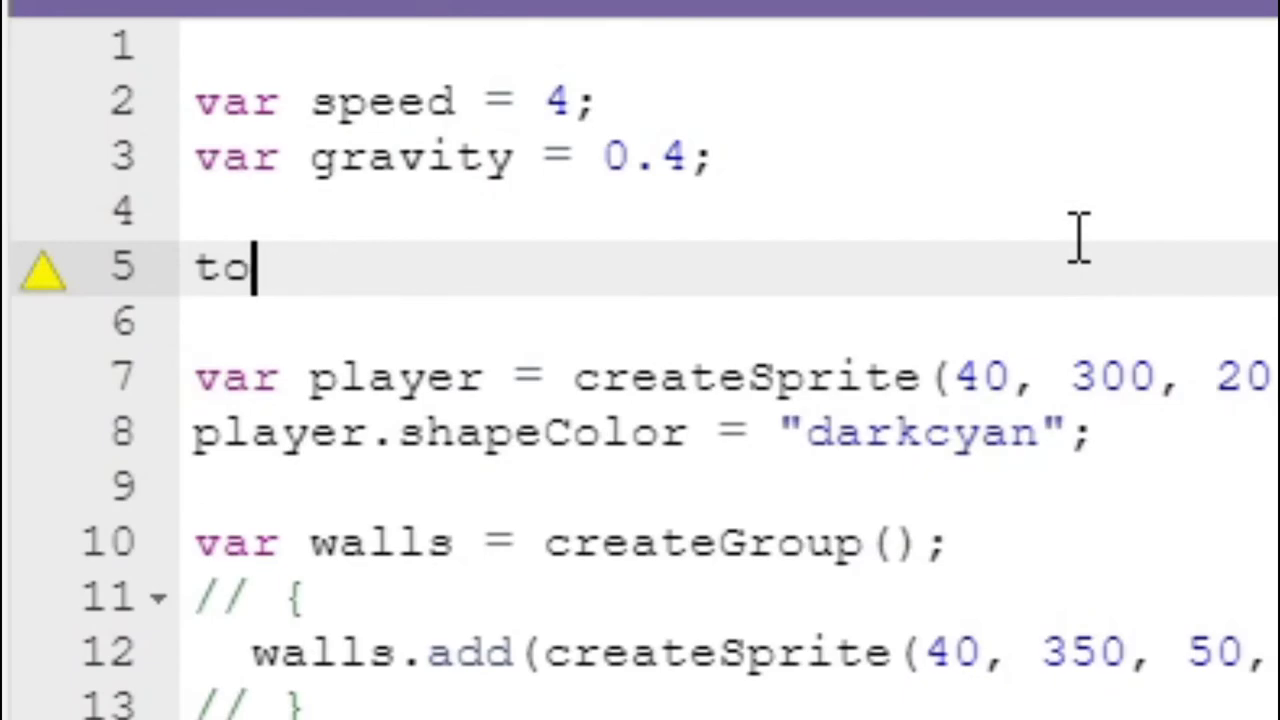
# Declare var touchingGround = false near the top beside speed and gravity.
pyautogui.write('uchingGround')
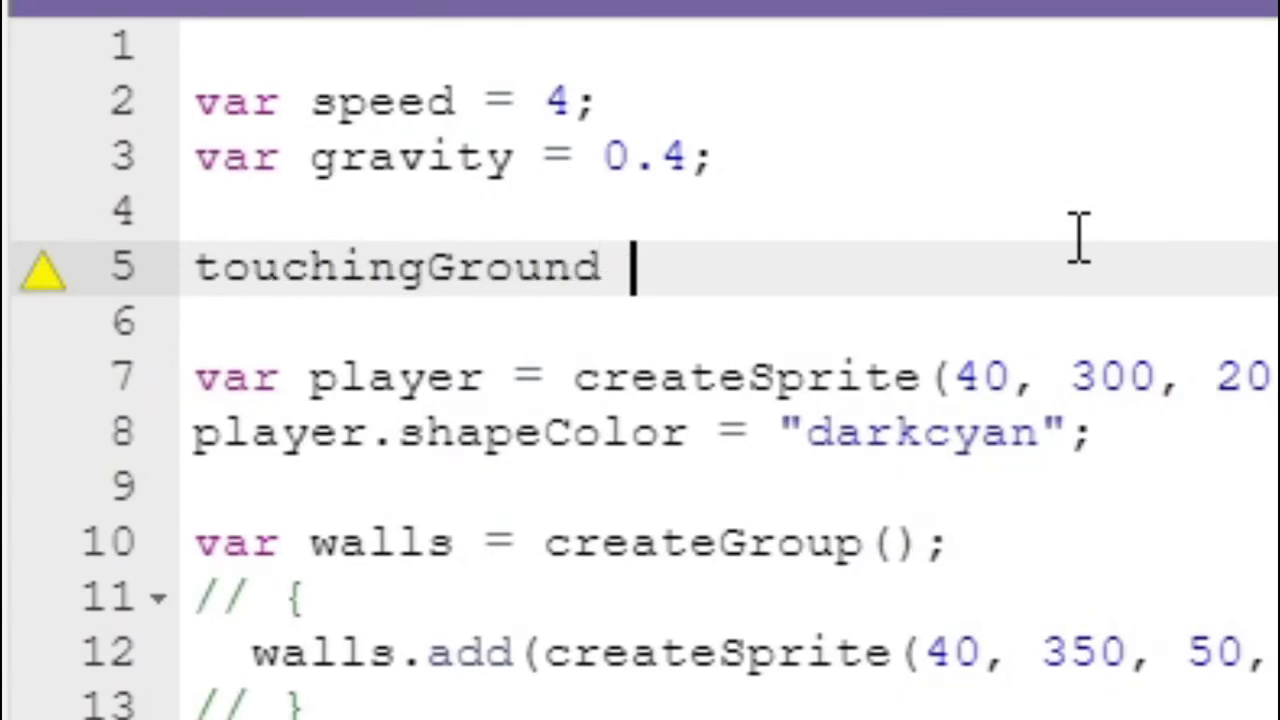
pyautogui.write('= 0')
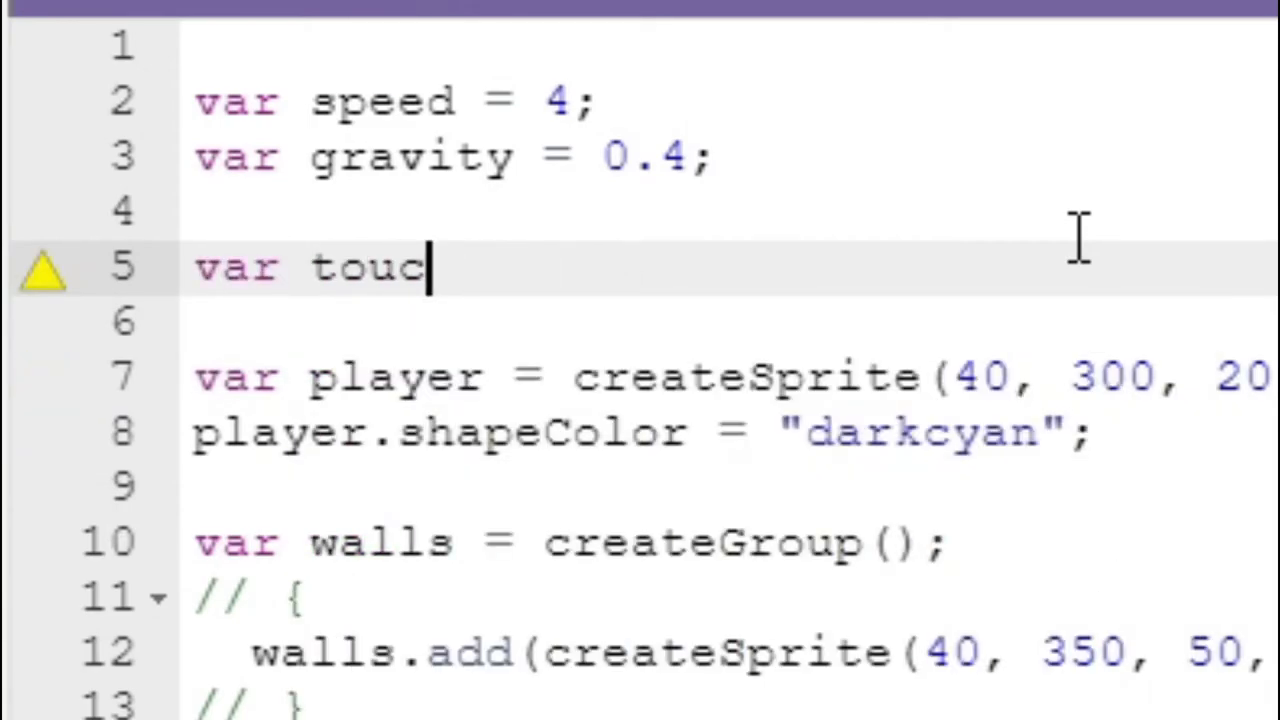
pyautogui.write('hingGround')
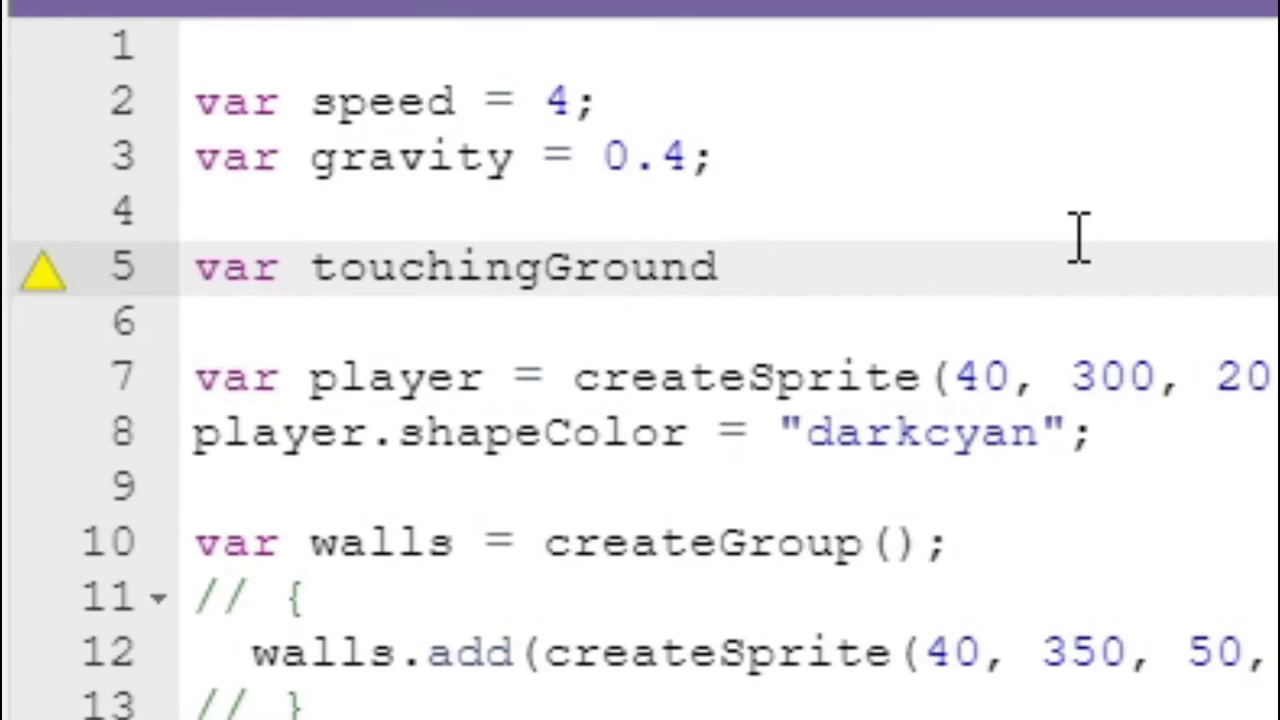
pyautogui.write('= false;')
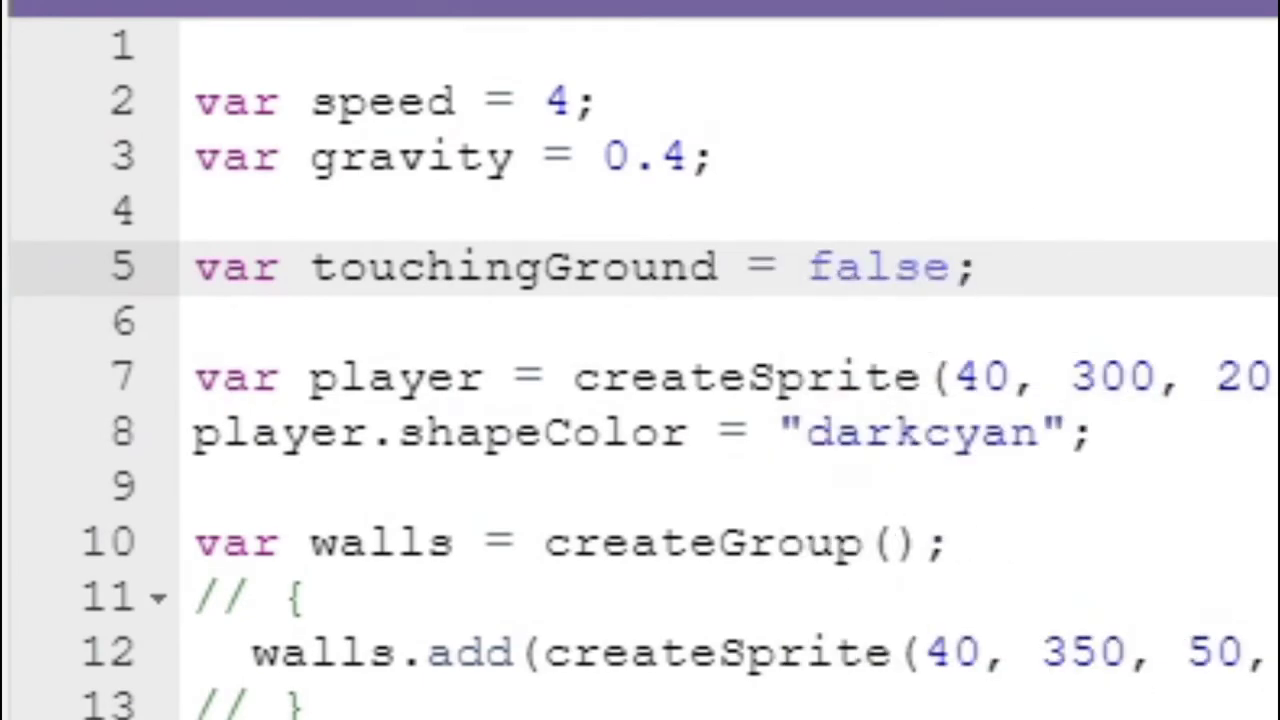
pyautogui.scroll(-3)
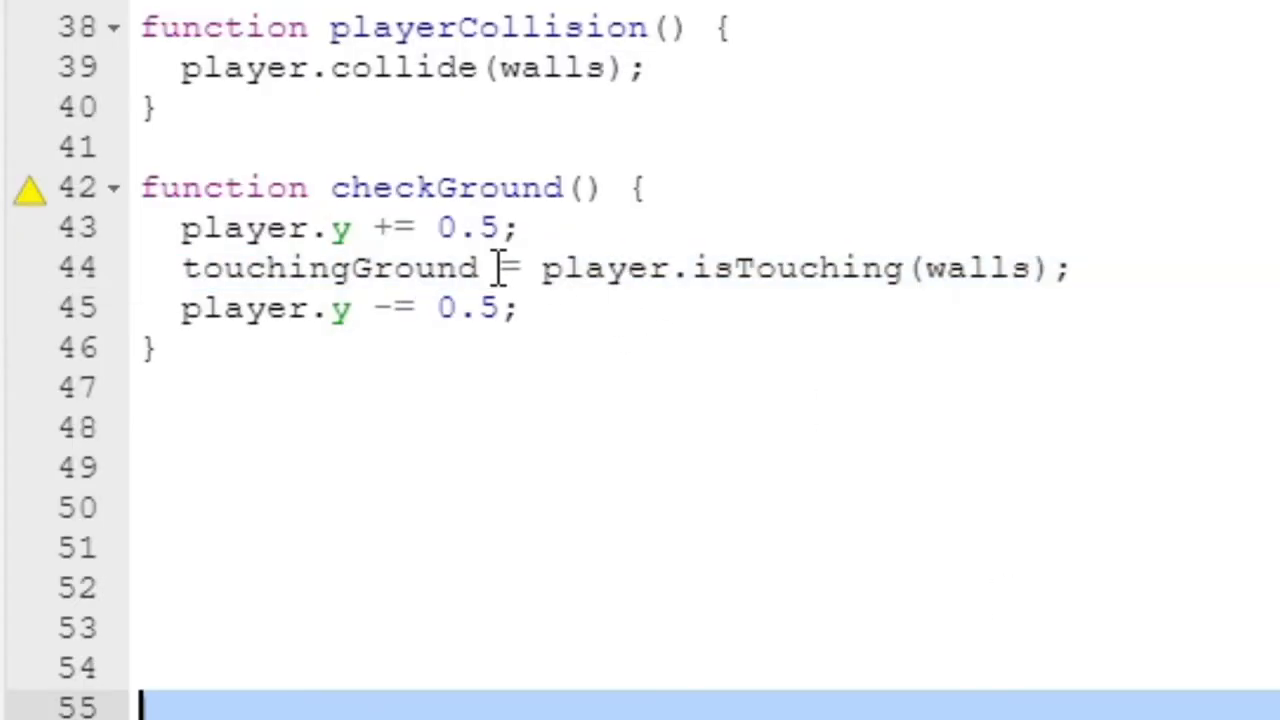
pyautogui.moveTo(585, 425)
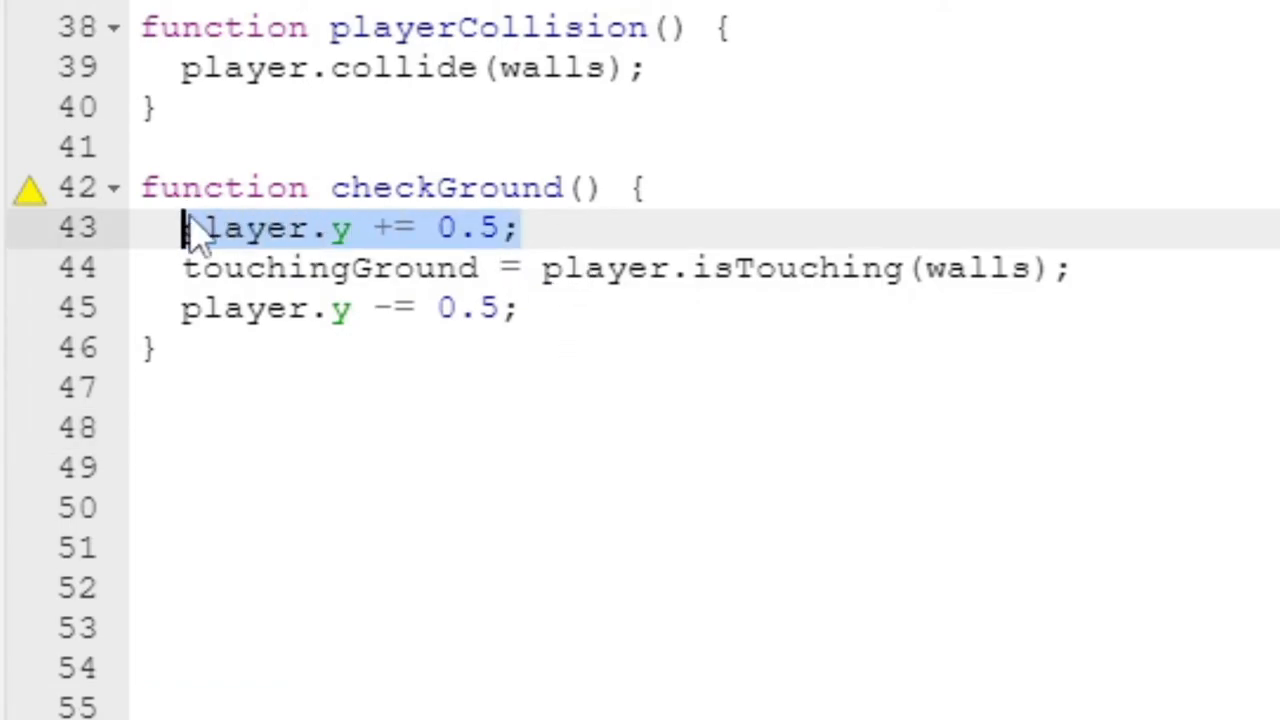
pyautogui.click(180, 268)
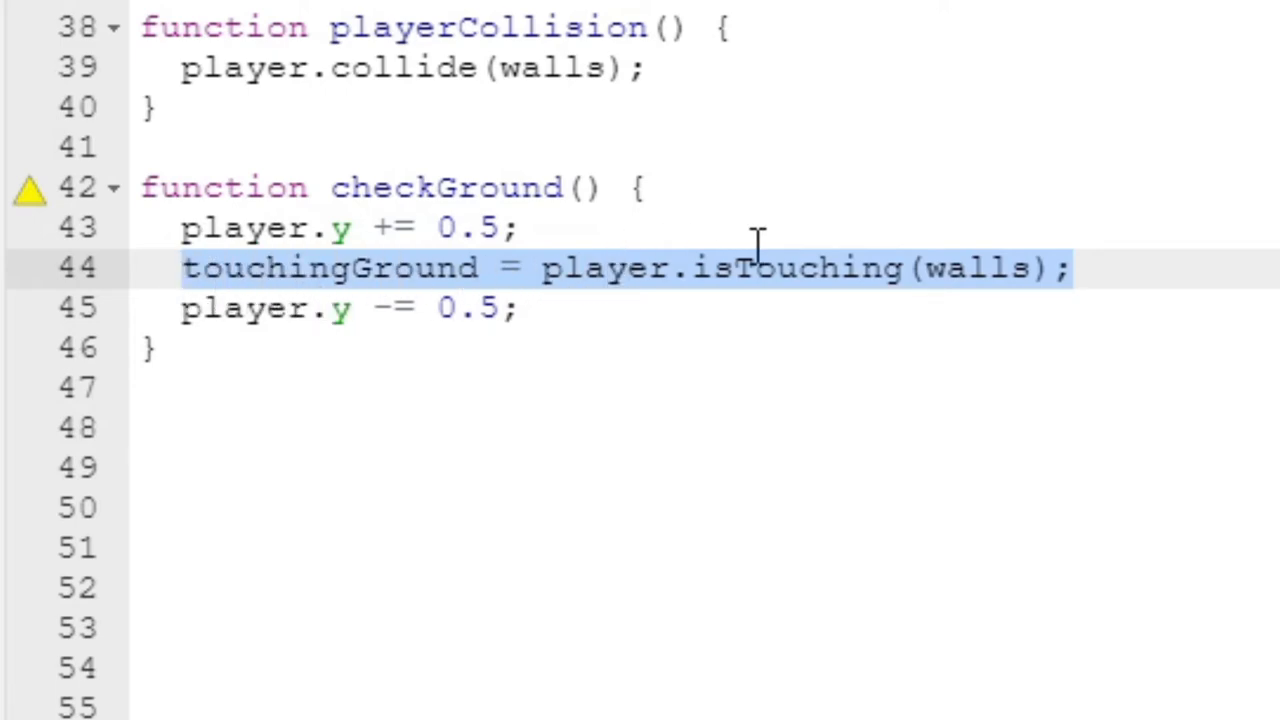
pyautogui.moveTo(1058, 228)
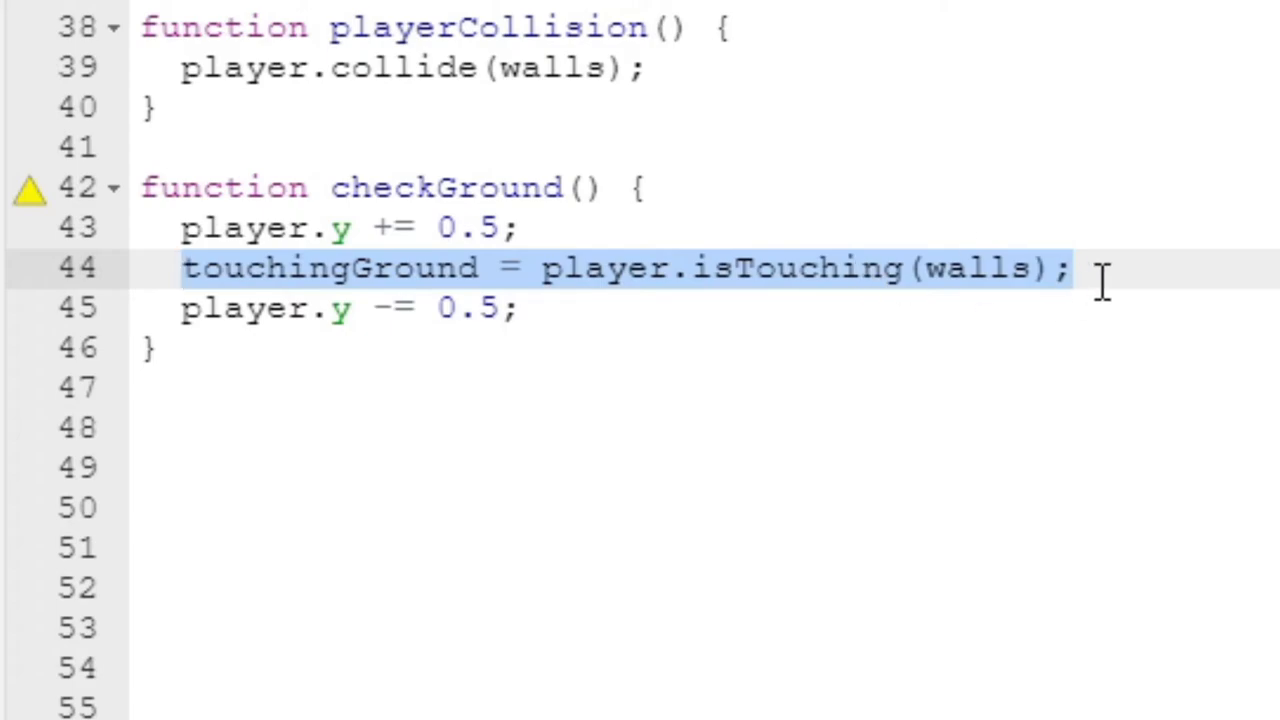
pyautogui.click(230, 308)
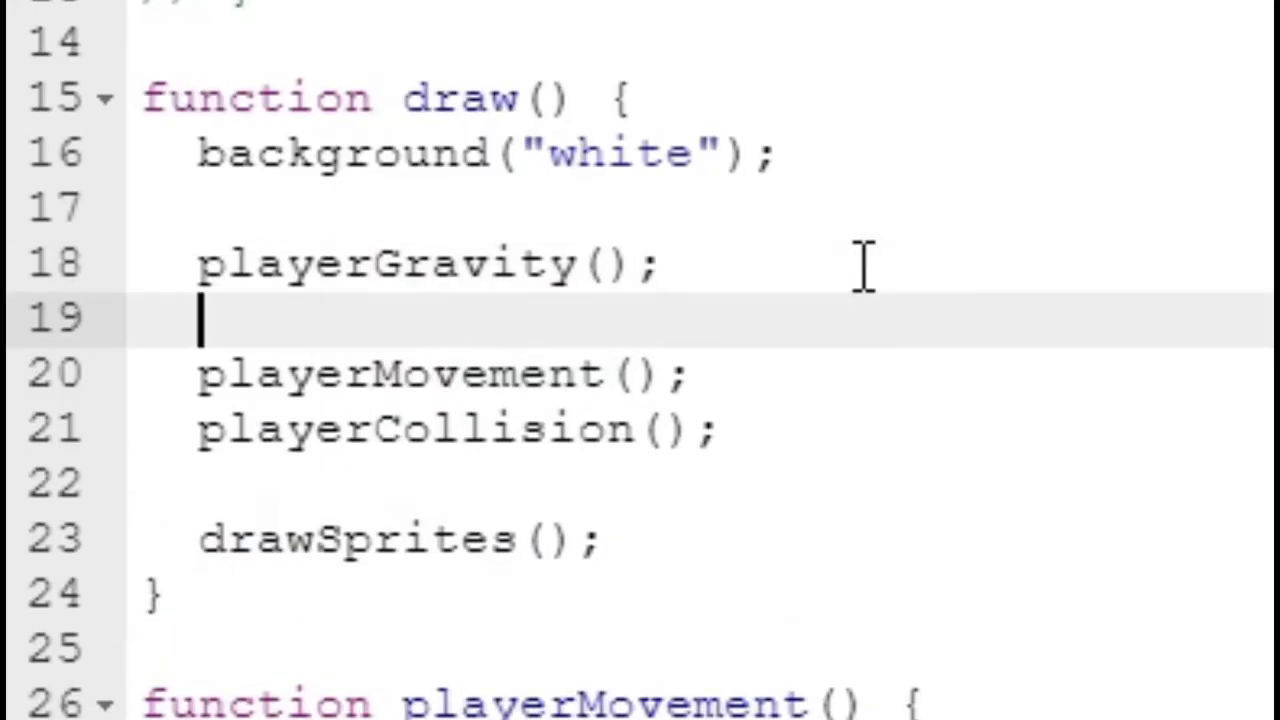
# Finish the checkGround(); call and build a jump condition on the up, space and w keys.
pyautogui.write('checkGrou')
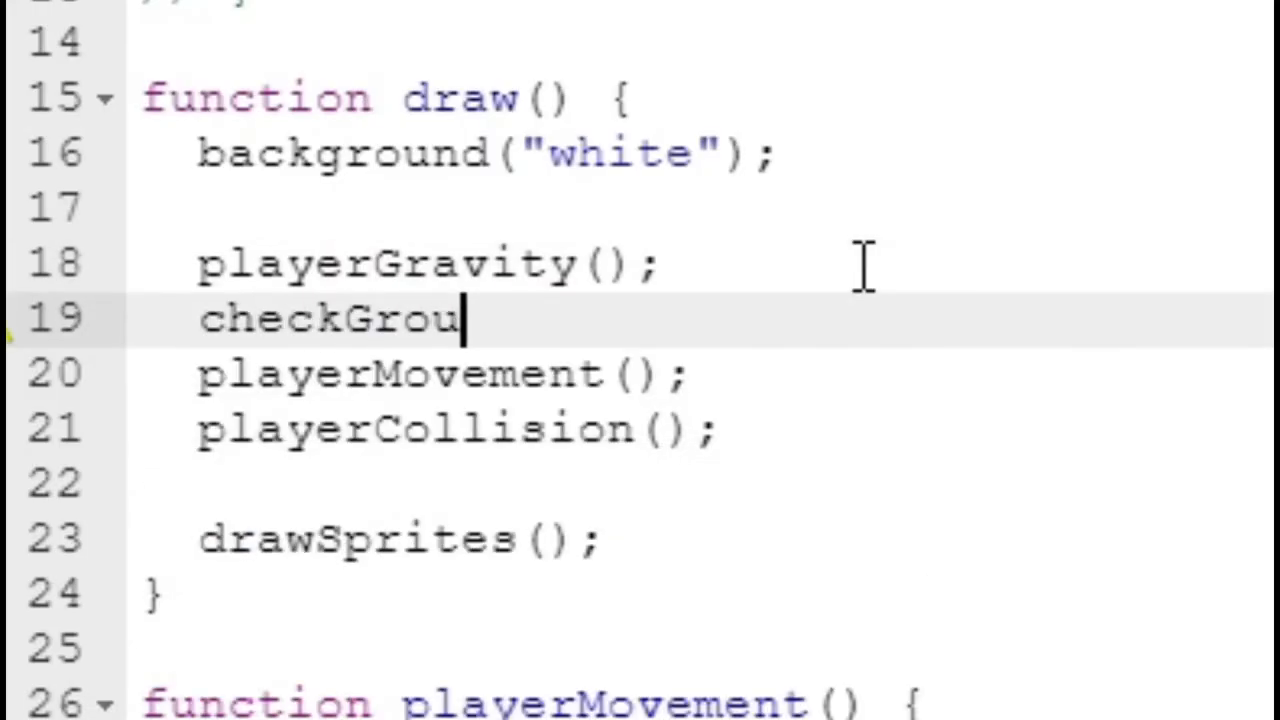
pyautogui.write('nd();')
pyautogui.write('if (ke)')
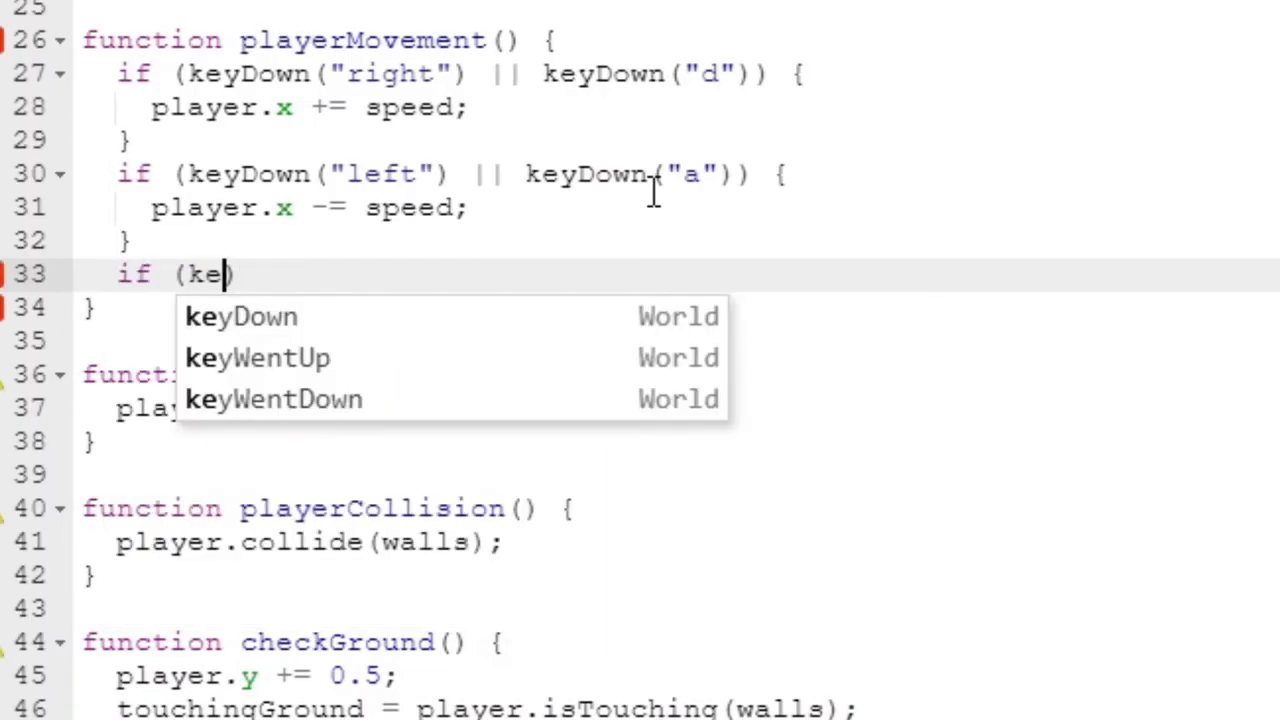
pyautogui.click(240, 316)
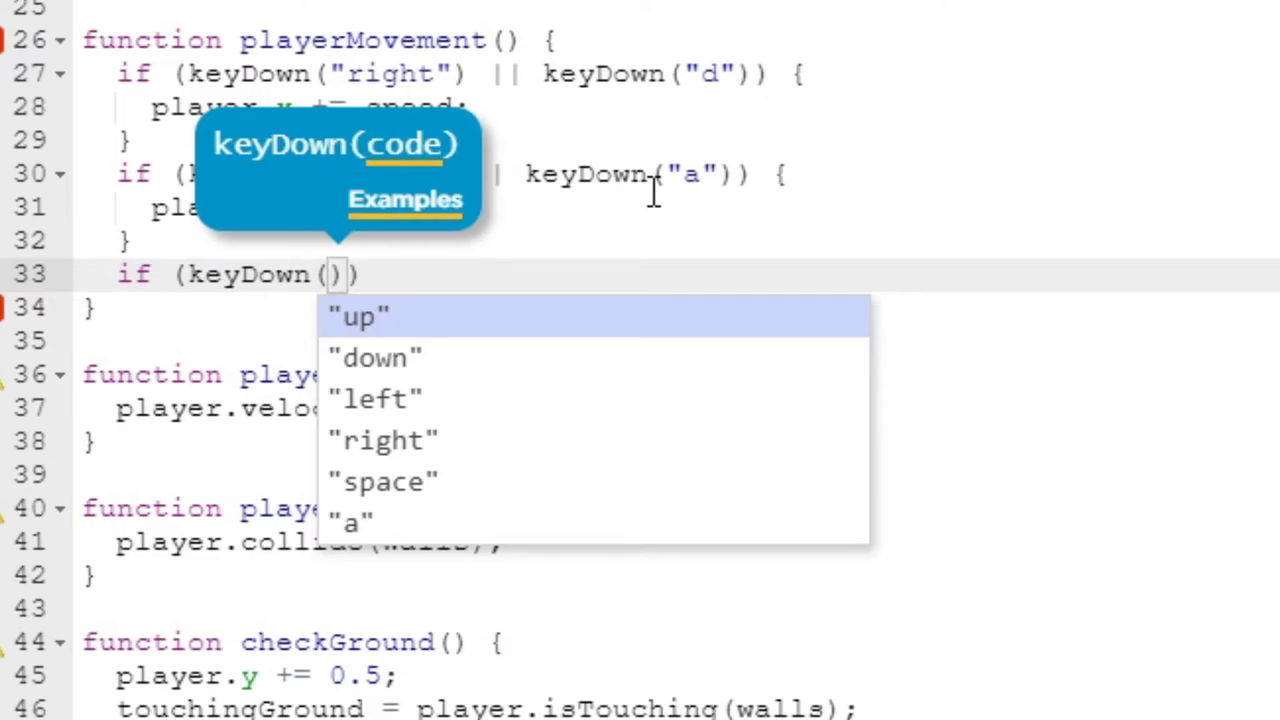
pyautogui.click(357, 317)
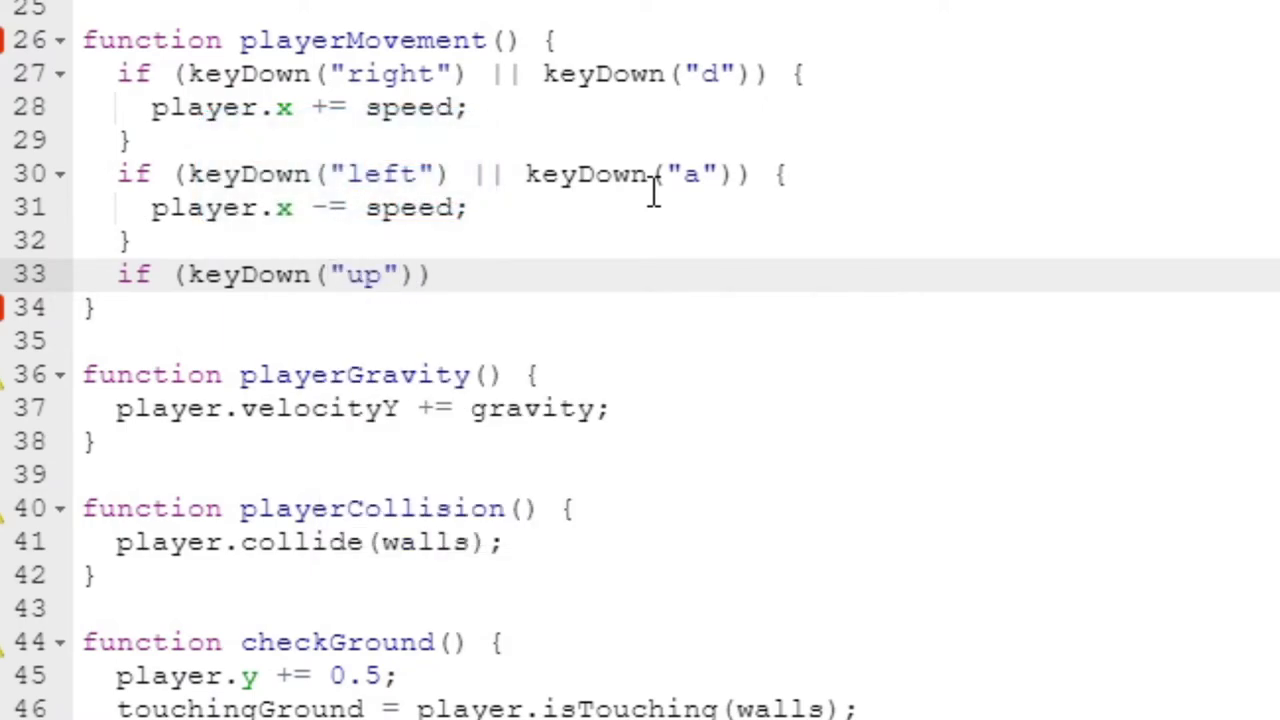
pyautogui.write('|| keyDown("')
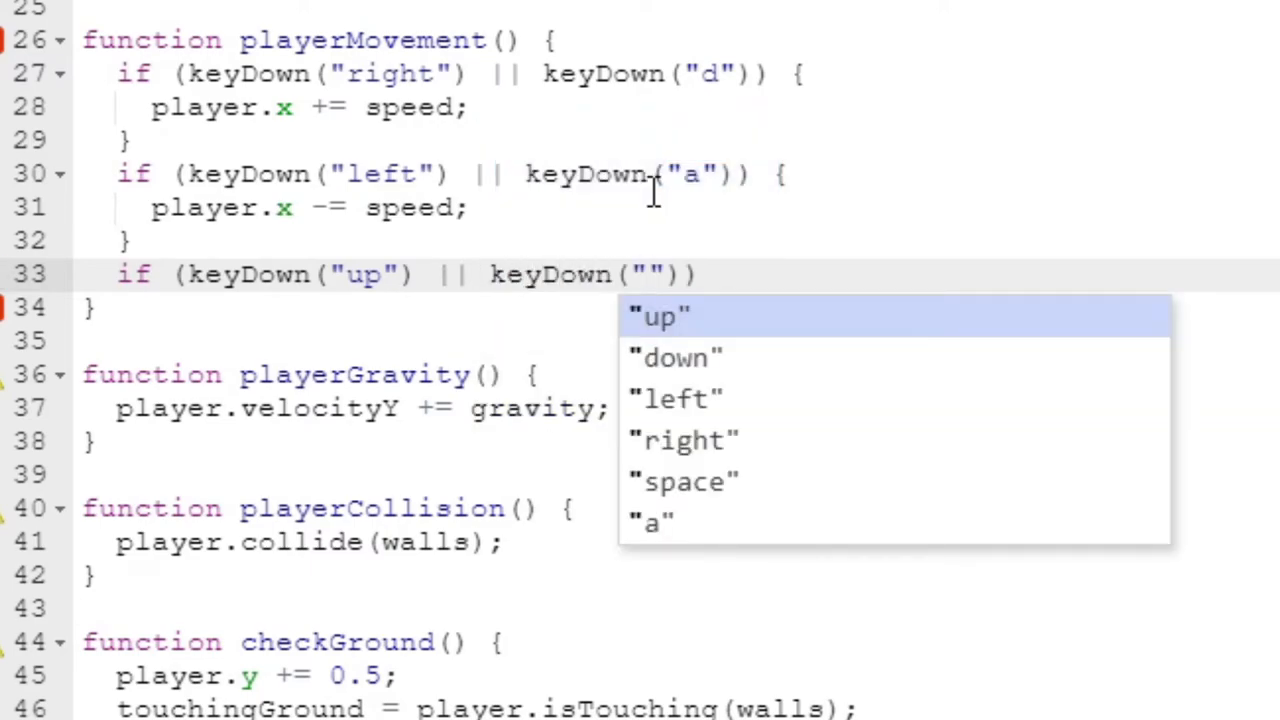
pyautogui.click(683, 481)
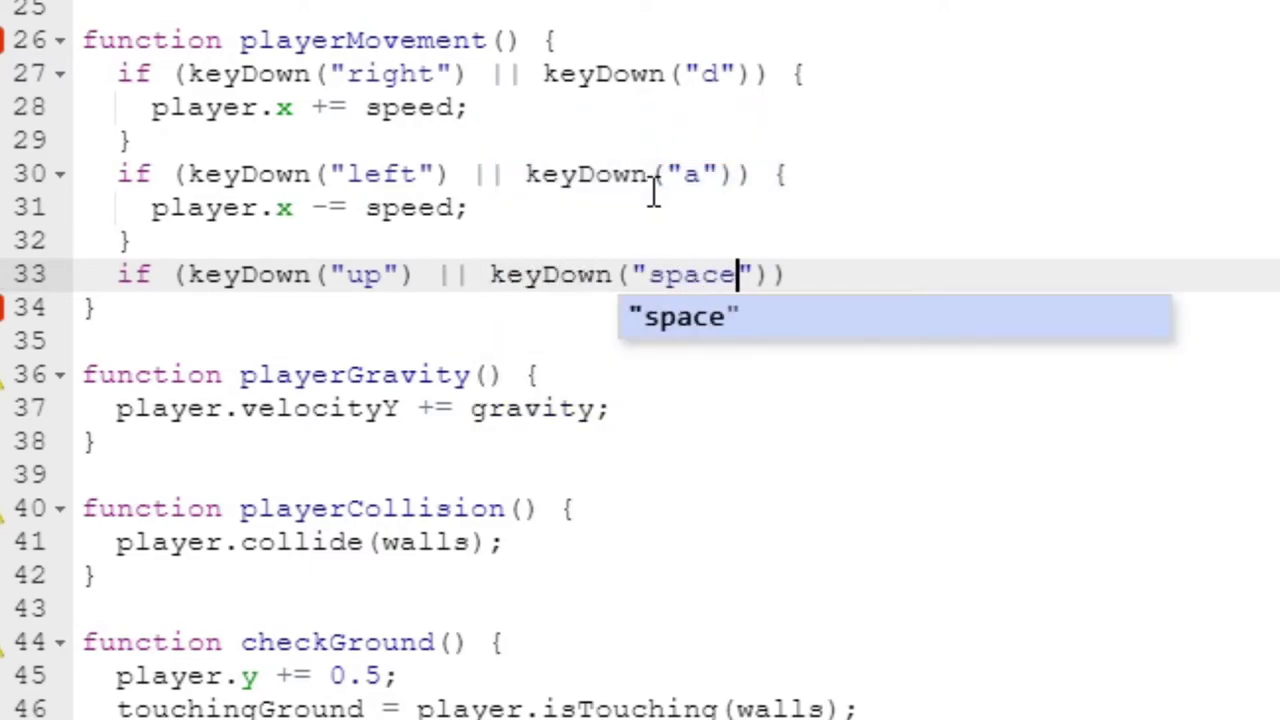
pyautogui.write('|| key')
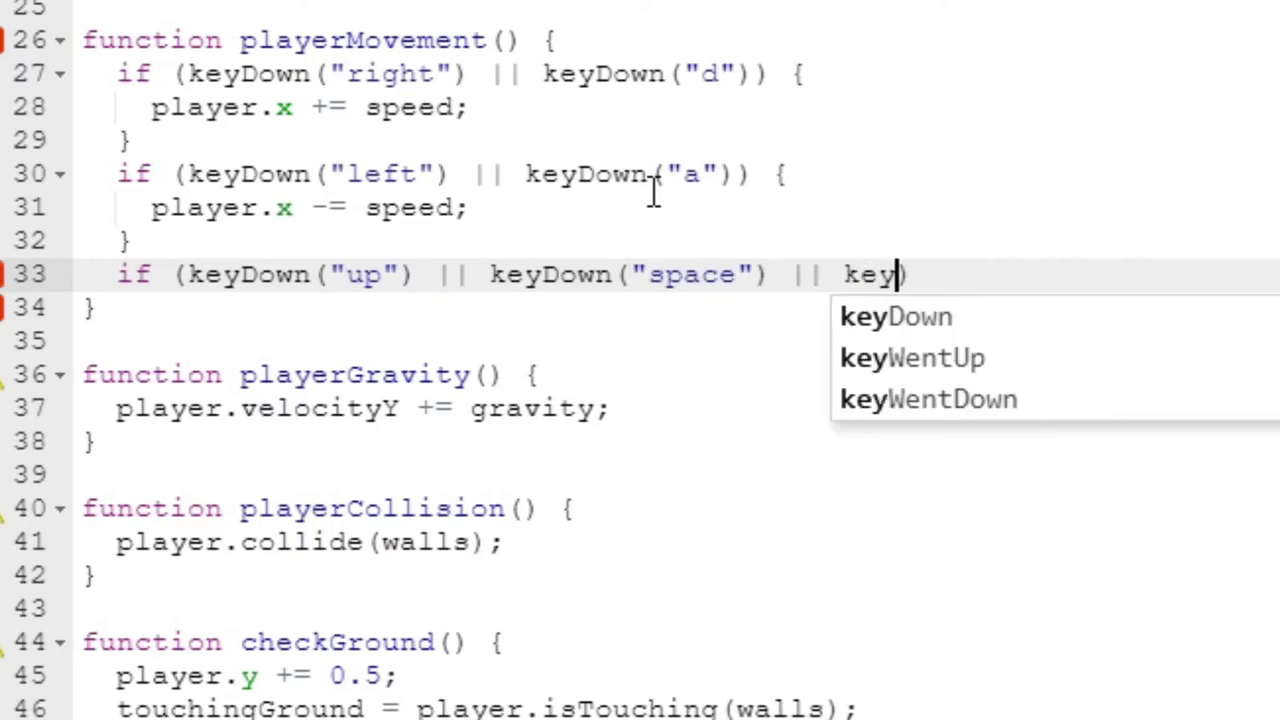
pyautogui.click(895, 317)
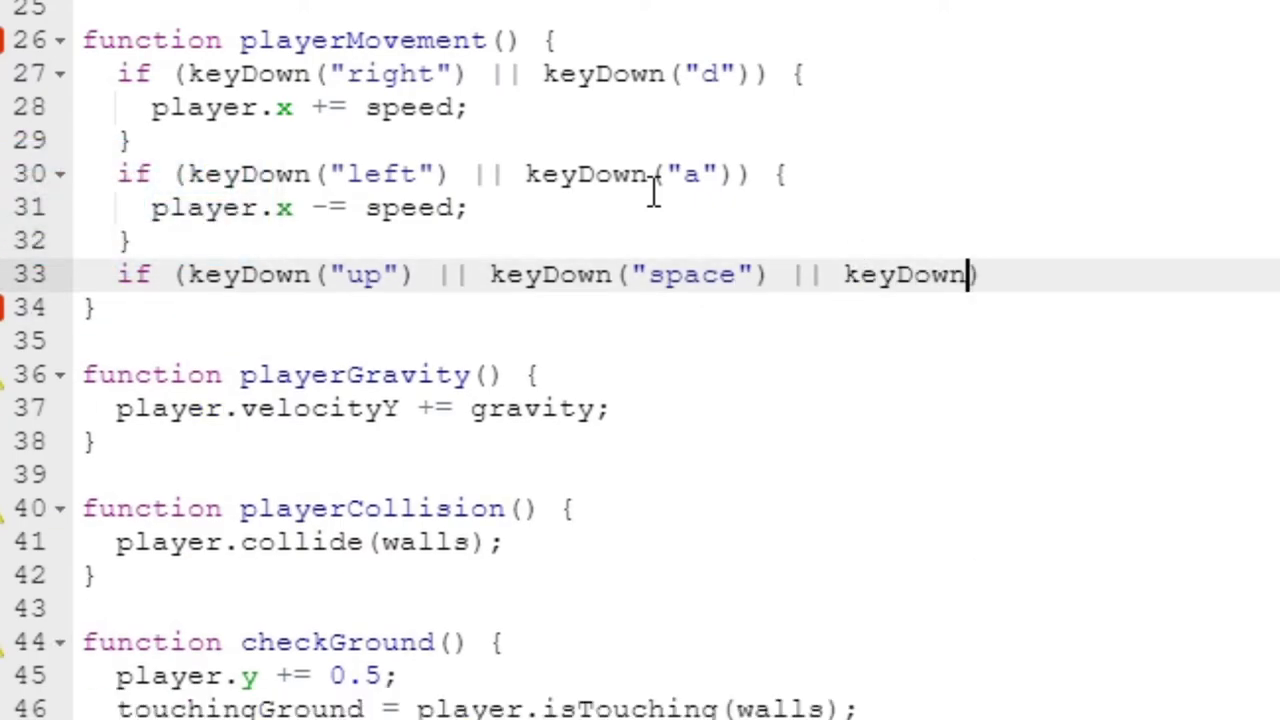
pyautogui.write('("w")')
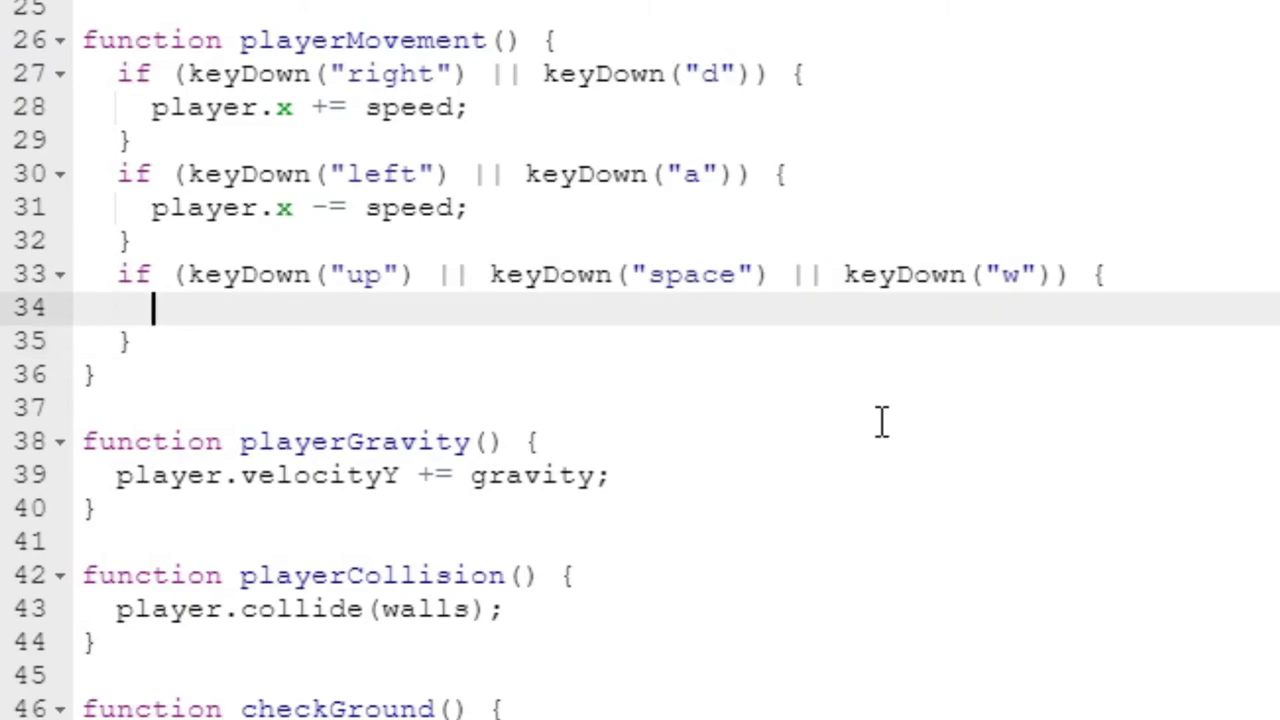
# Nest an if (touchingGround) test that sets player.velocityY to -jumpForce.
pyautogui.write('if (touchingGround')
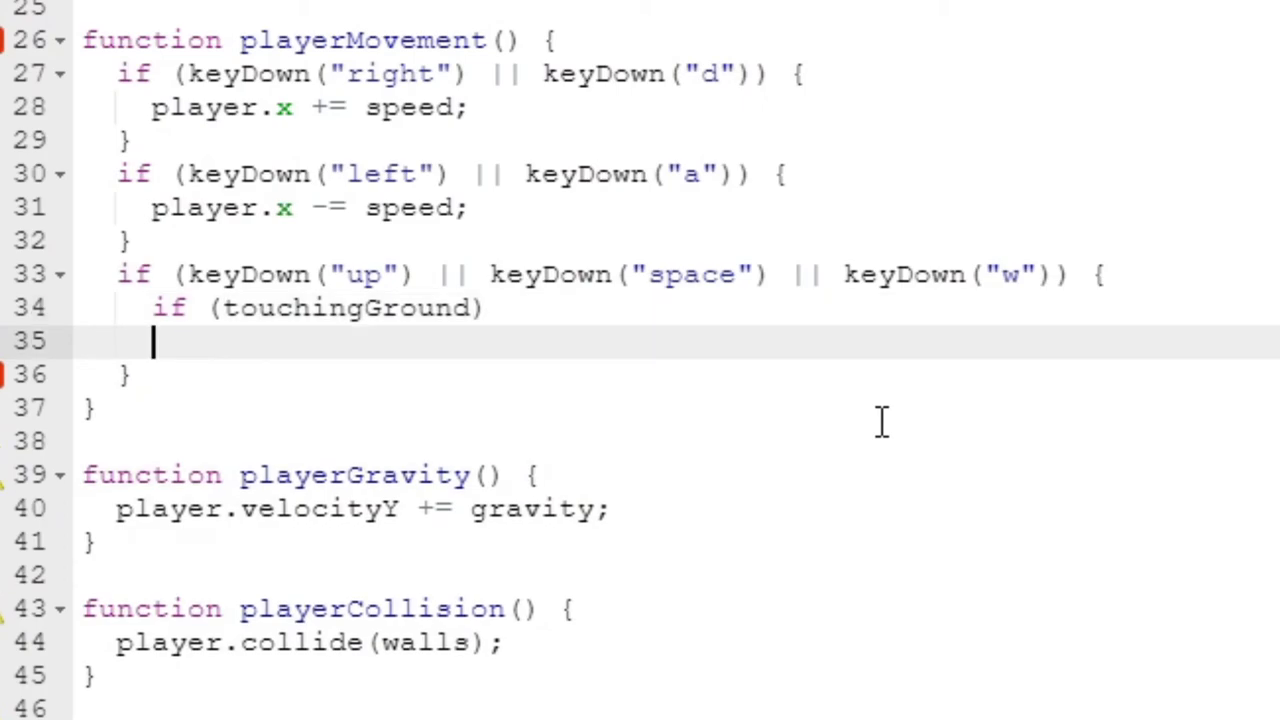
pyautogui.write('player.')
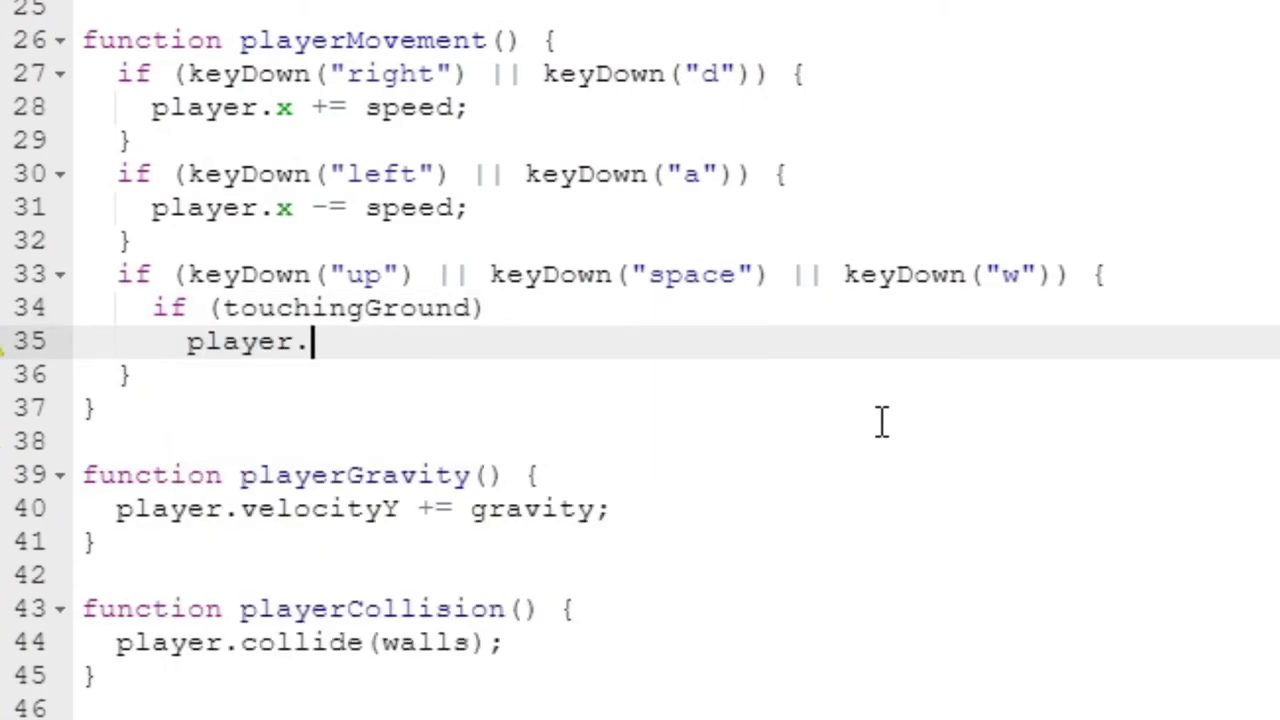
pyautogui.write('velocityY =')
pyautogui.write('var')
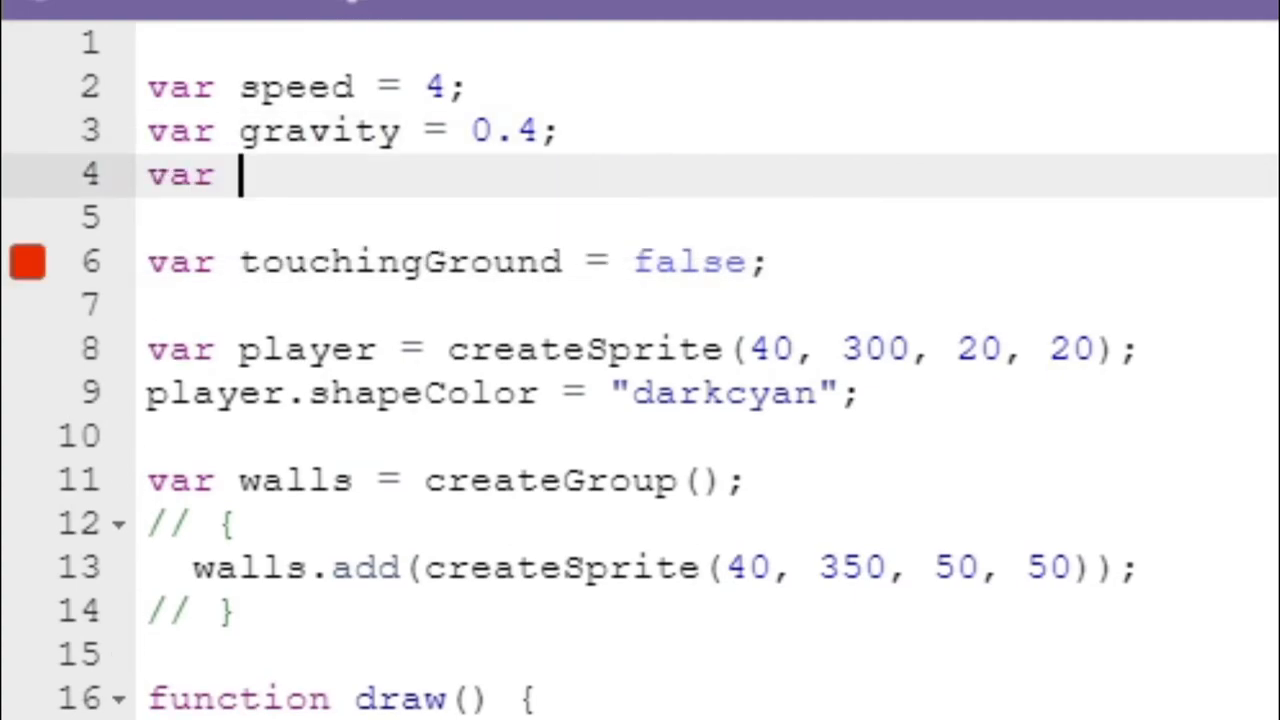
# Declare the global variable jumpForce with a value of 6.
pyautogui.write('jumpForce')
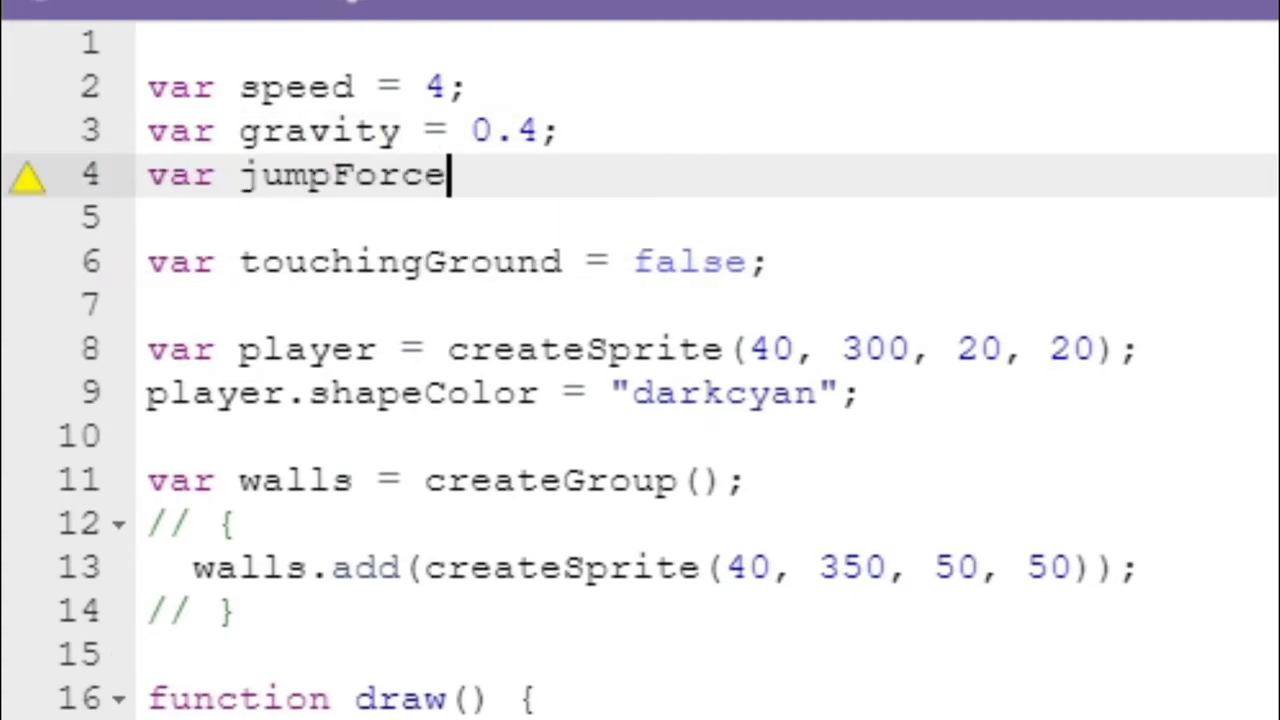
pyautogui.write('= 6')
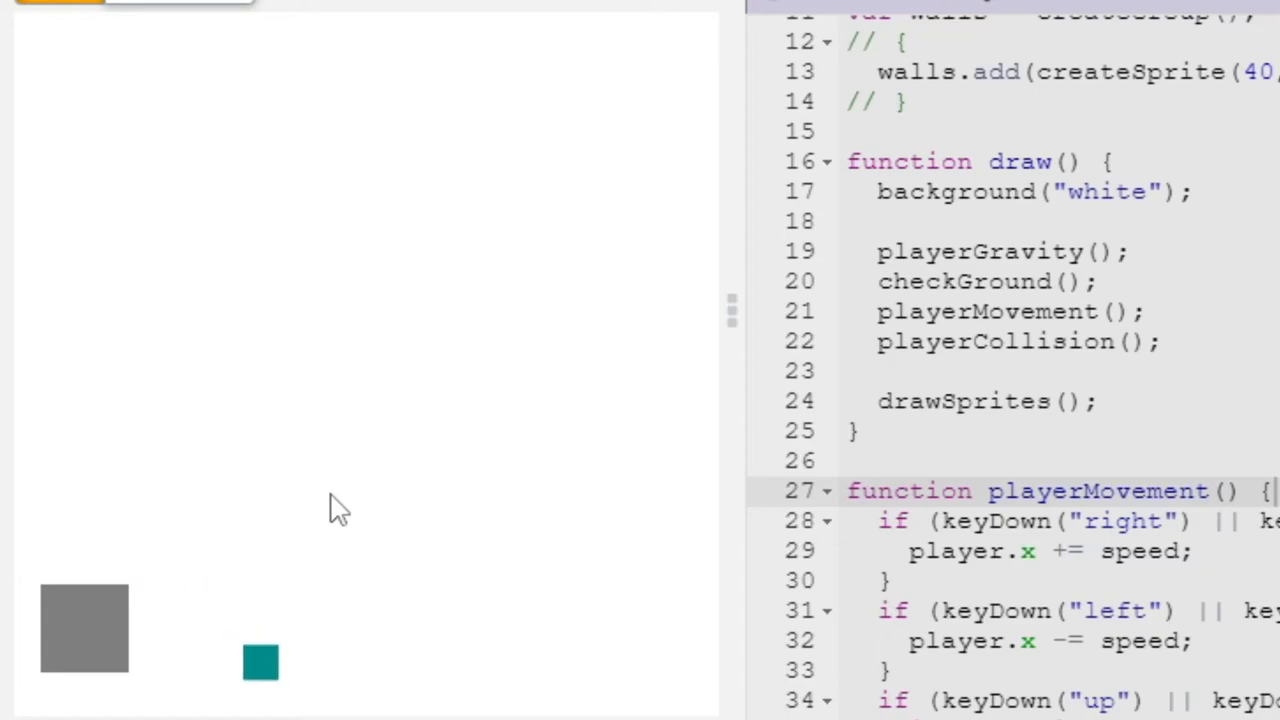
pyautogui.moveTo(485, 560)
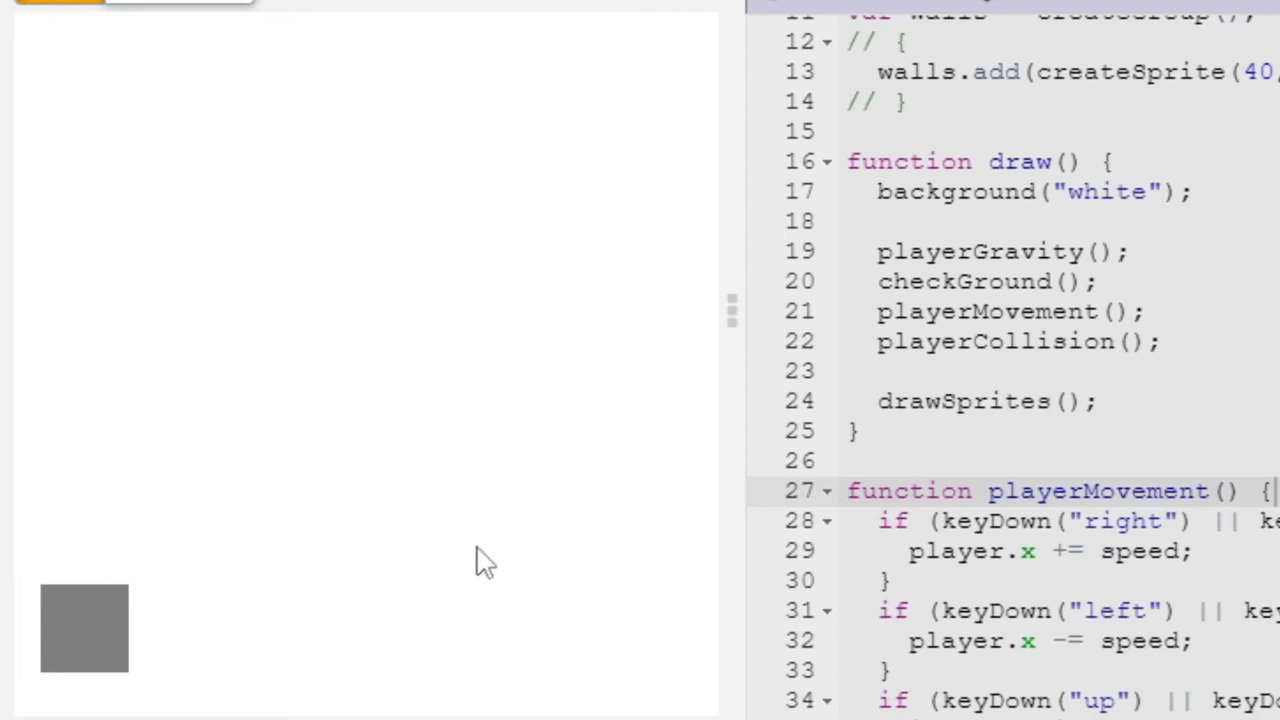
pyautogui.moveTo(90, 528)
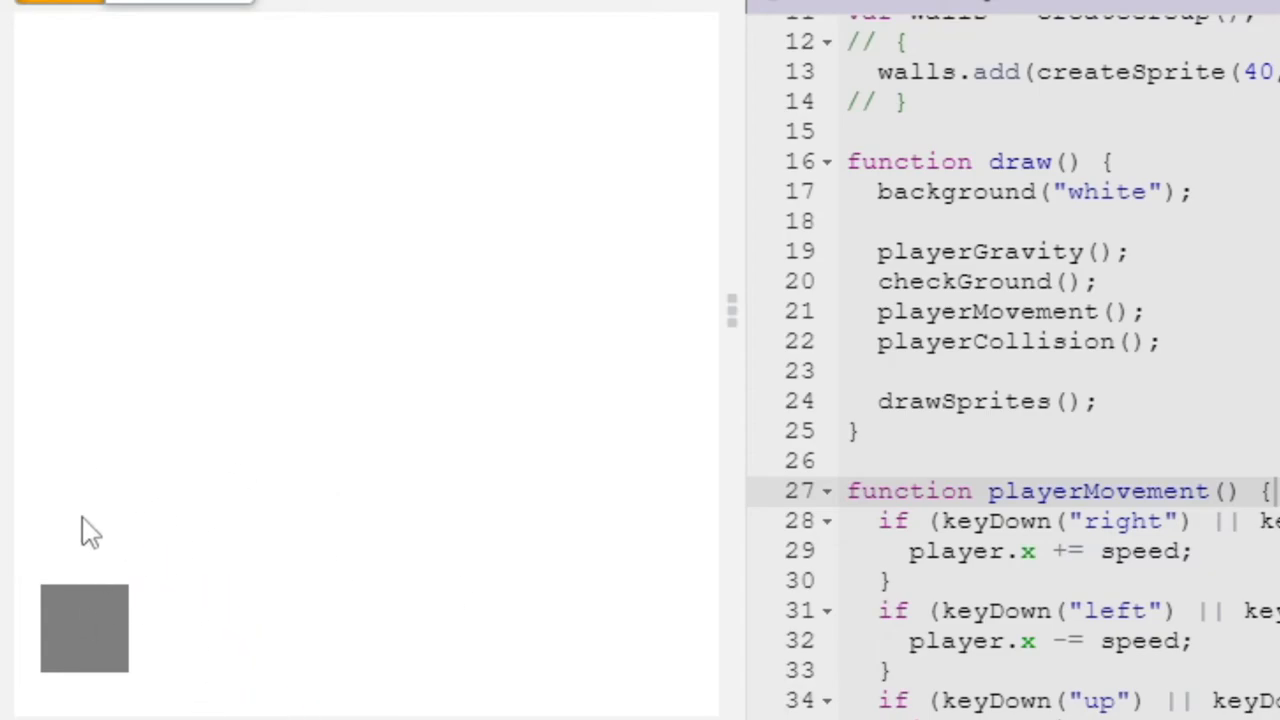
pyautogui.moveTo(78, 555)
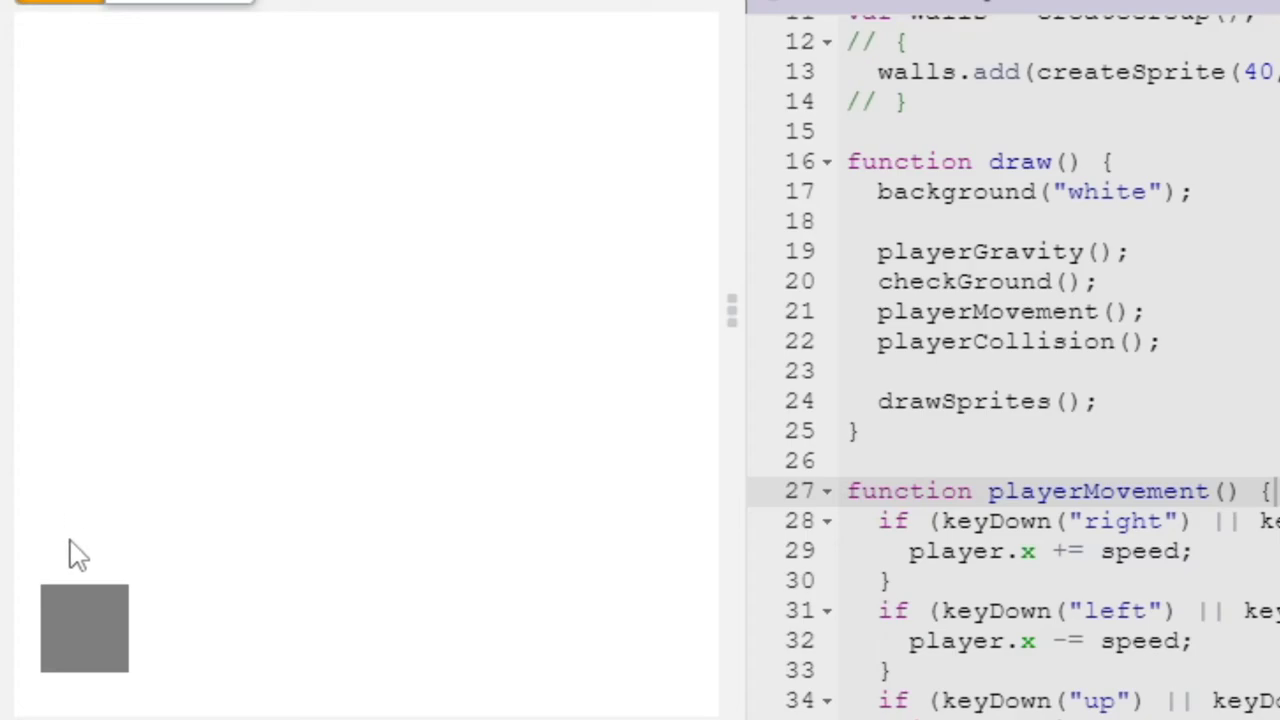
pyautogui.moveTo(118, 545)
pyautogui.write('if (')
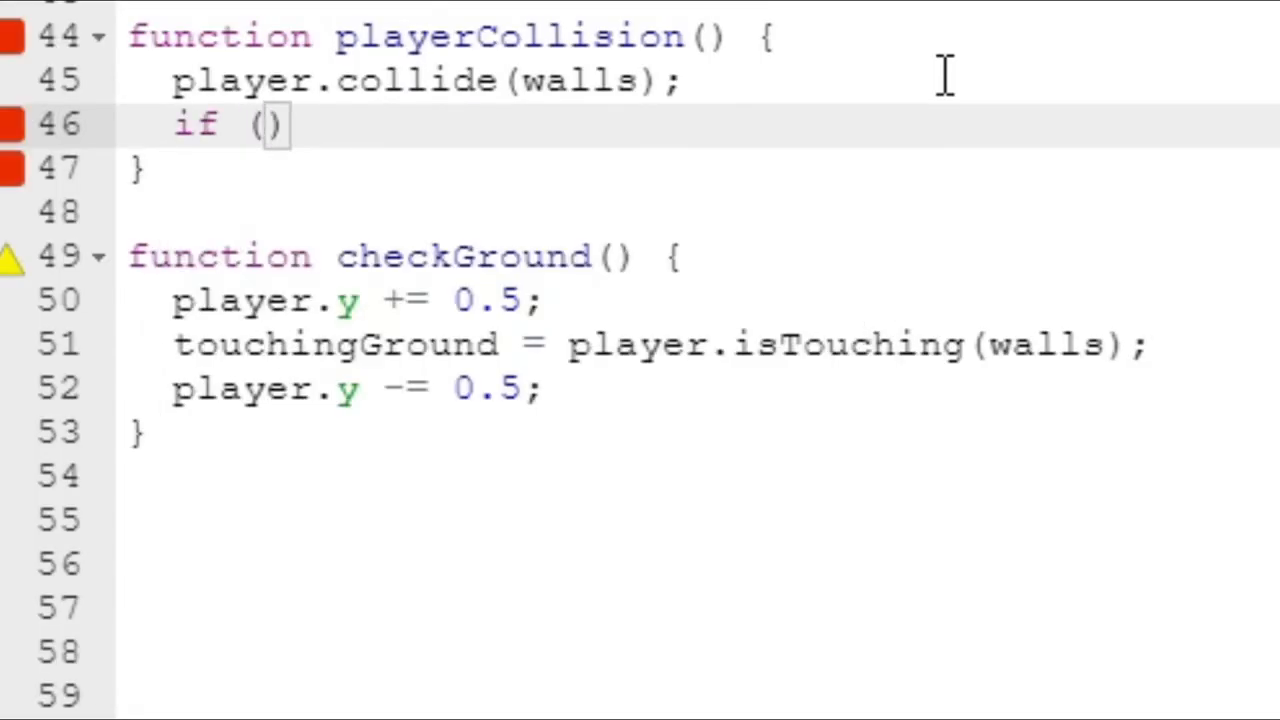
# When player.y exceeds 400, move the player to (40, 300) and add a setVelocity call.
pyautogui.write('player')
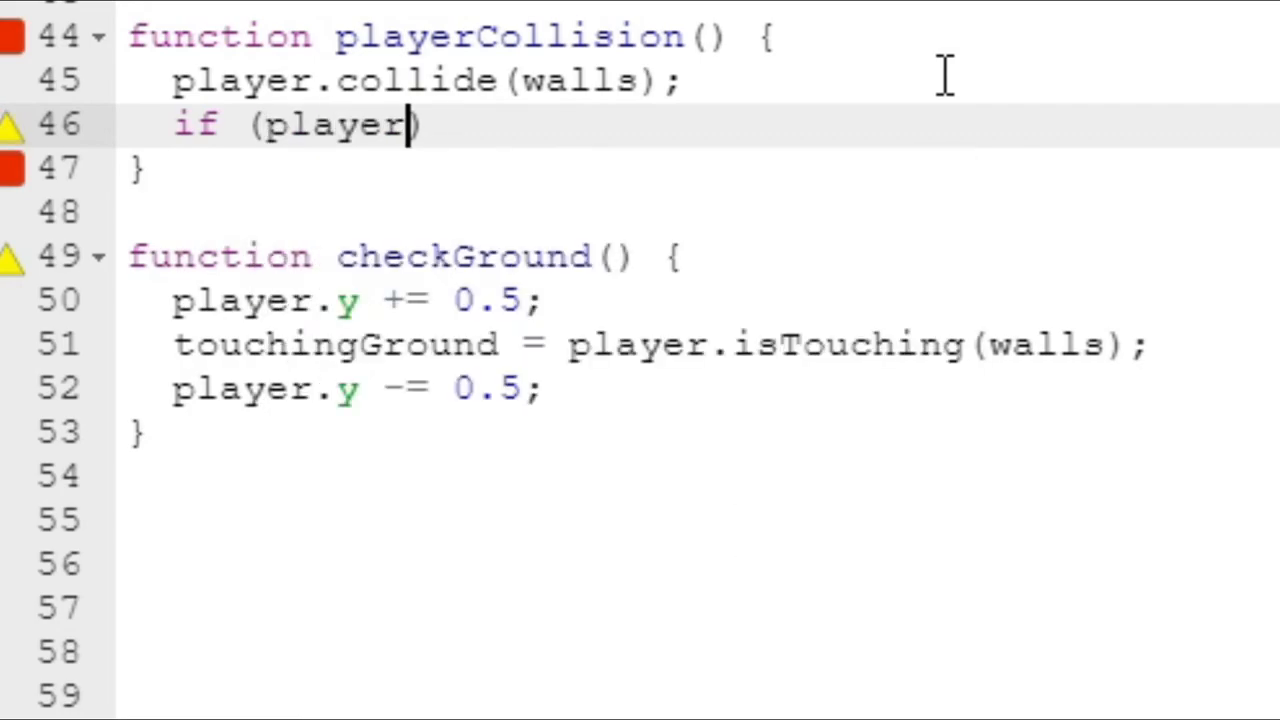
pyautogui.write('.y > 400')
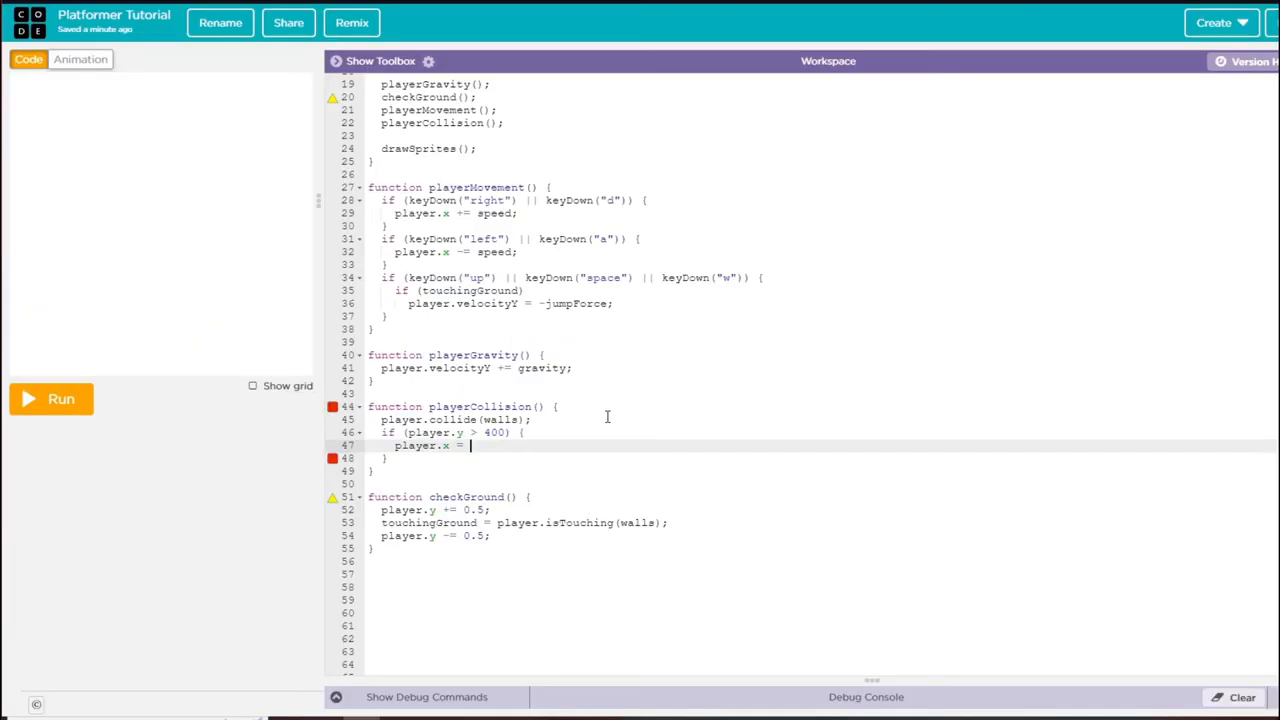
pyautogui.scroll(3)
pyautogui.write(' 40;')
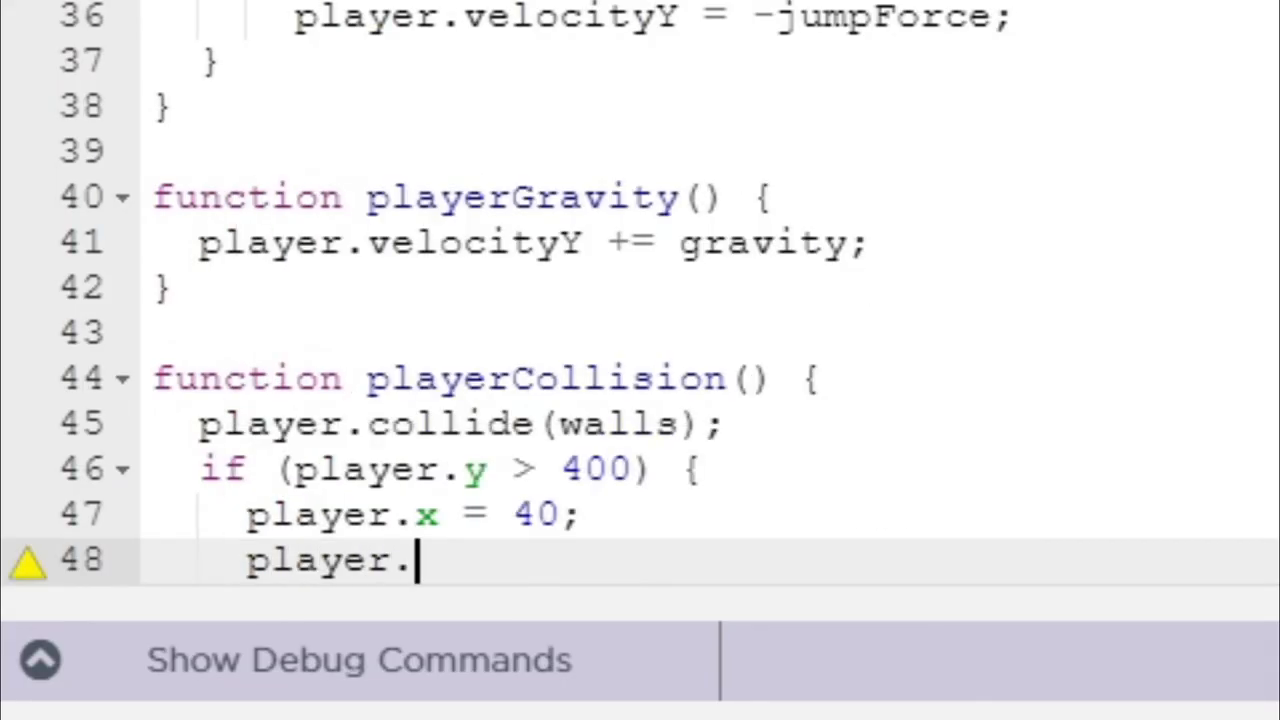
pyautogui.write('y = 300;')
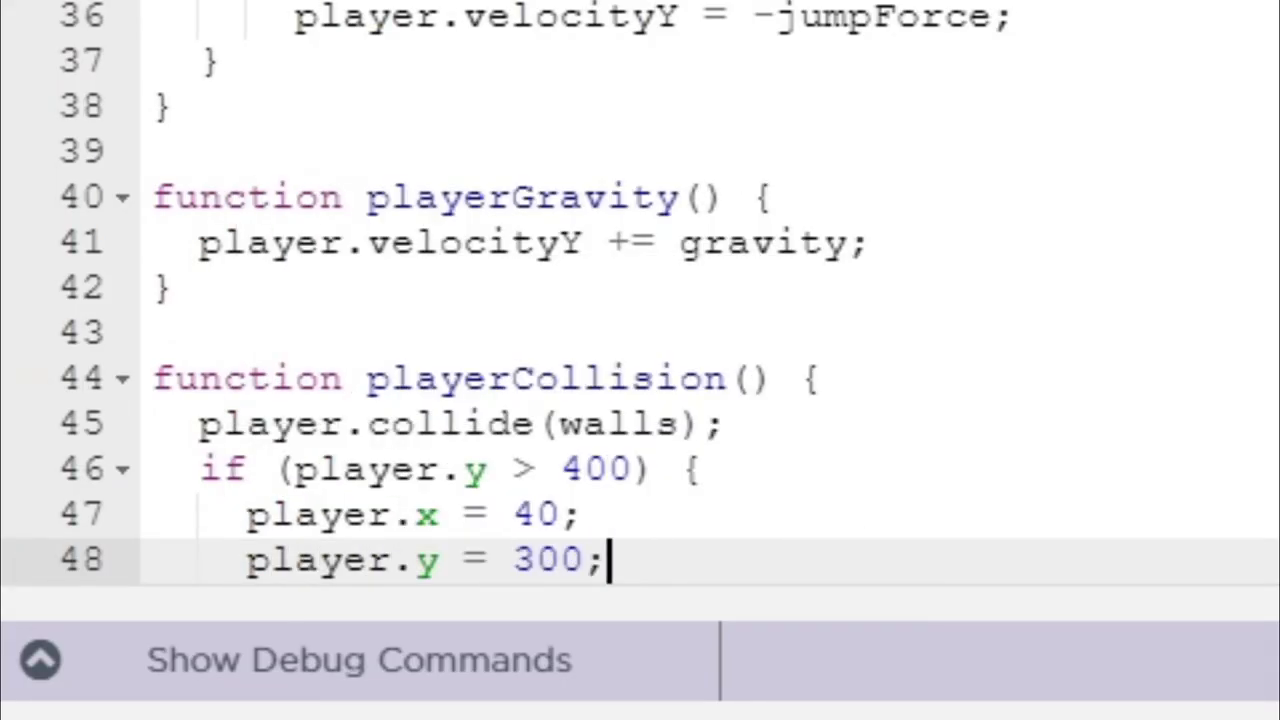
pyautogui.write('player.')
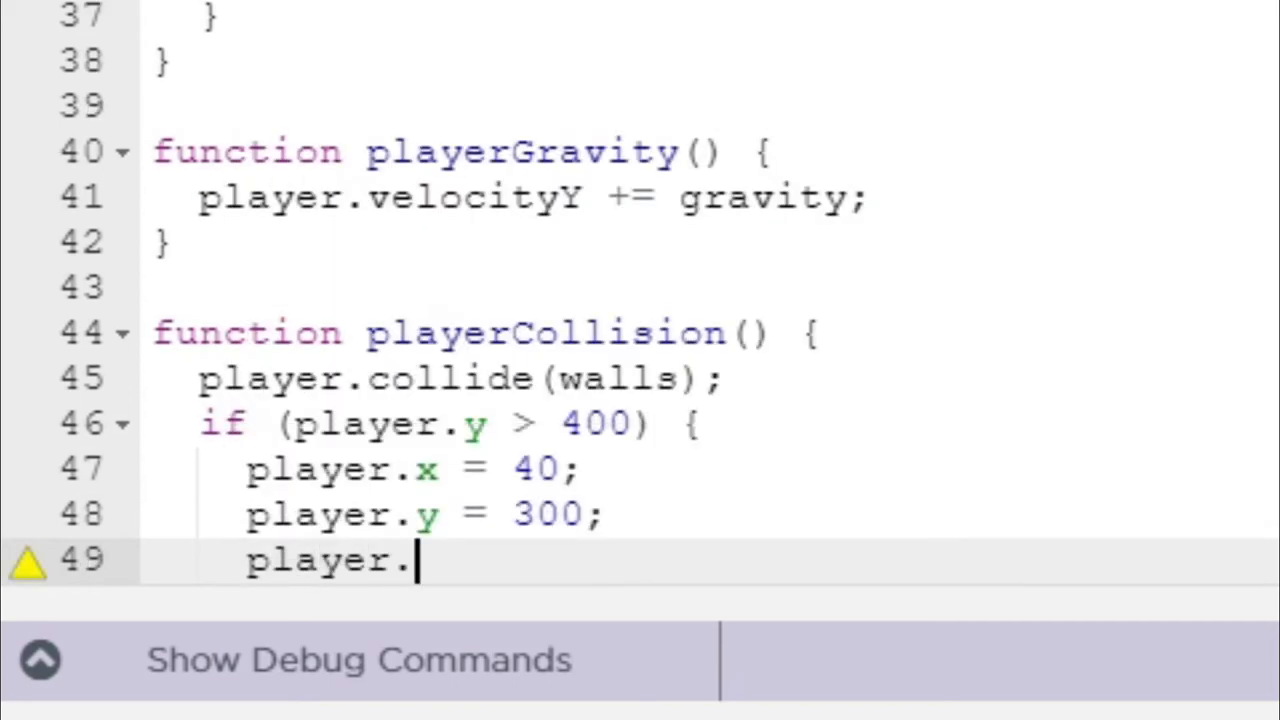
pyautogui.write('setVelocity(')
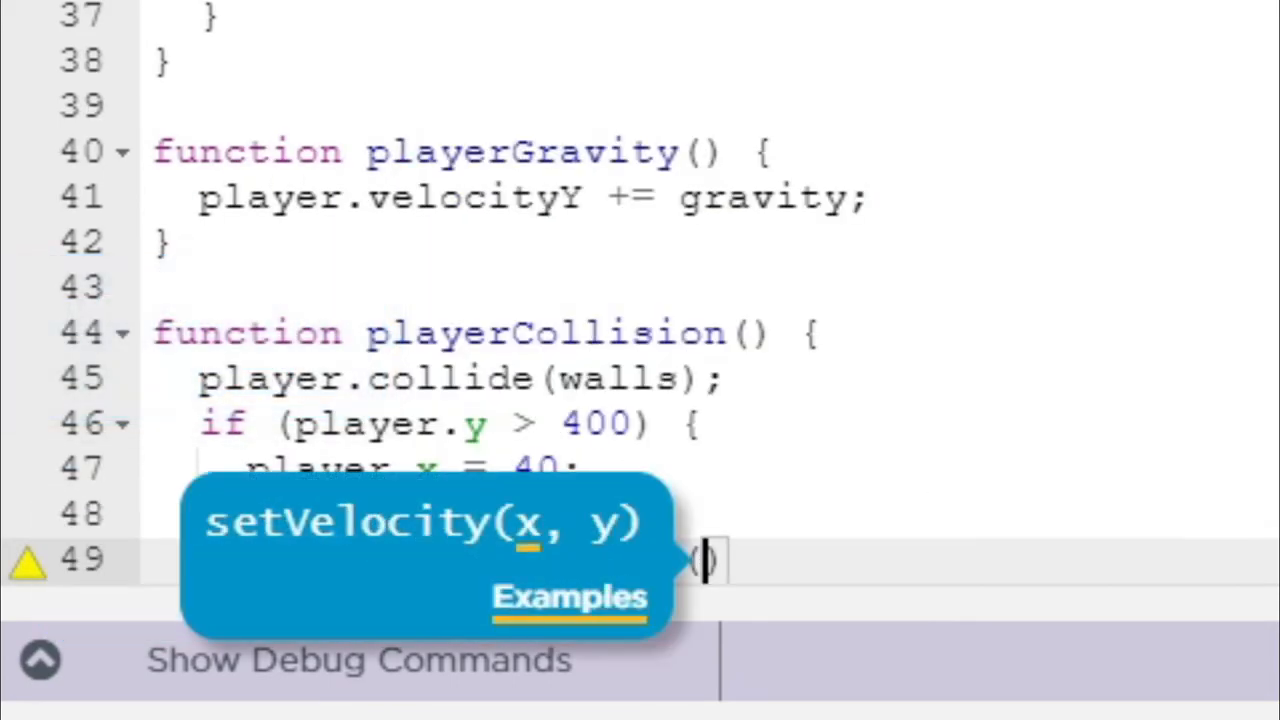
pyautogui.write('20, 20')
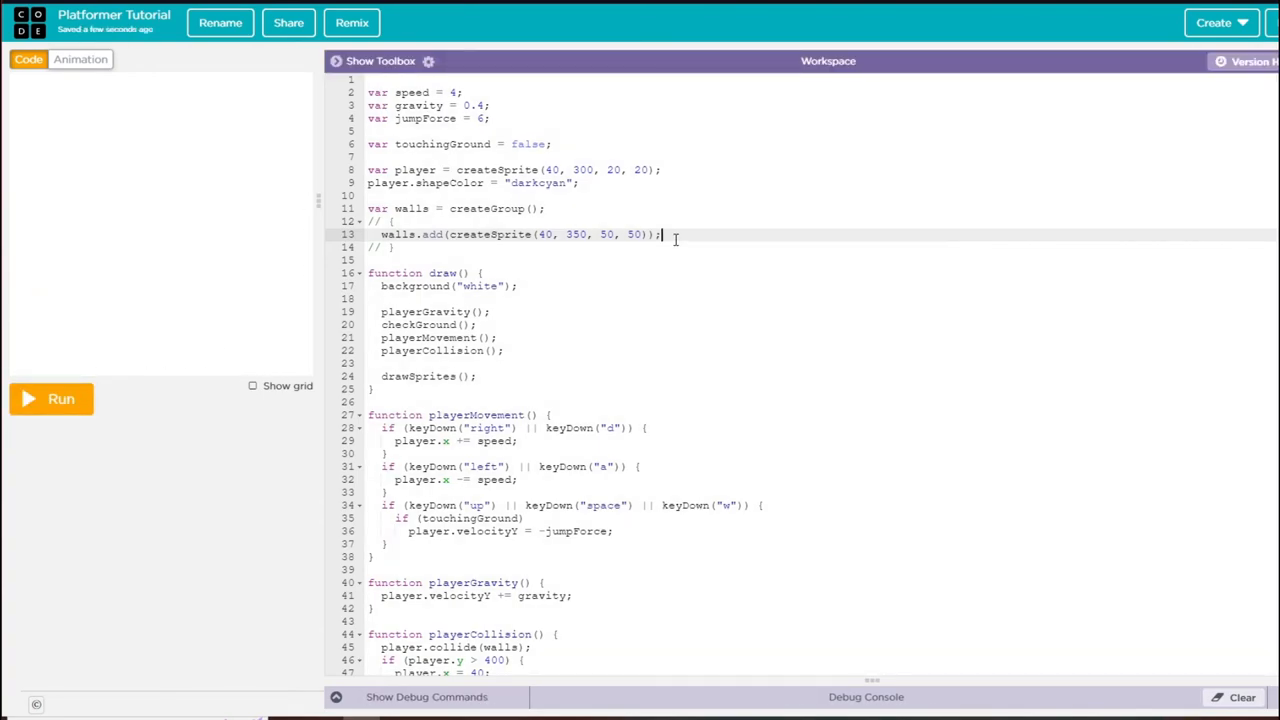
# Type walls.add(createSprite(160, 350, 50, 50)); below the first wall.
pyautogui.write('walls.add(createSprite(')
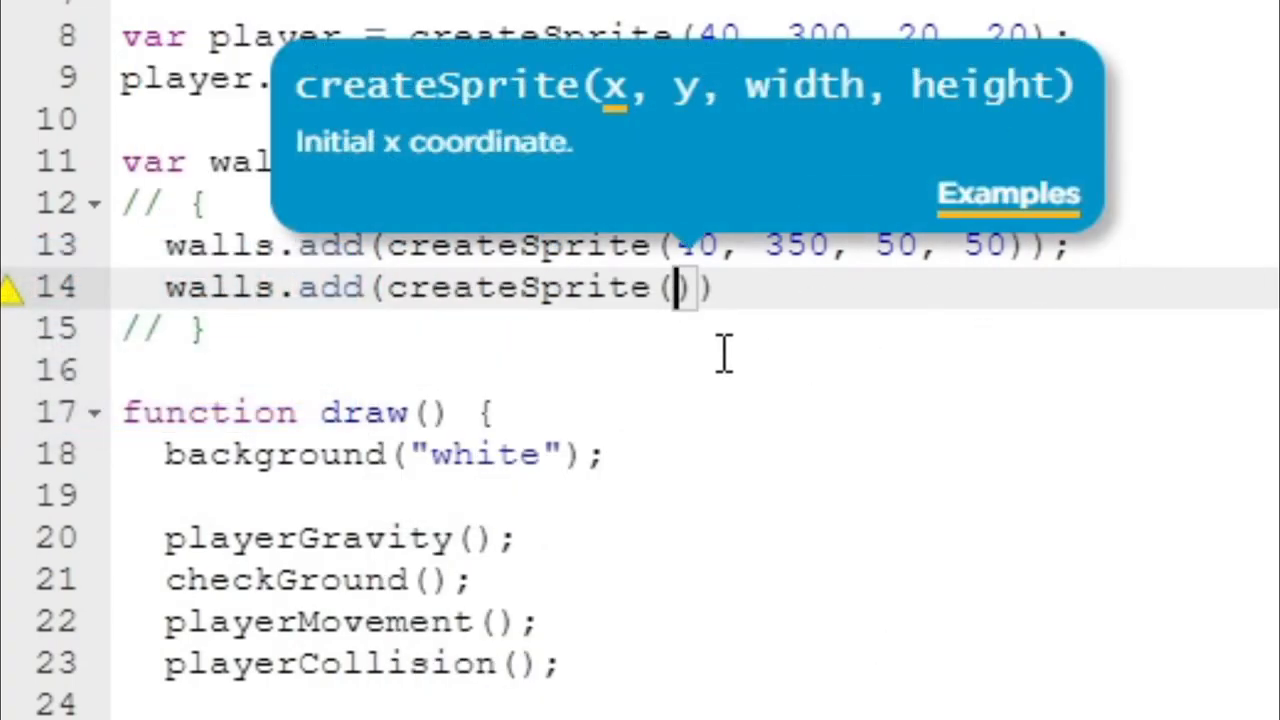
pyautogui.write('40,')
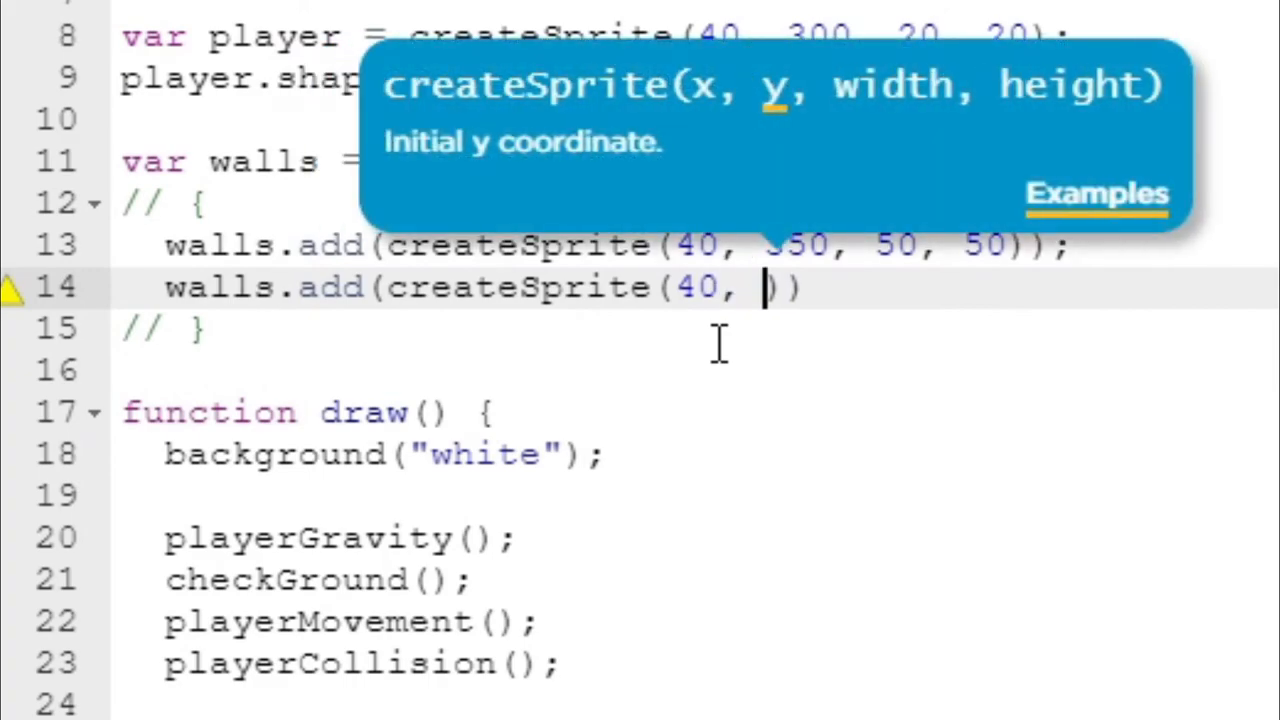
pyautogui.write('160')
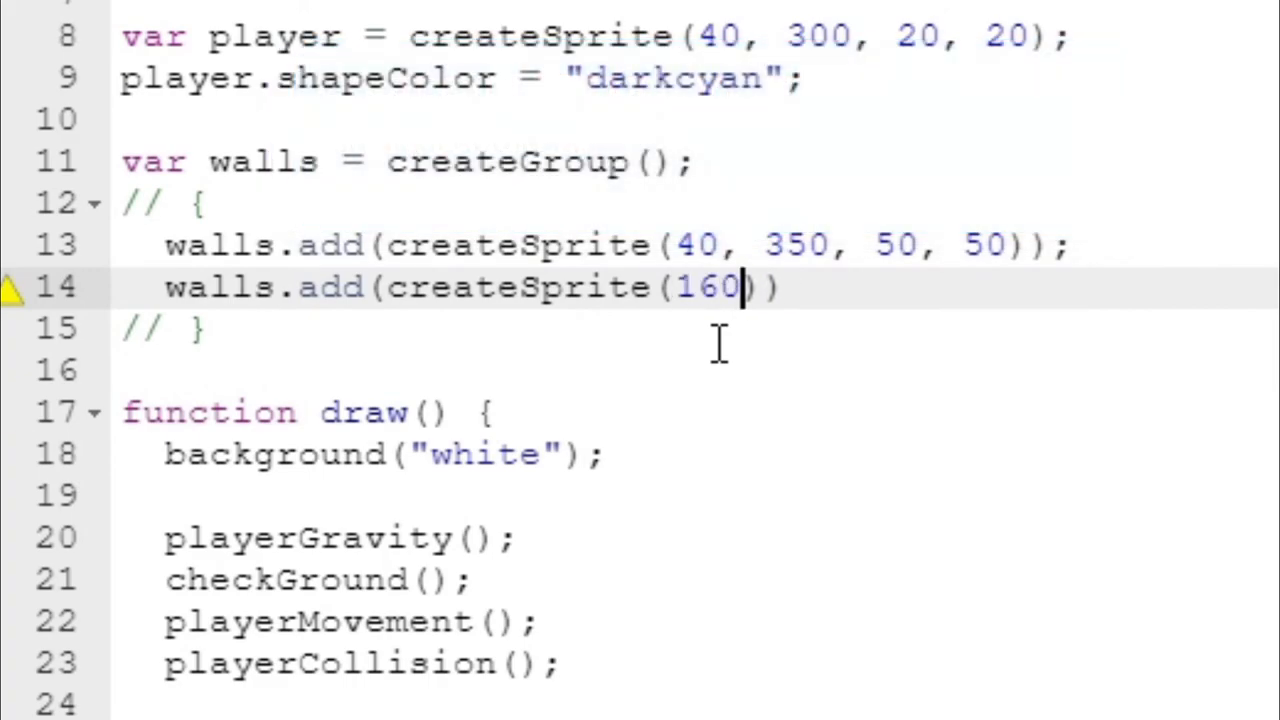
pyautogui.write(', 350, 50, 50')
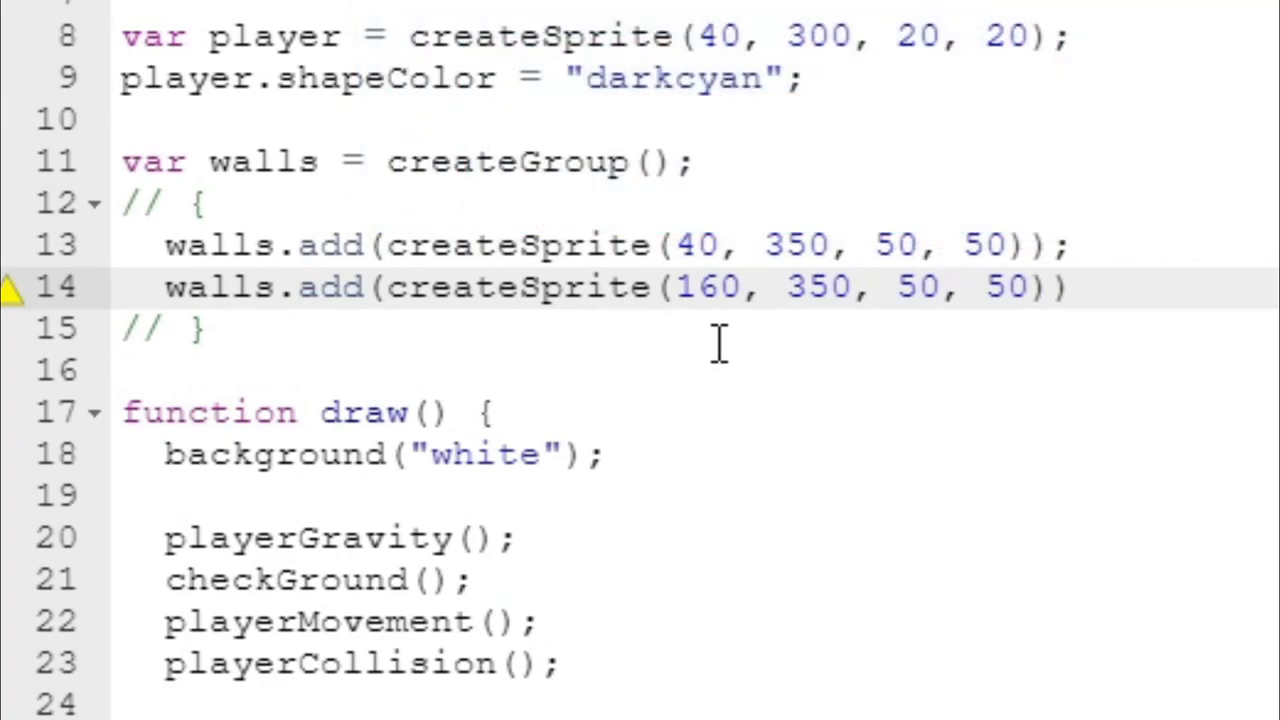
pyautogui.write(';')
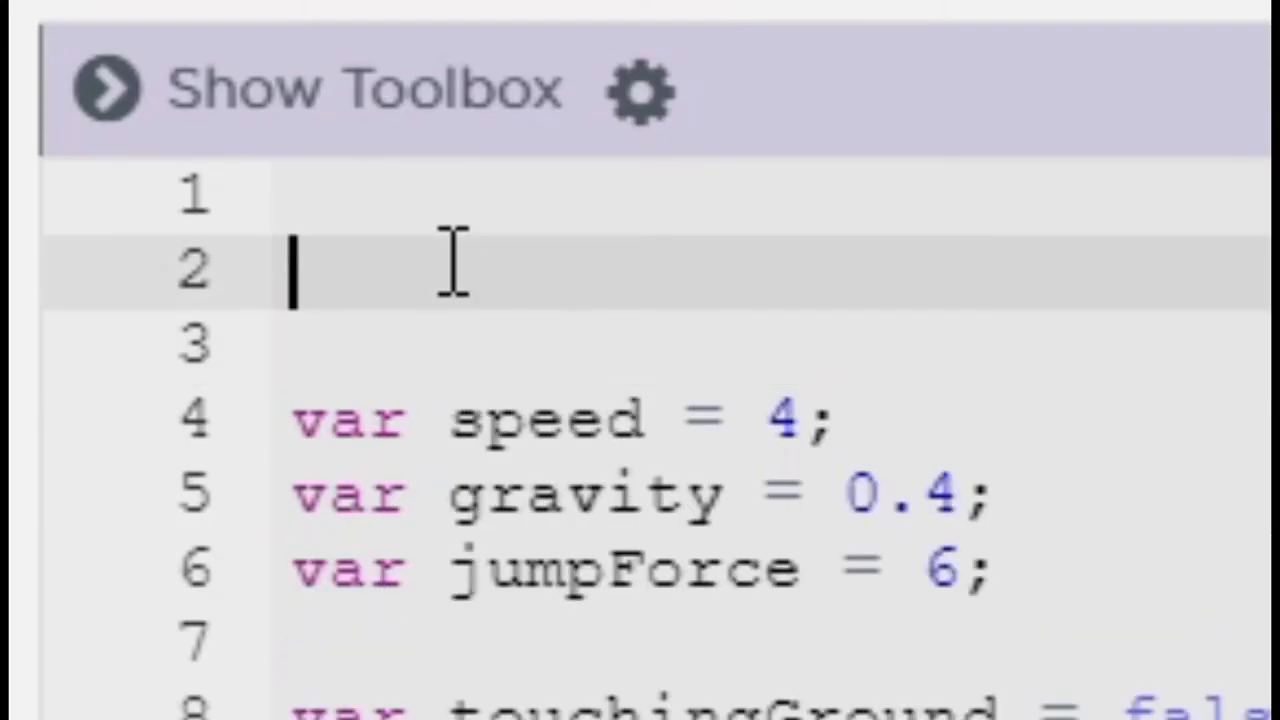
# Add World.frameRate = 45; at the top of the script.
pyautogui.write('World.frameRate =')
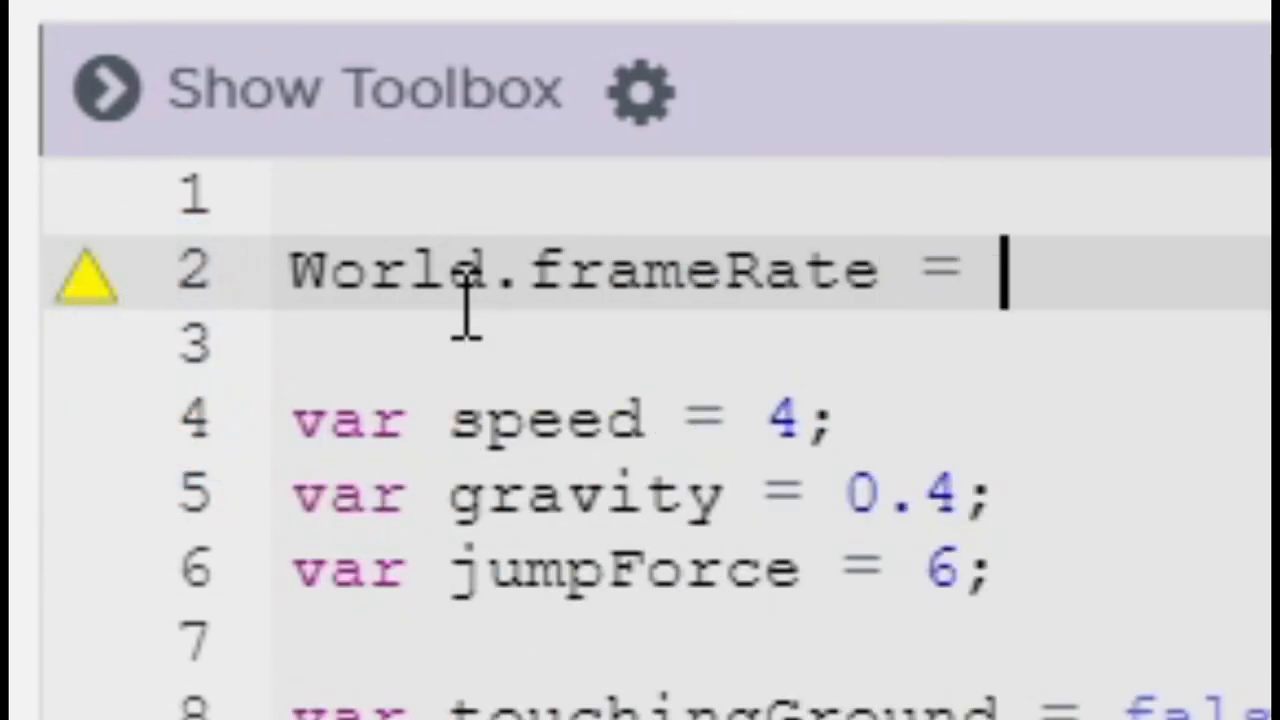
pyautogui.write('45;')
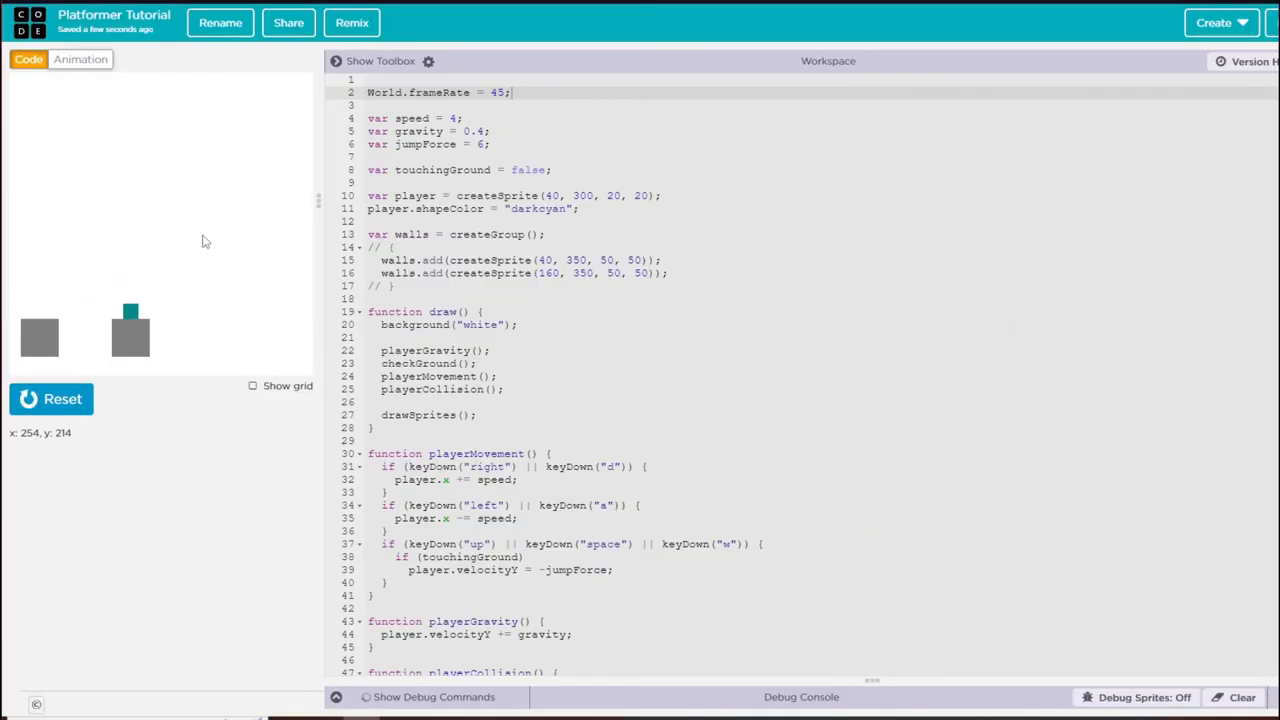
pyautogui.moveTo(147, 258)
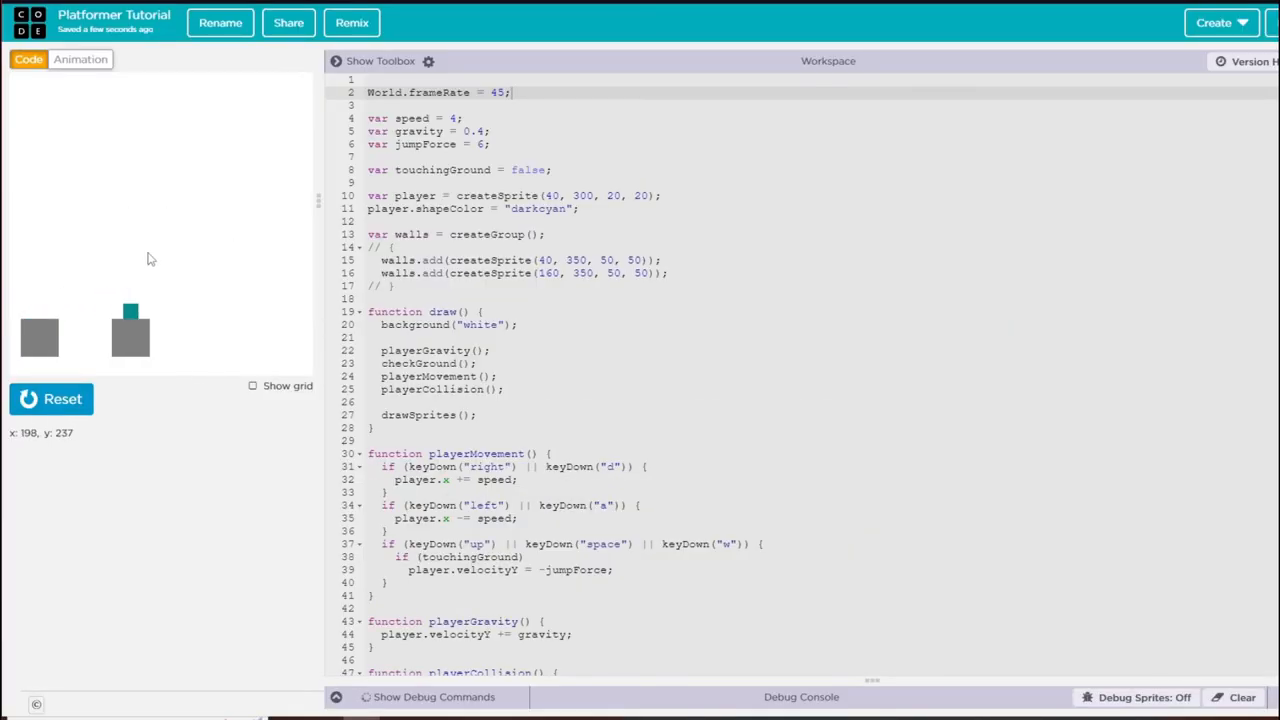
pyautogui.moveTo(135, 330)
pyautogui.write('120')
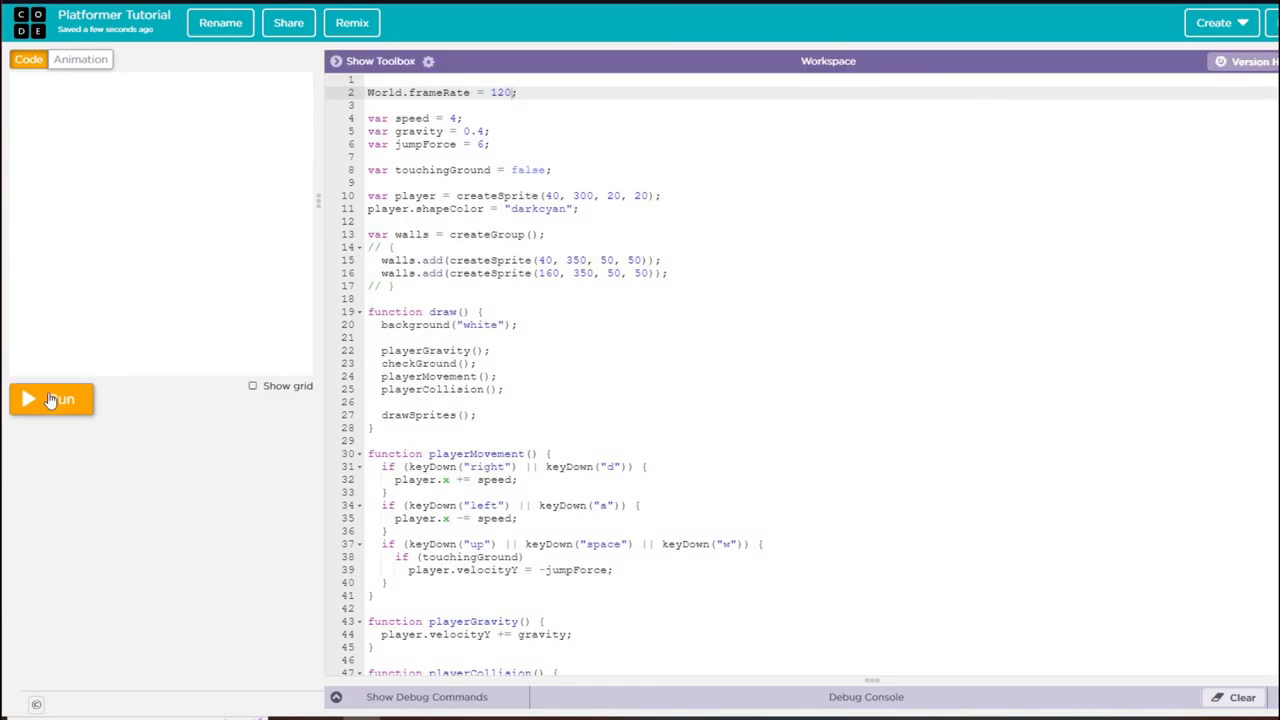
# Run the game at frame rate 120, then edit the value back to 45.
pyautogui.click(50, 399)
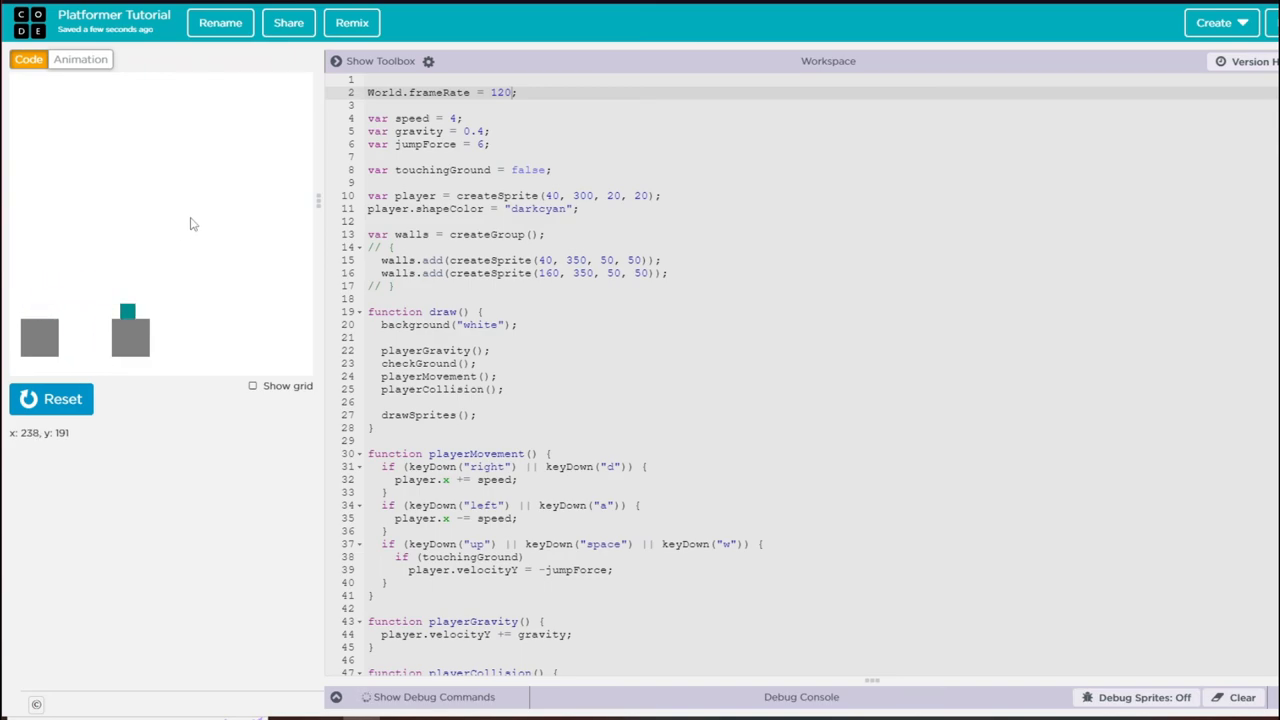
pyautogui.click(50, 398)
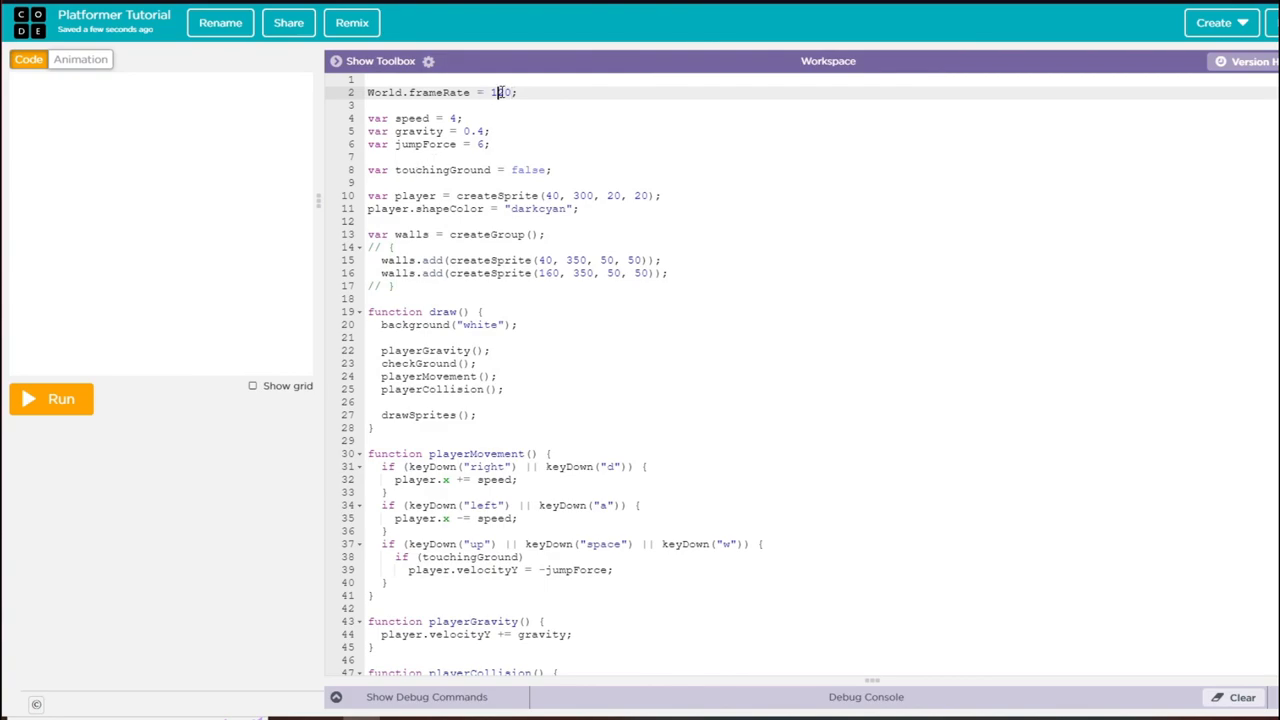
pyautogui.write('45')
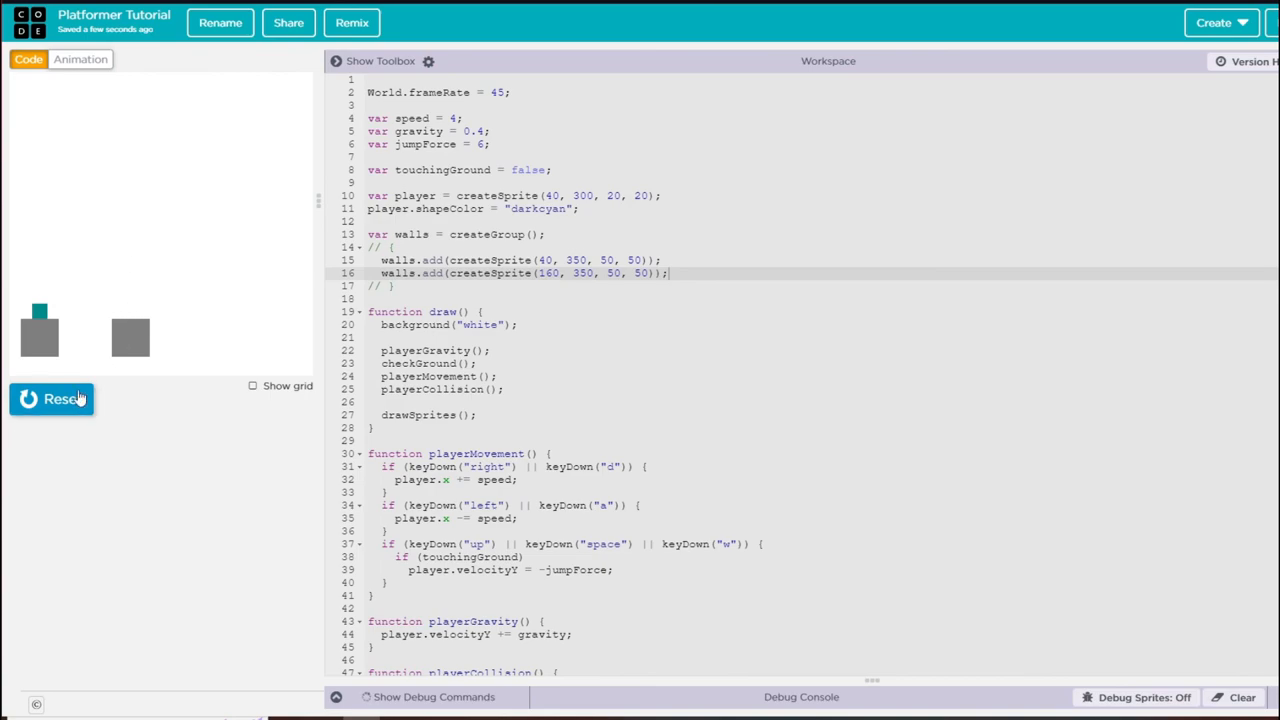
pyautogui.moveTo(100, 367)
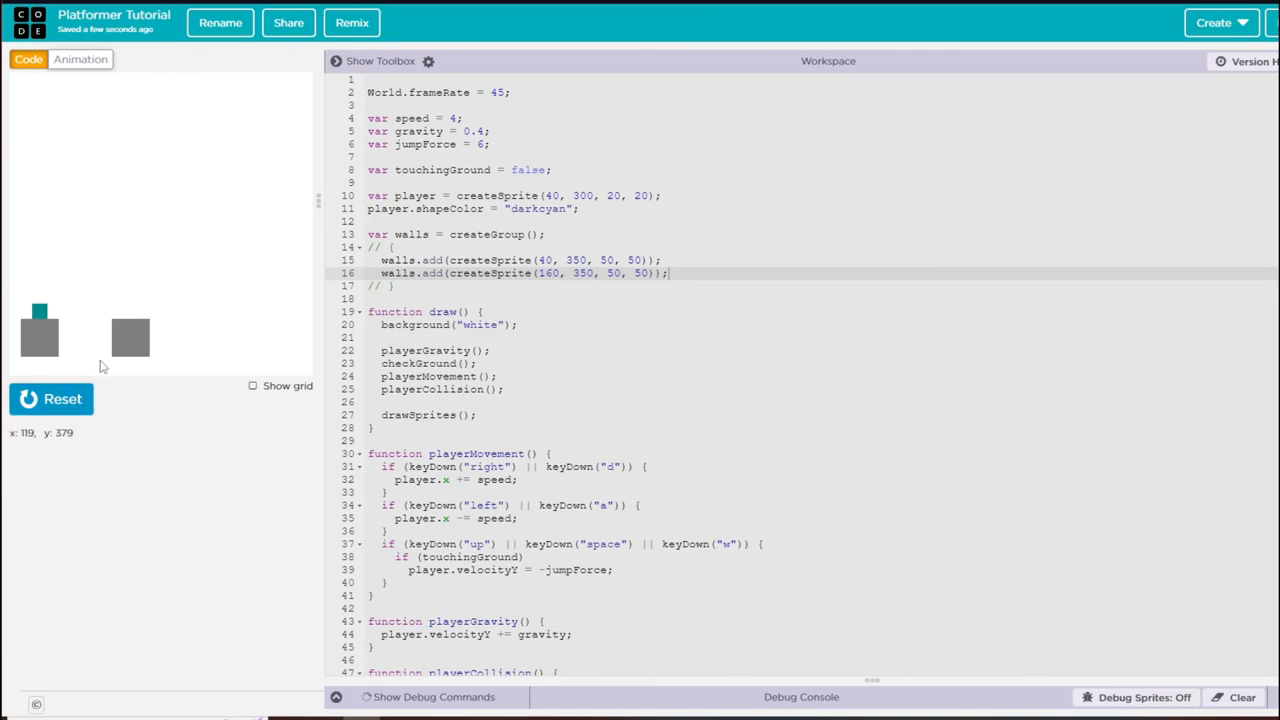